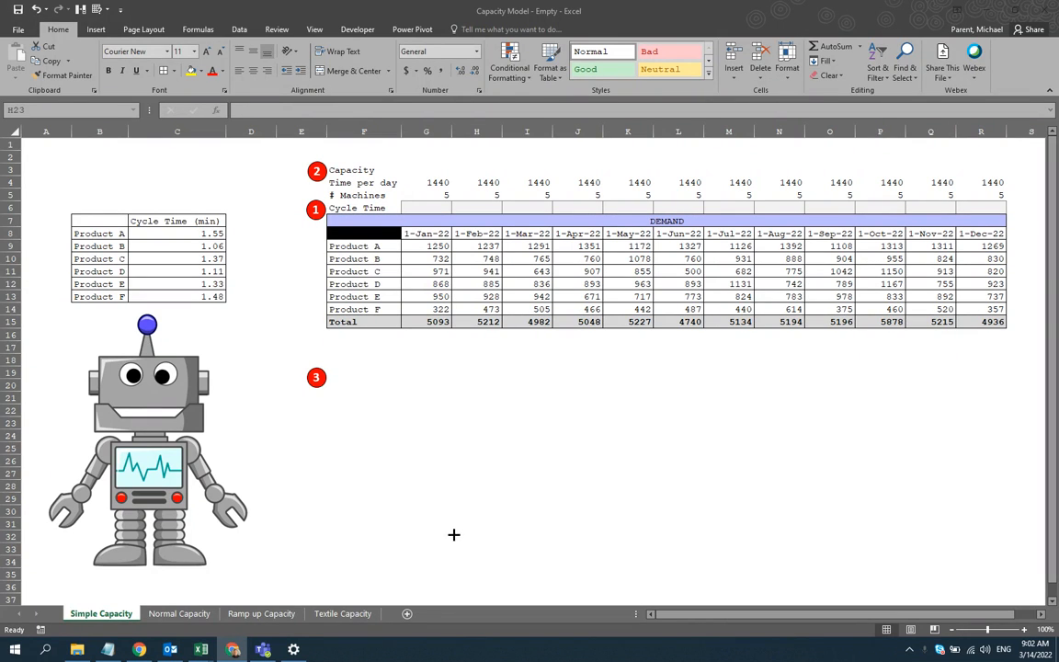
{"action": "mouse_move", "coordinate": [459, 505]}
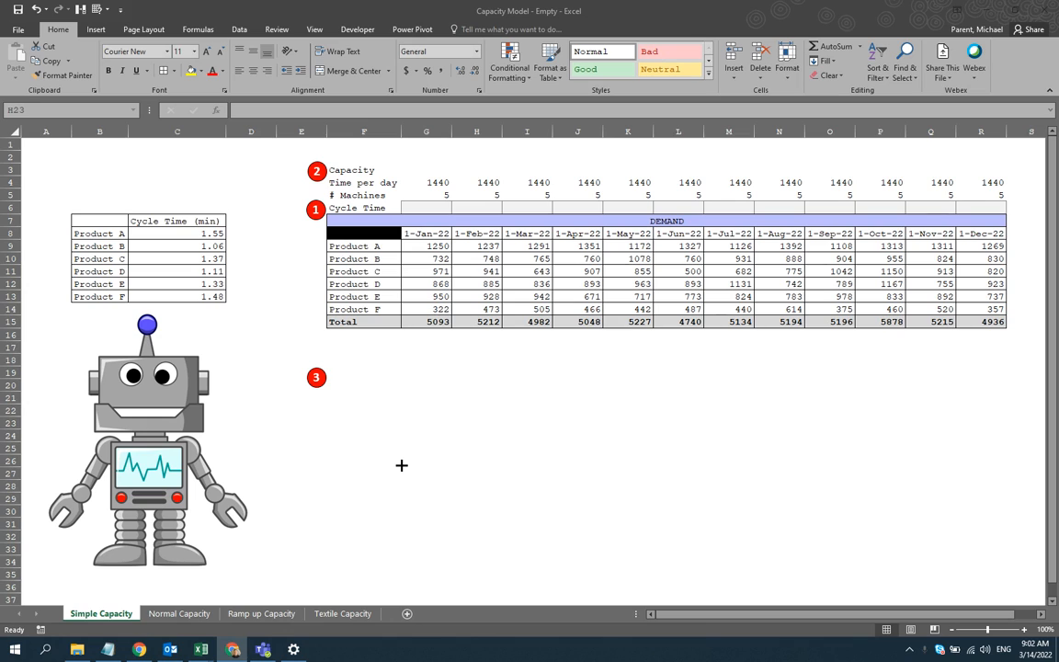
{"action": "mouse_move", "coordinate": [373, 457]}
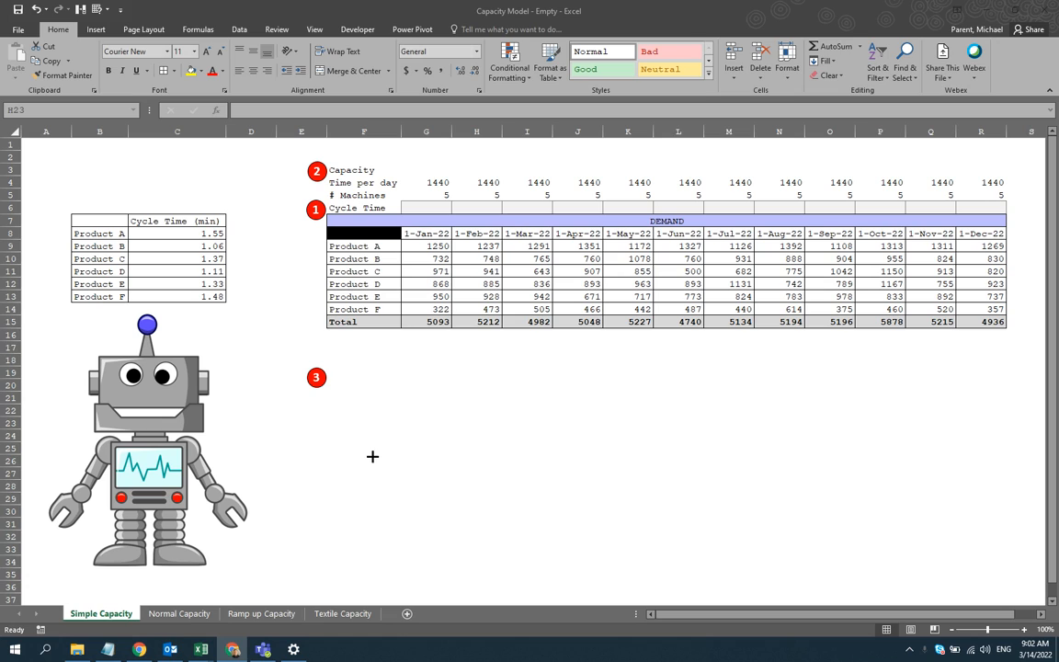
{"action": "mouse_move", "coordinate": [358, 438]}
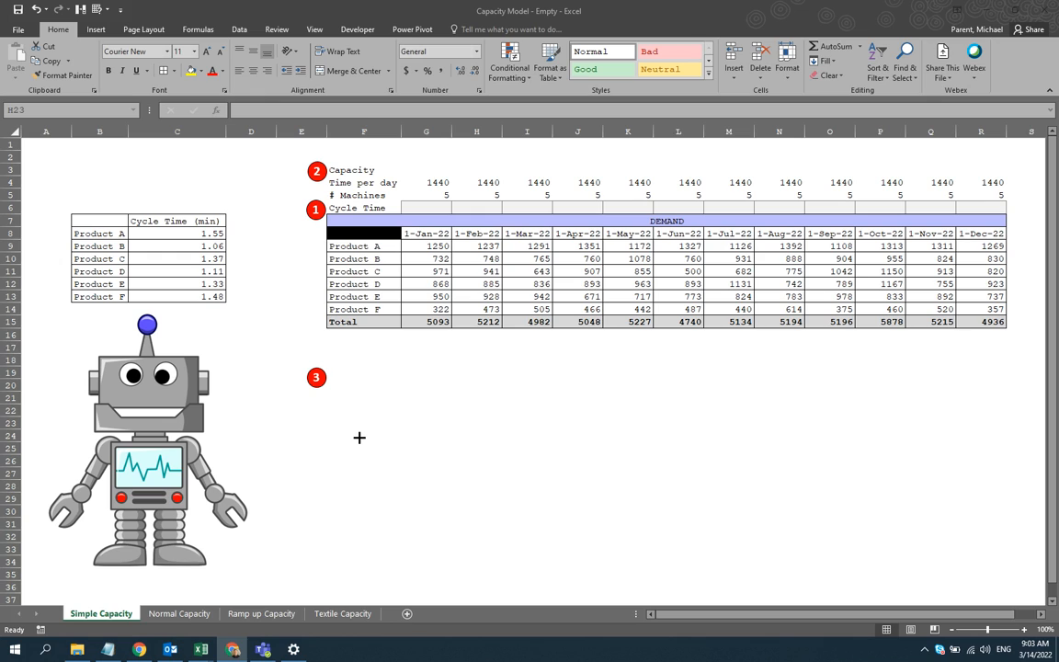
{"action": "mouse_move", "coordinate": [122, 433]}
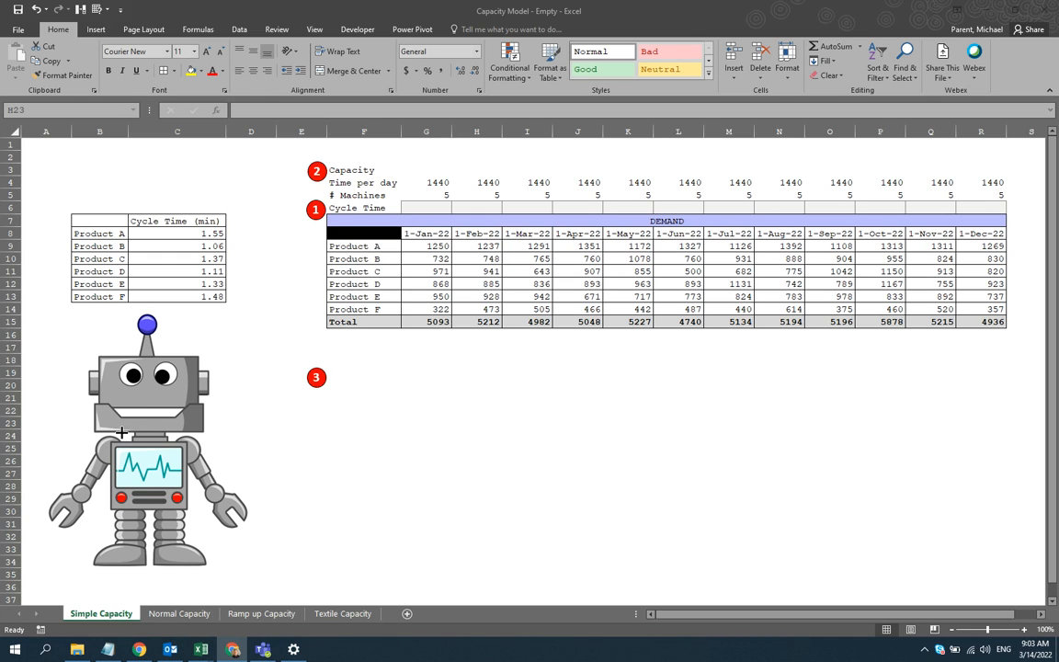
{"action": "mouse_move", "coordinate": [184, 388]}
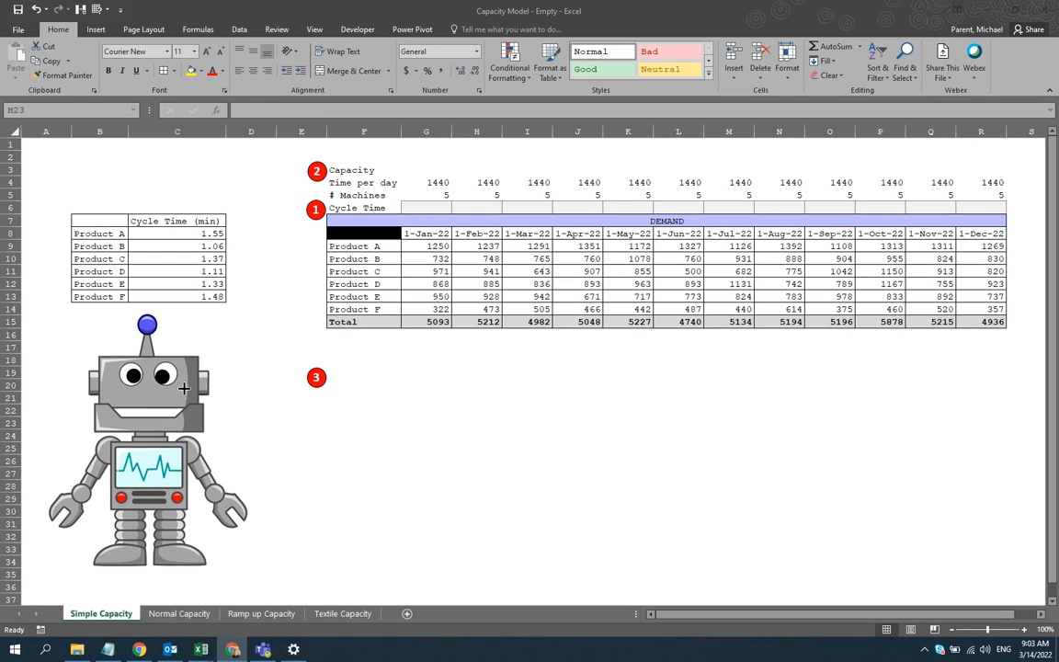
{"action": "mouse_move", "coordinate": [188, 439]}
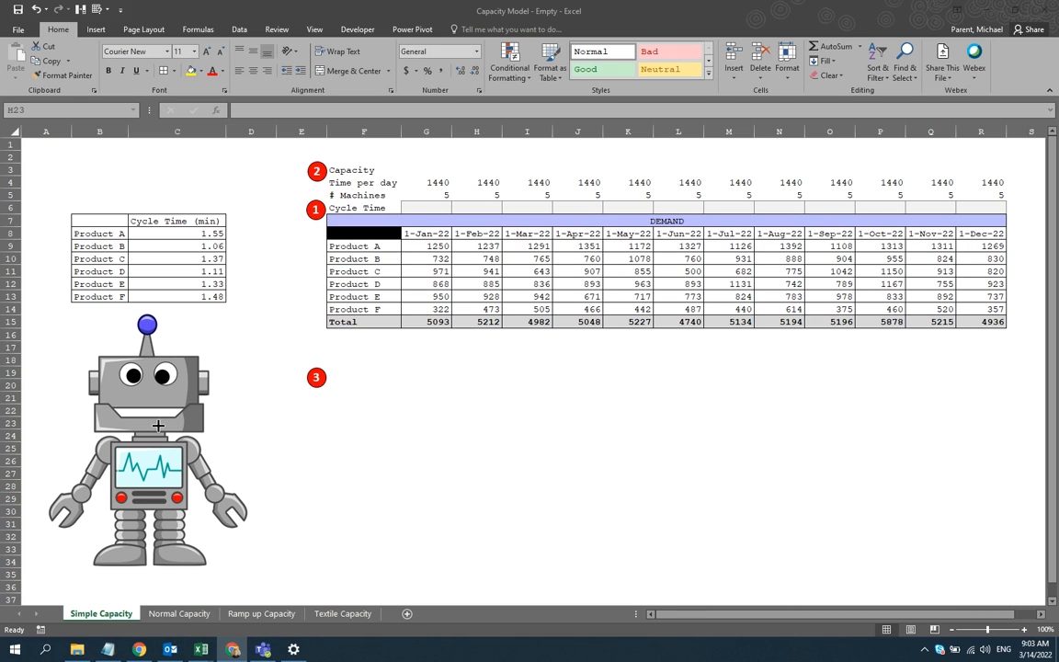
{"action": "mouse_move", "coordinate": [376, 413]}
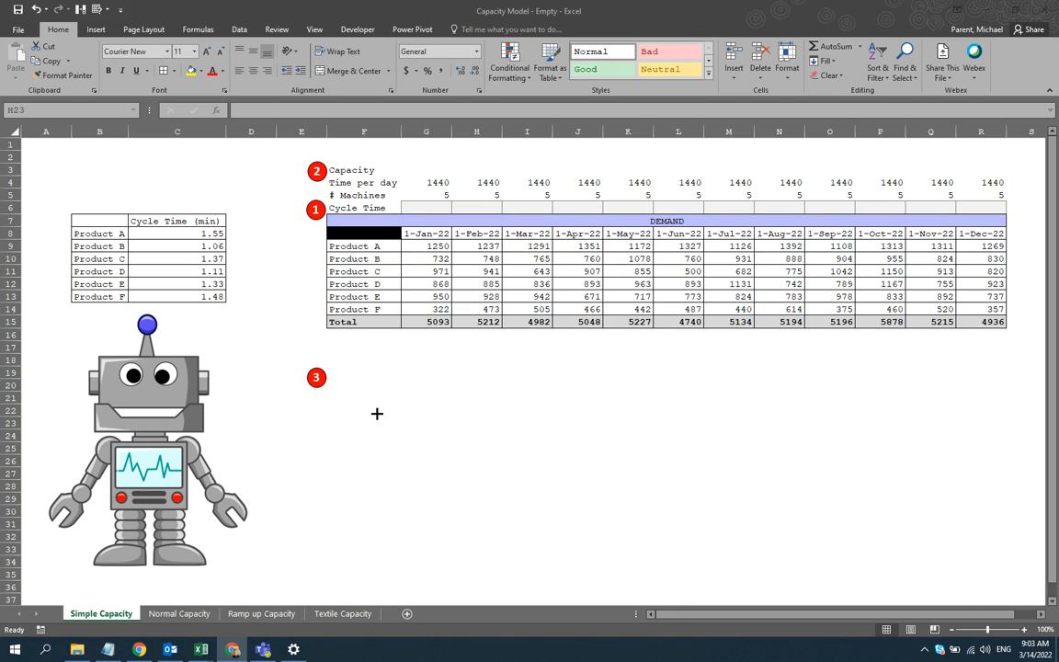
{"action": "mouse_move", "coordinate": [283, 409]}
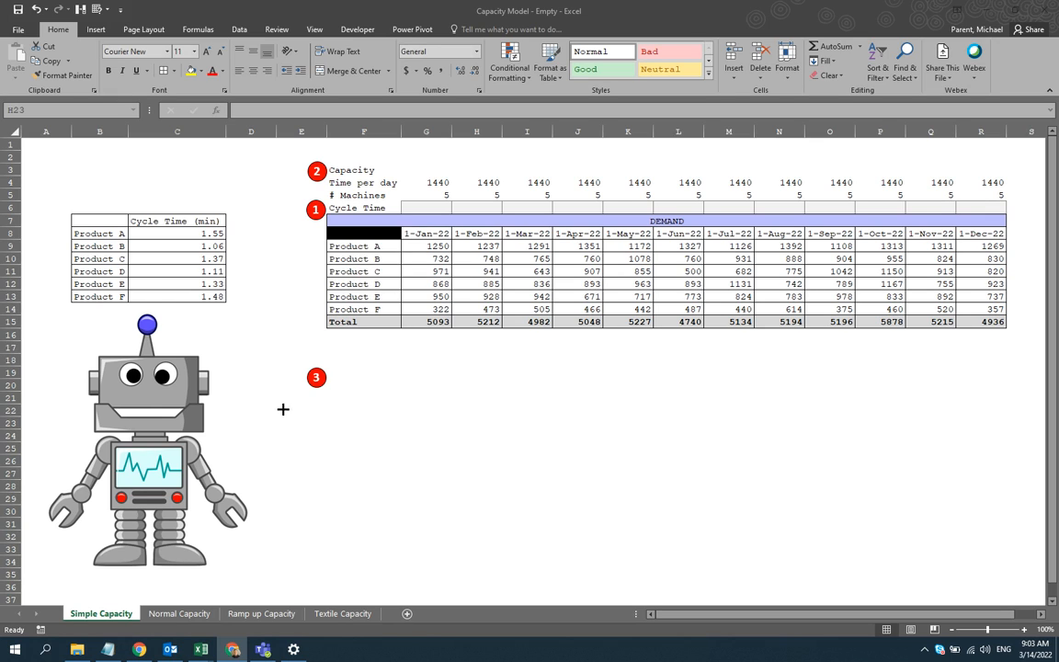
{"action": "mouse_move", "coordinate": [338, 410]}
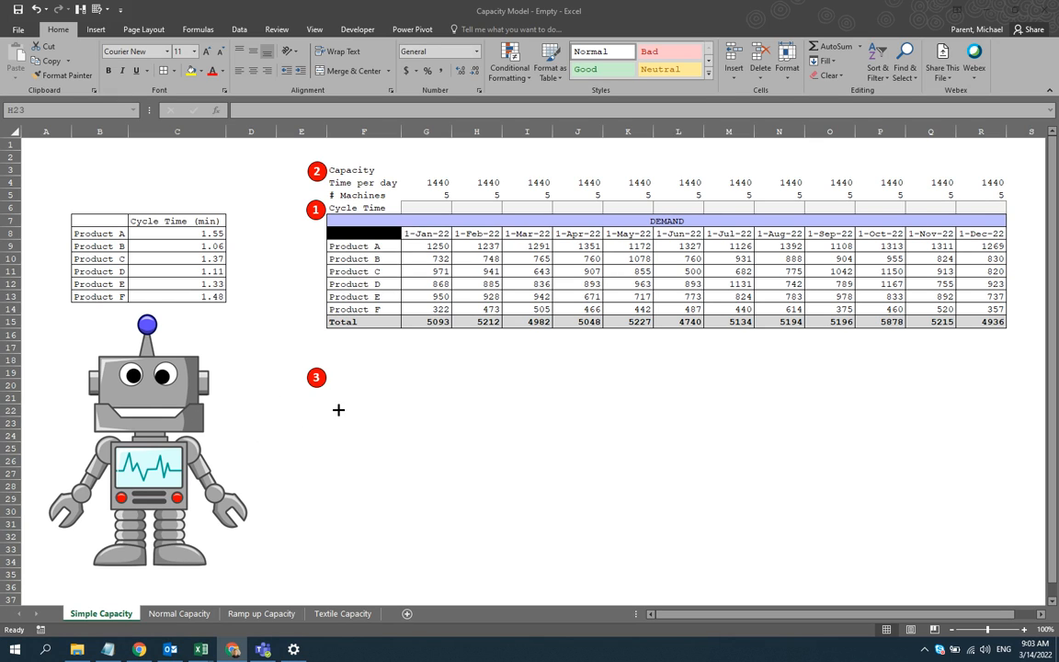
{"action": "mouse_move", "coordinate": [347, 384]}
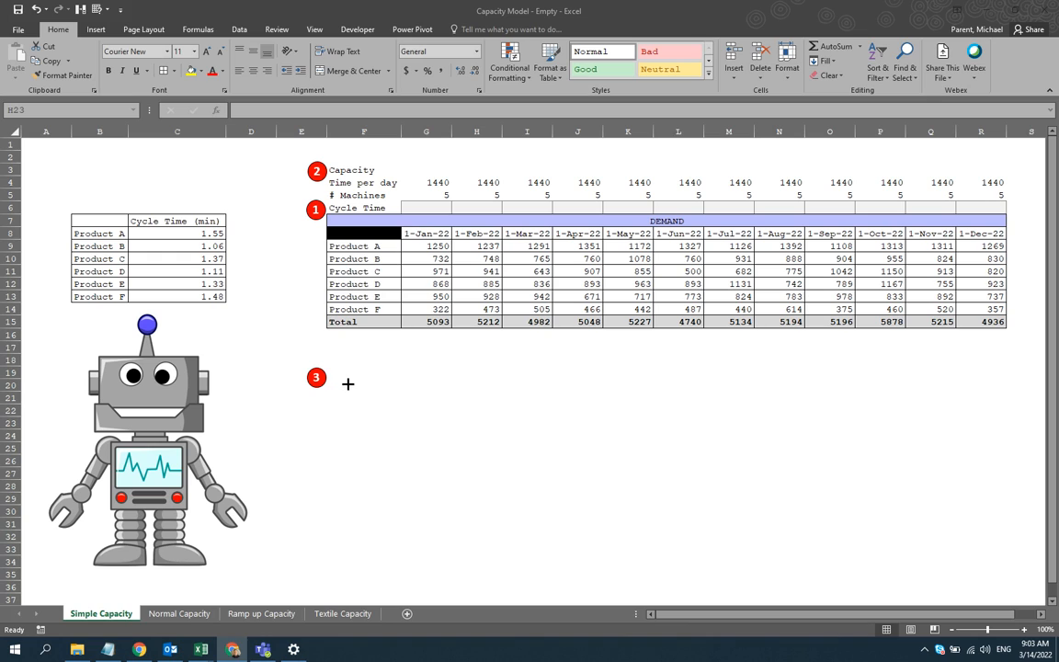
{"action": "mouse_move", "coordinate": [325, 328]}
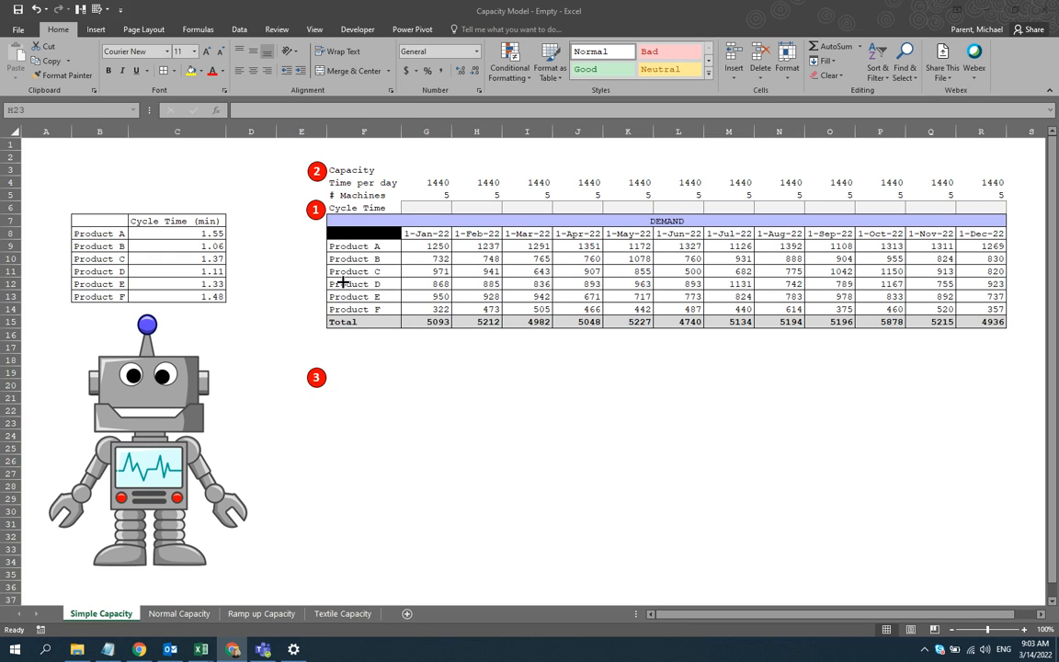
{"action": "mouse_move", "coordinate": [407, 271]}
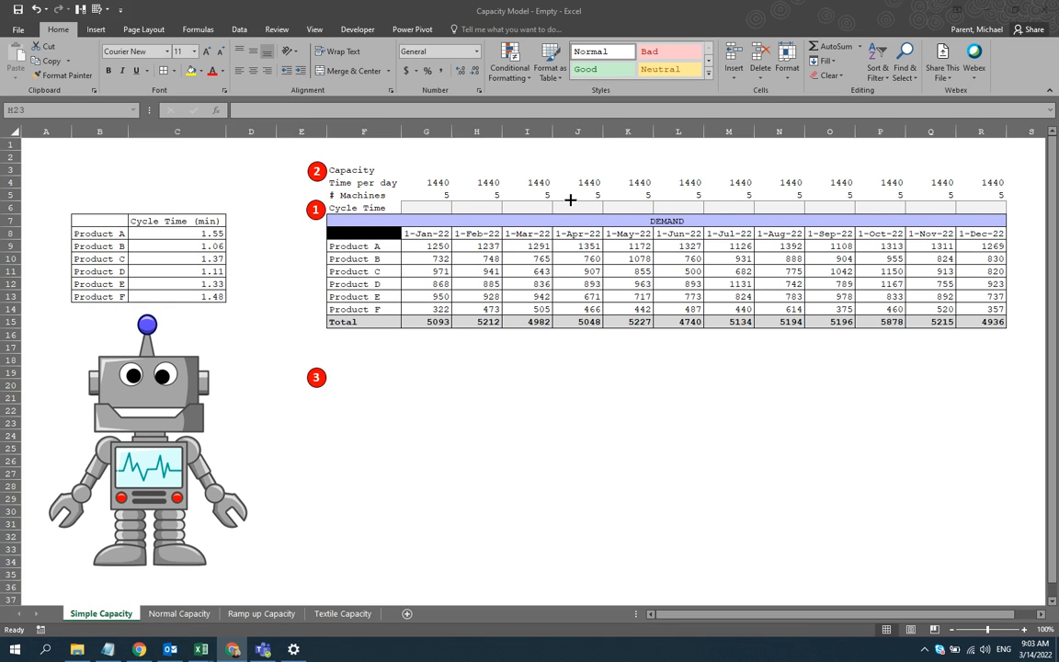
{"action": "mouse_move", "coordinate": [844, 188]}
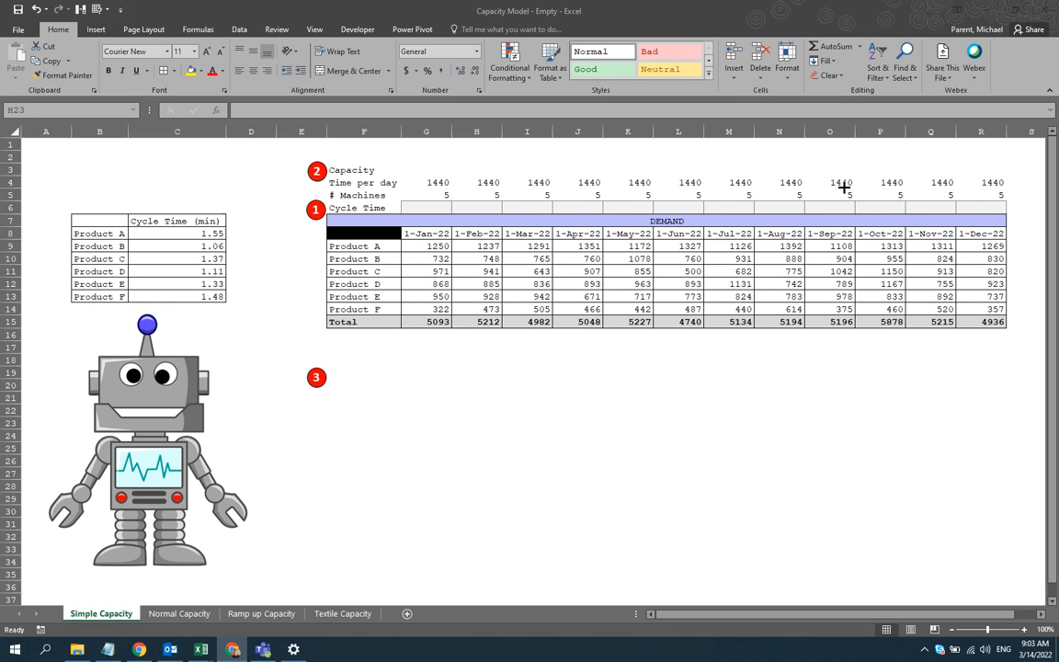
{"action": "mouse_move", "coordinate": [475, 186]}
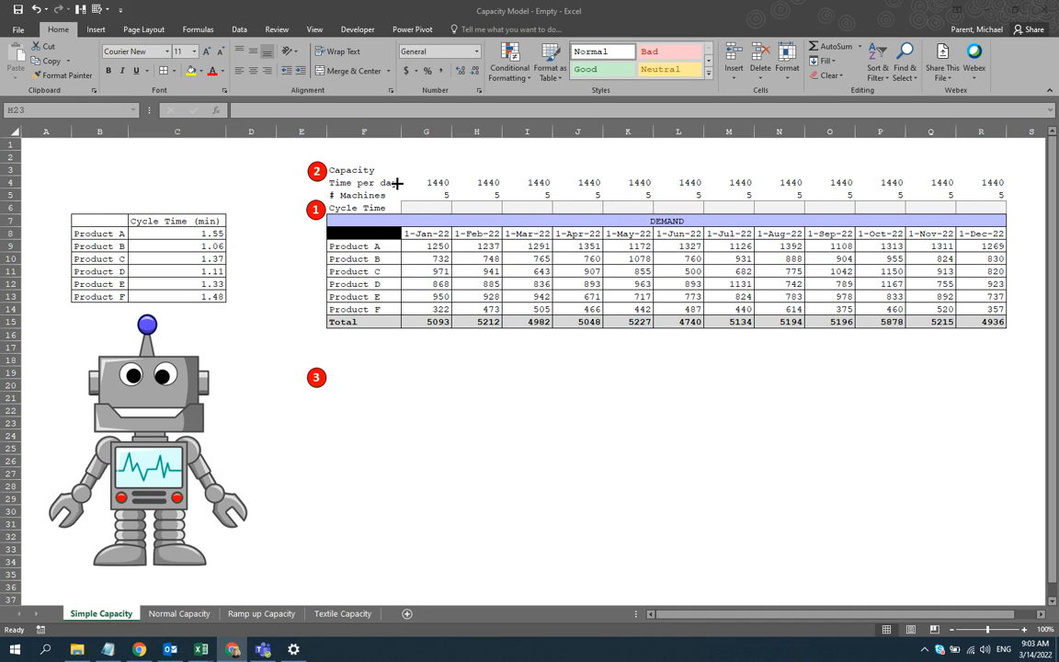
- Review the time per day, machines, monthly demand and product cycle time tables
{"action": "left_click", "coordinate": [365, 182]}
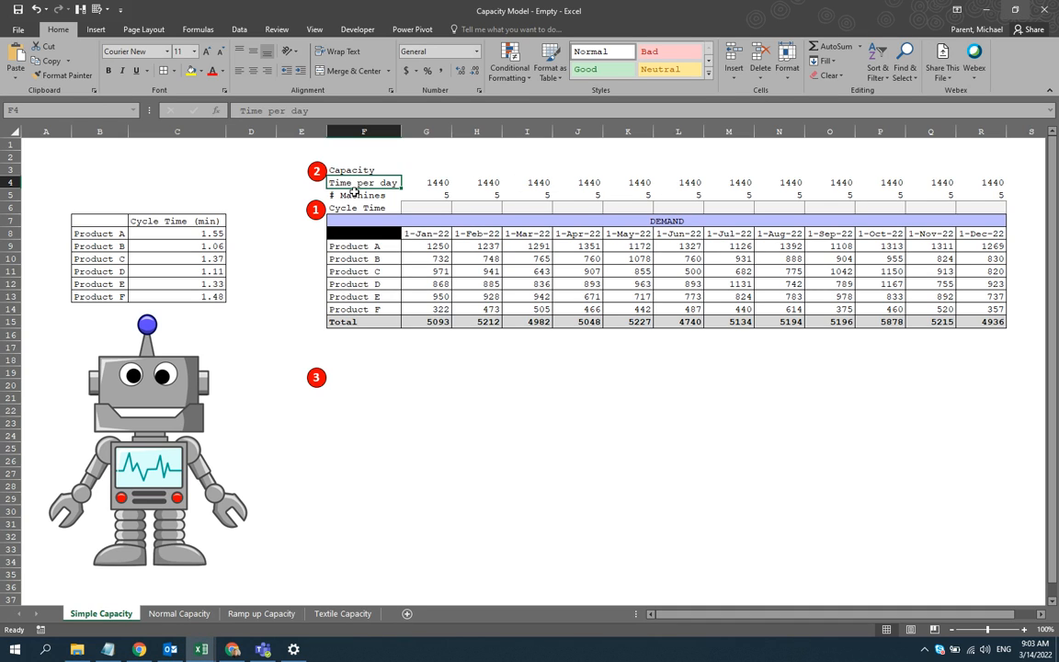
{"action": "left_click", "coordinate": [363, 194]}
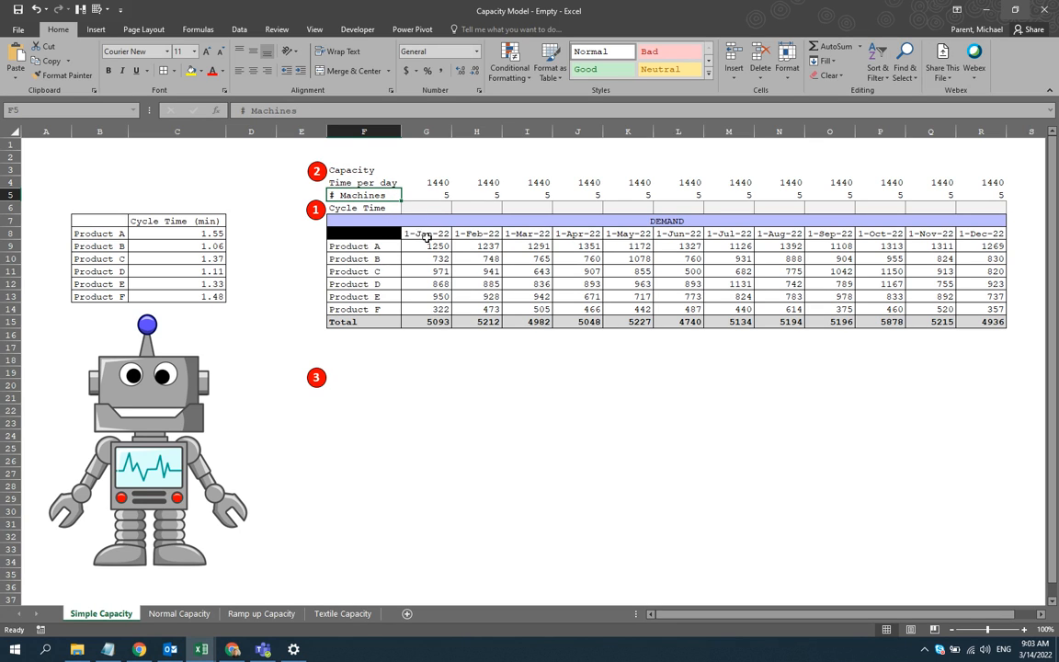
{"action": "left_click", "coordinate": [426, 194]}
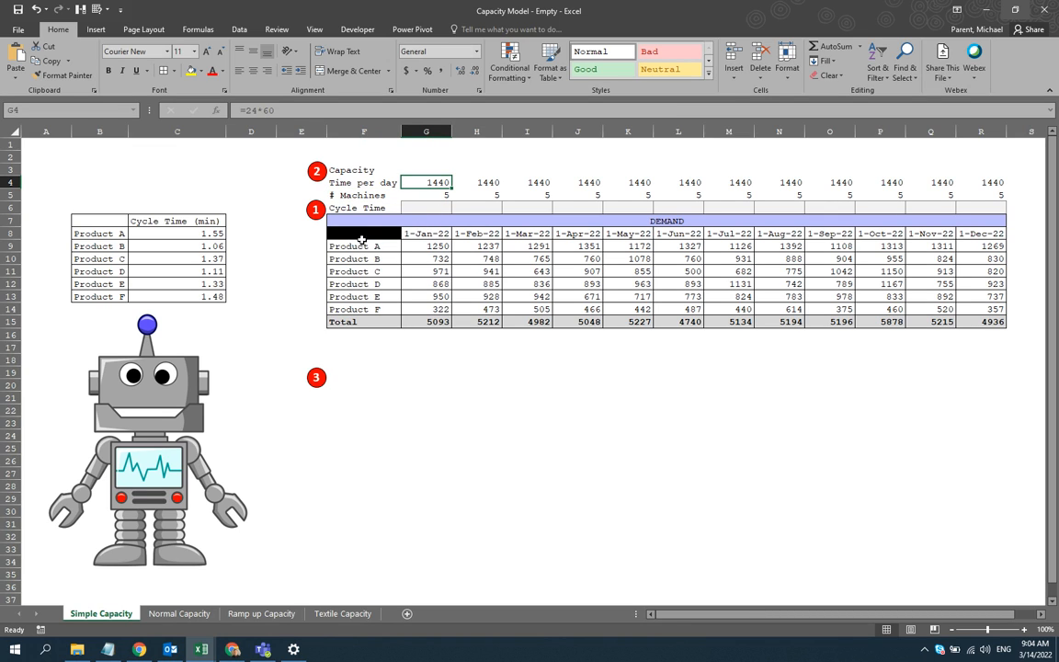
{"action": "left_click", "coordinate": [425, 246]}
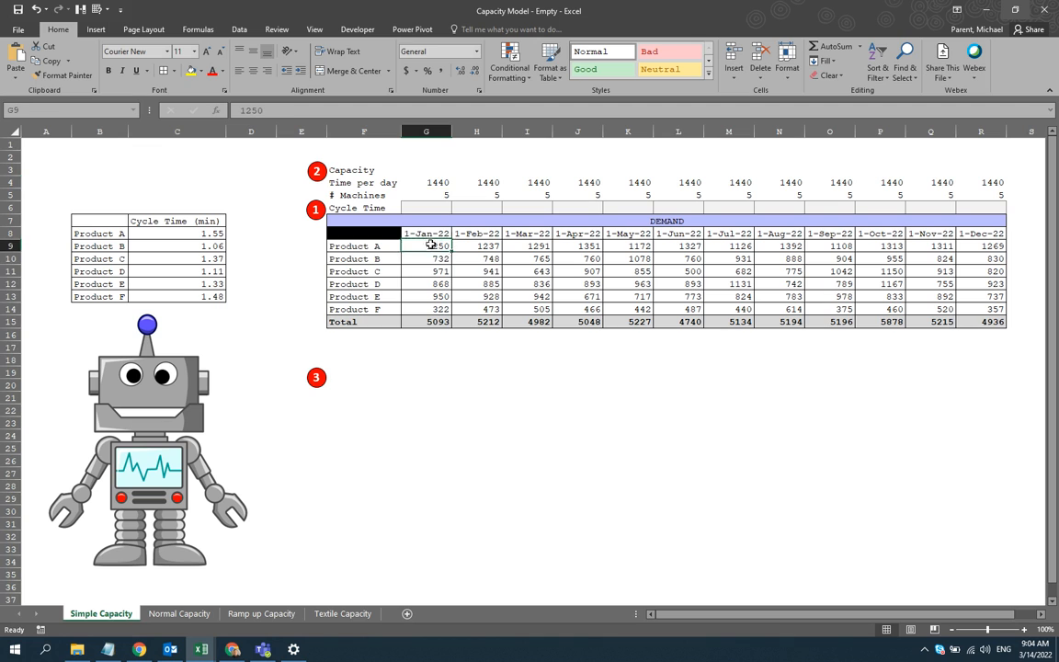
{"action": "left_click_drag", "start_coordinate": [426, 245], "coordinate": [578, 296]}
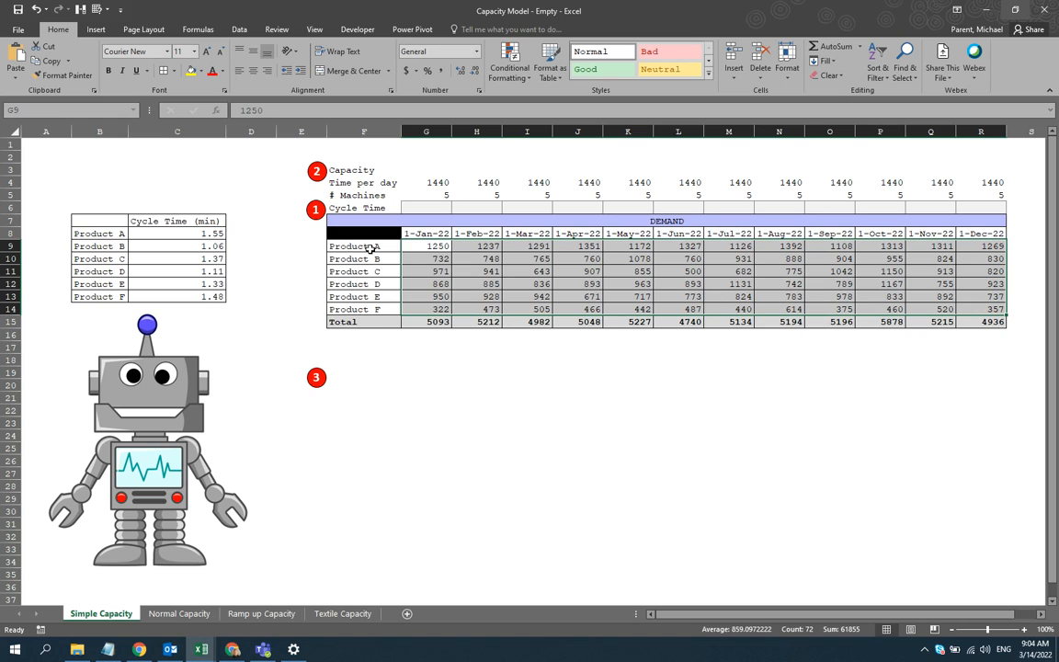
{"action": "left_click", "coordinate": [364, 246]}
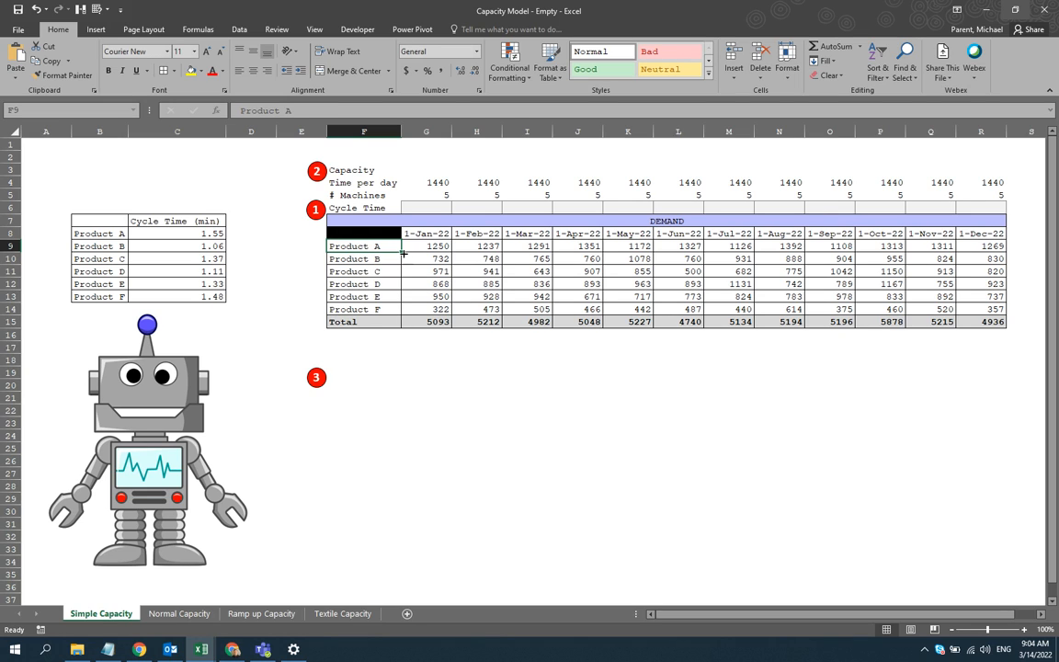
{"action": "left_click", "coordinate": [364, 258]}
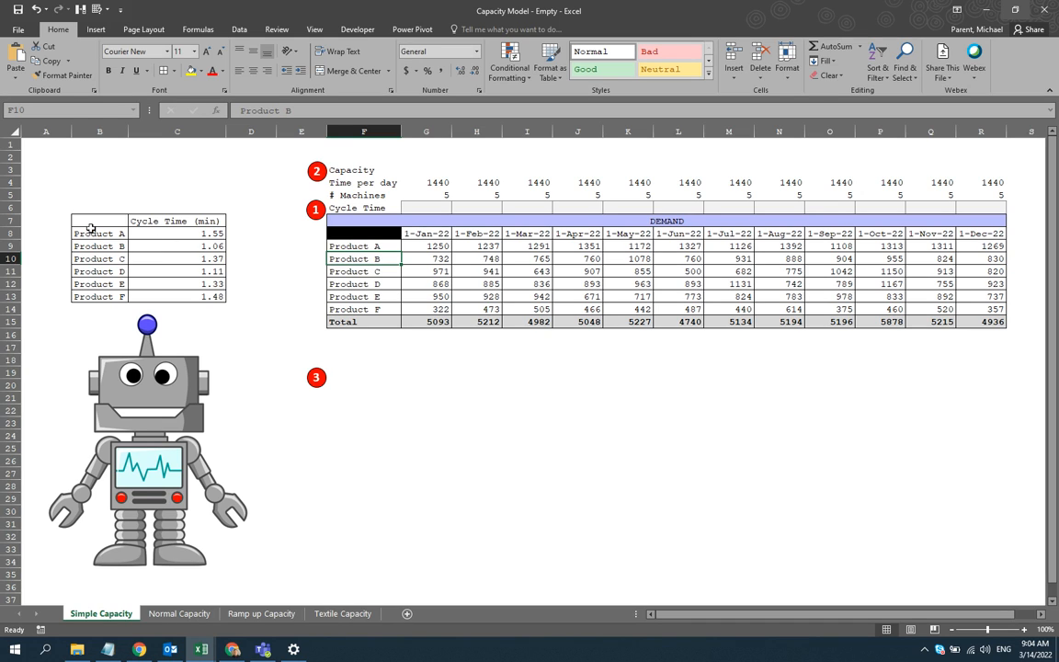
{"action": "left_click", "coordinate": [100, 220]}
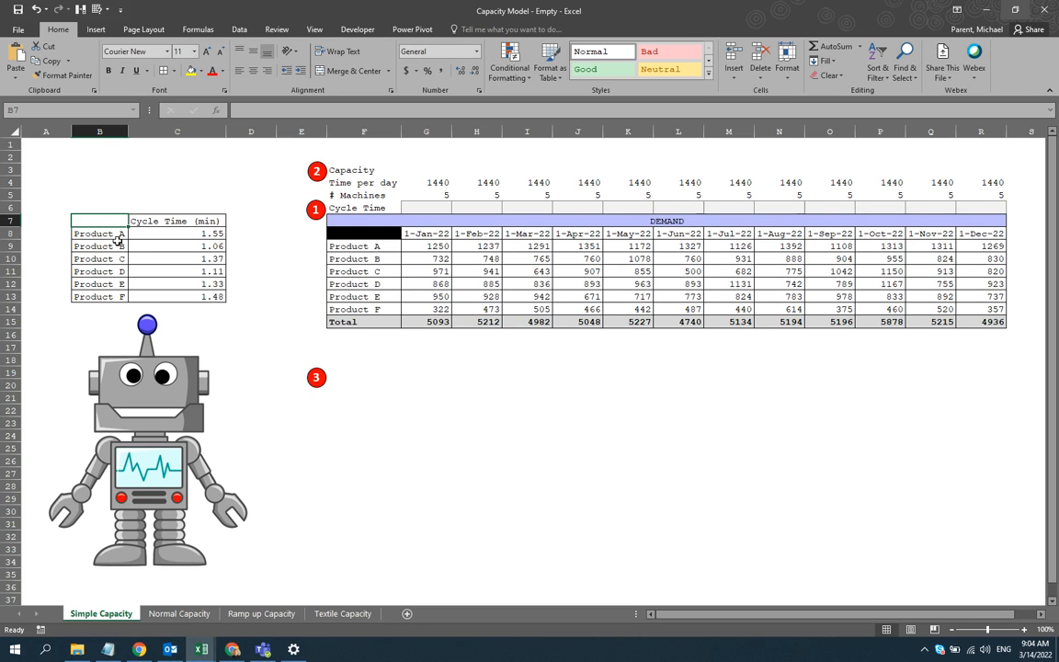
{"action": "left_click", "coordinate": [99, 245]}
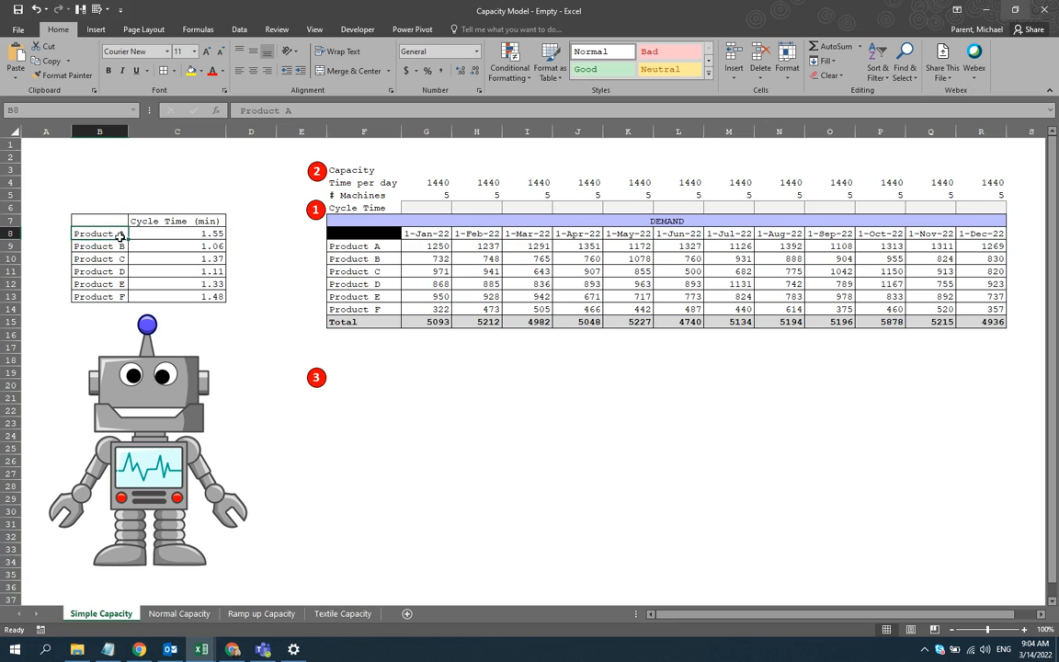
{"action": "left_click", "coordinate": [177, 234]}
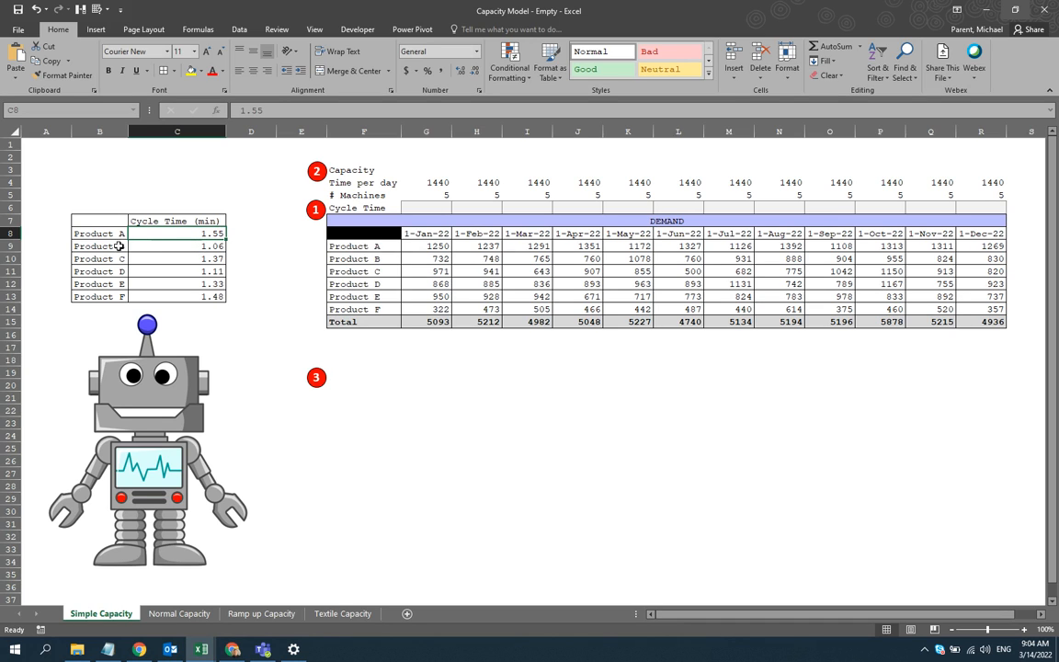
{"action": "left_click", "coordinate": [177, 246]}
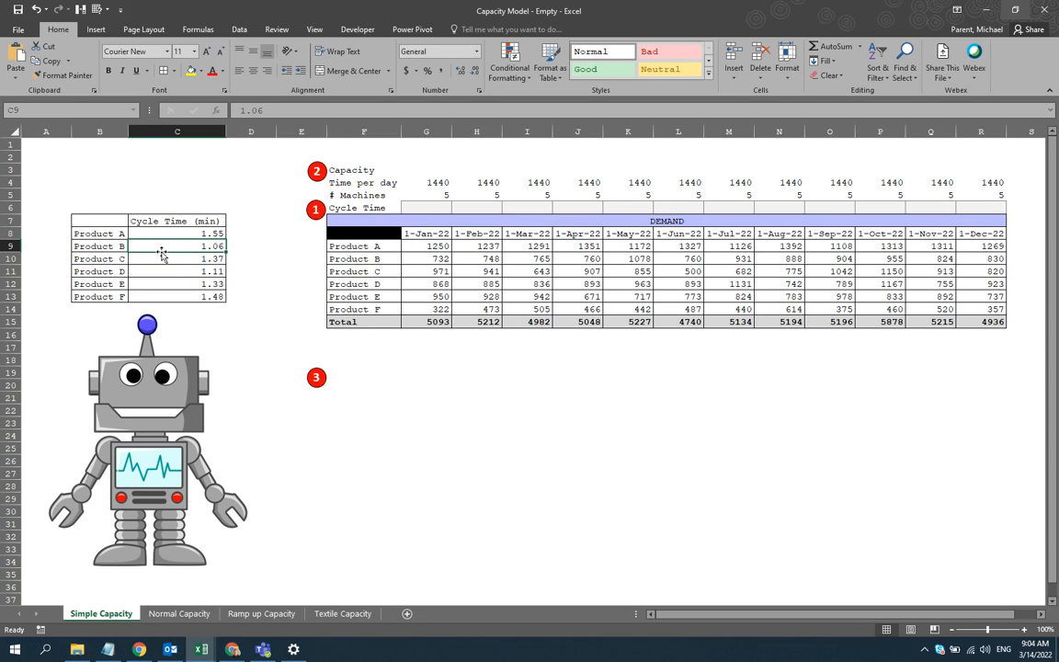
{"action": "mouse_move", "coordinate": [199, 274]}
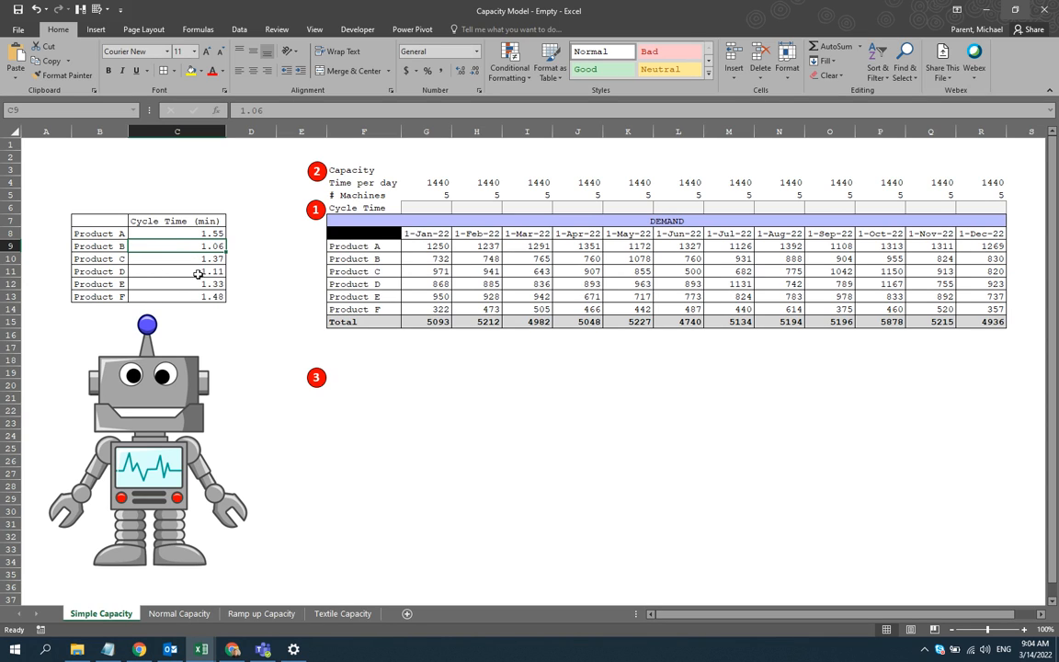
{"action": "mouse_move", "coordinate": [358, 359]}
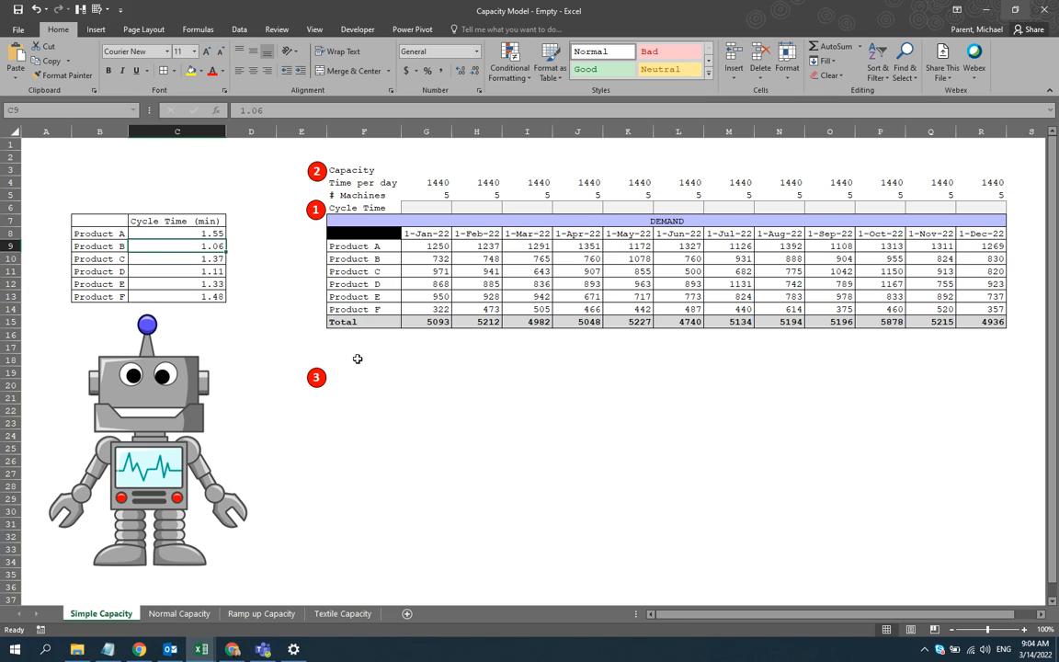
{"action": "mouse_move", "coordinate": [385, 380]}
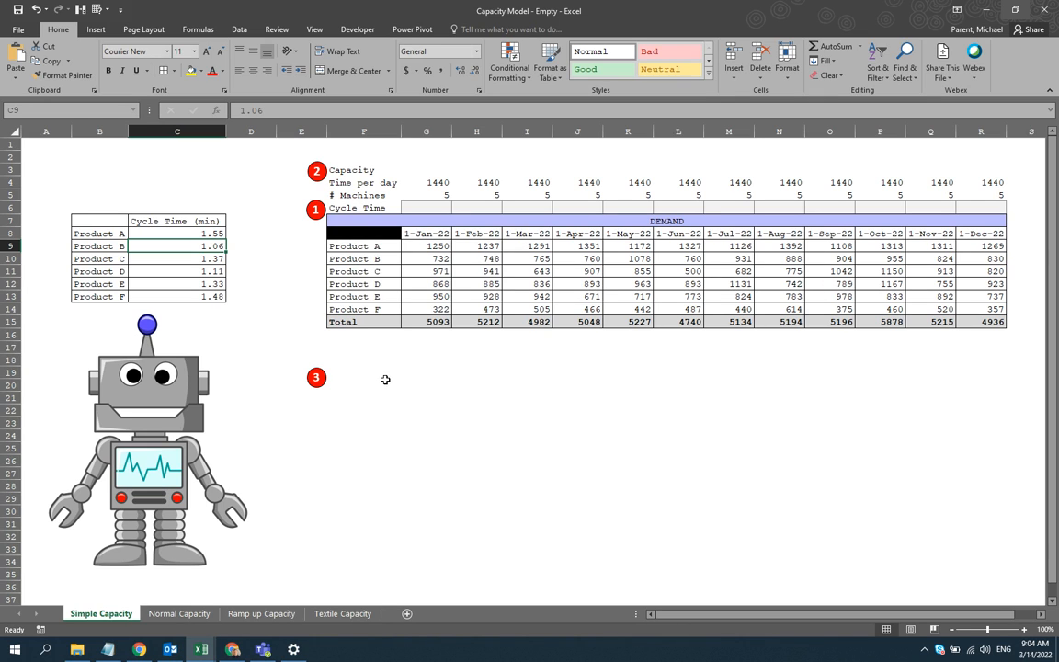
{"action": "mouse_move", "coordinate": [380, 360]}
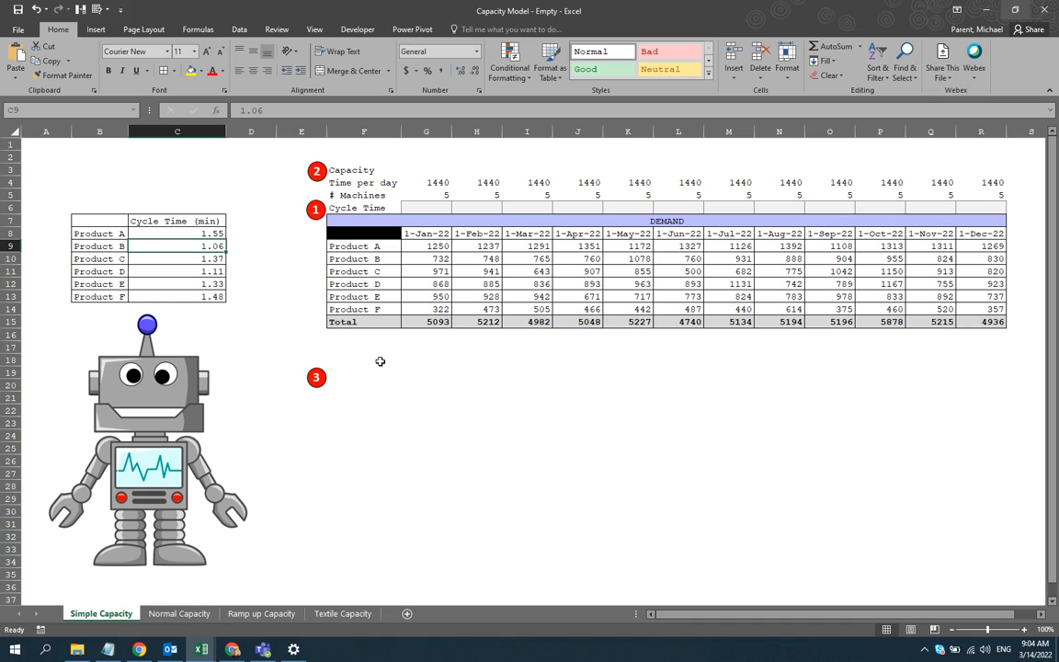
{"action": "mouse_move", "coordinate": [376, 366]}
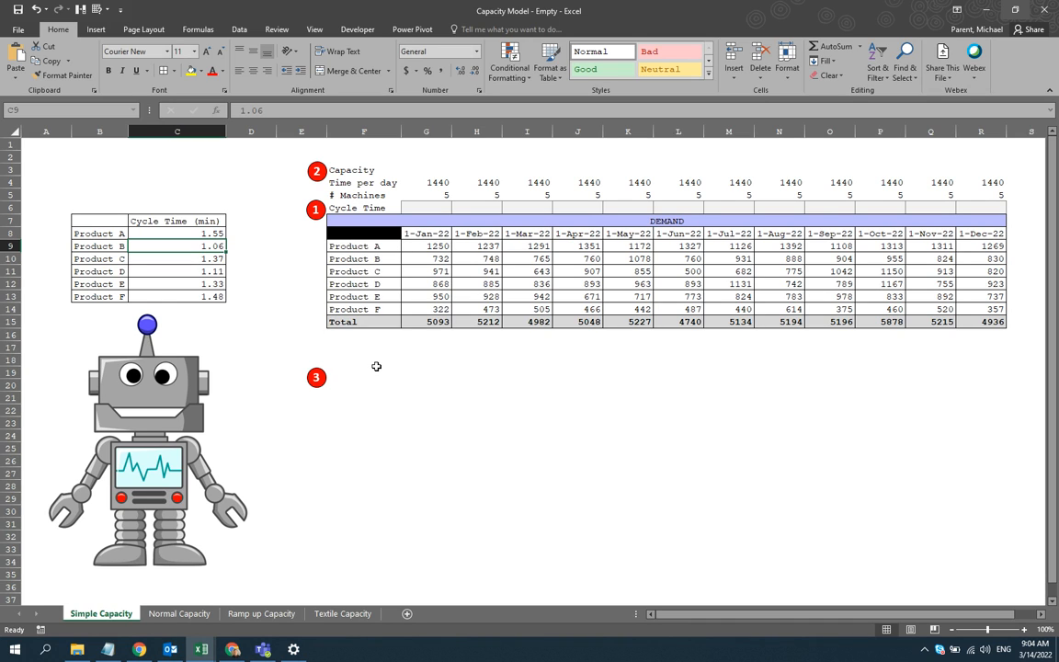
{"action": "mouse_move", "coordinate": [407, 339]}
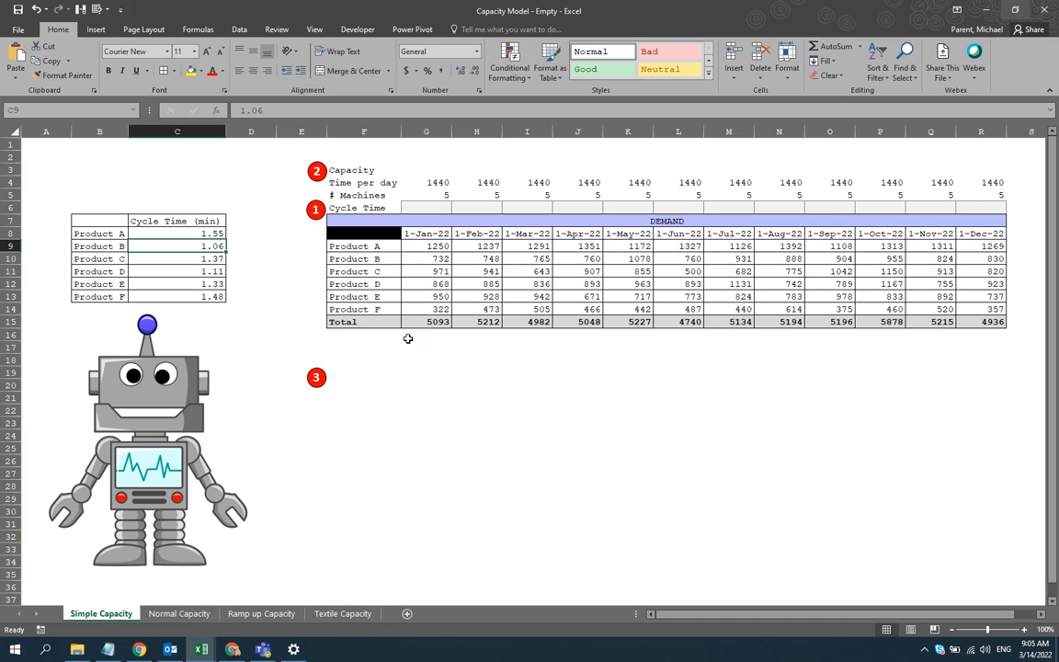
{"action": "mouse_move", "coordinate": [412, 259]}
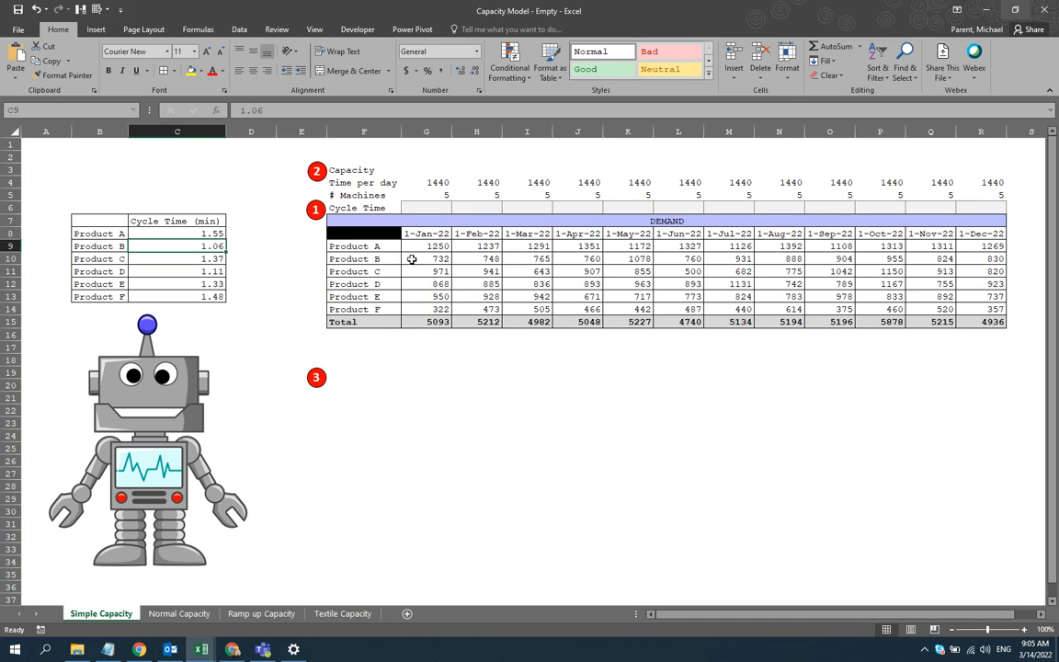
{"action": "mouse_move", "coordinate": [290, 252]}
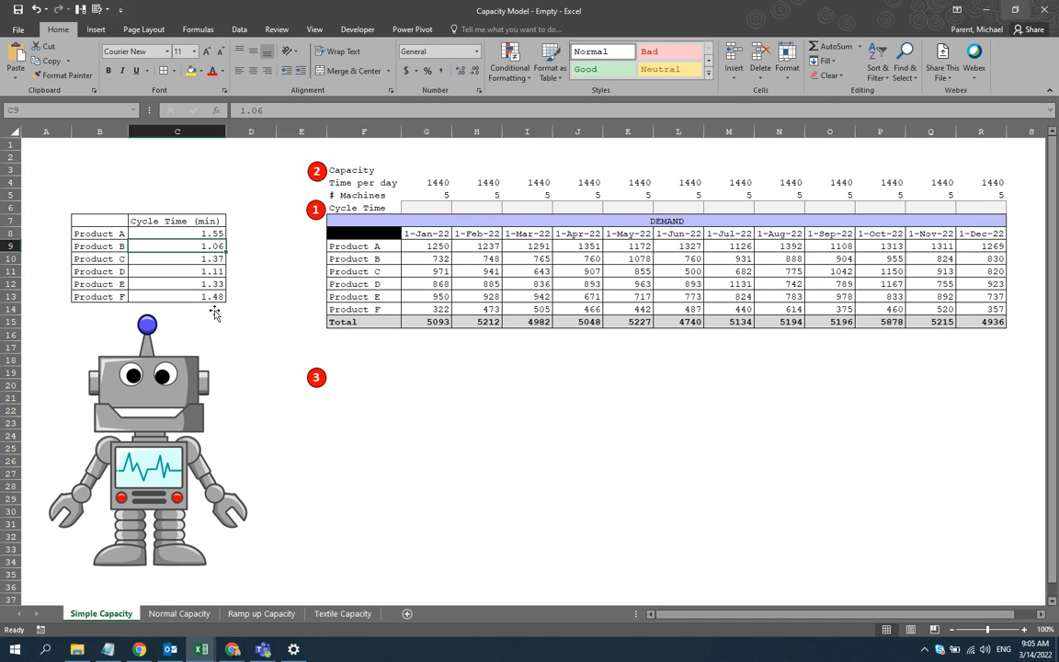
{"action": "mouse_move", "coordinate": [294, 257]}
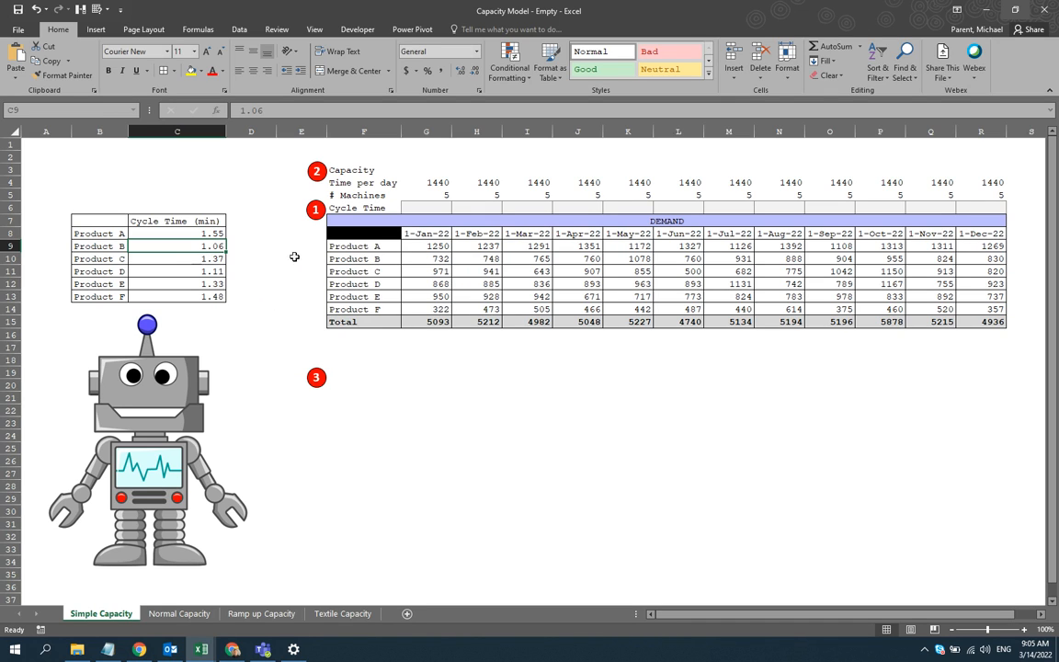
{"action": "mouse_move", "coordinate": [482, 417]}
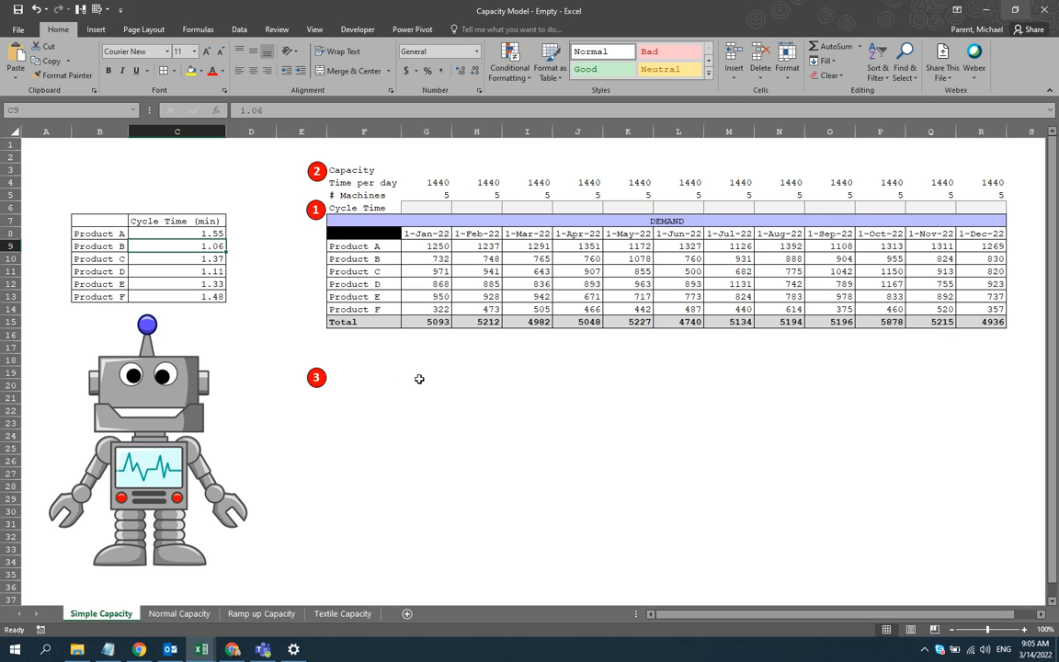
{"action": "mouse_move", "coordinate": [412, 246]}
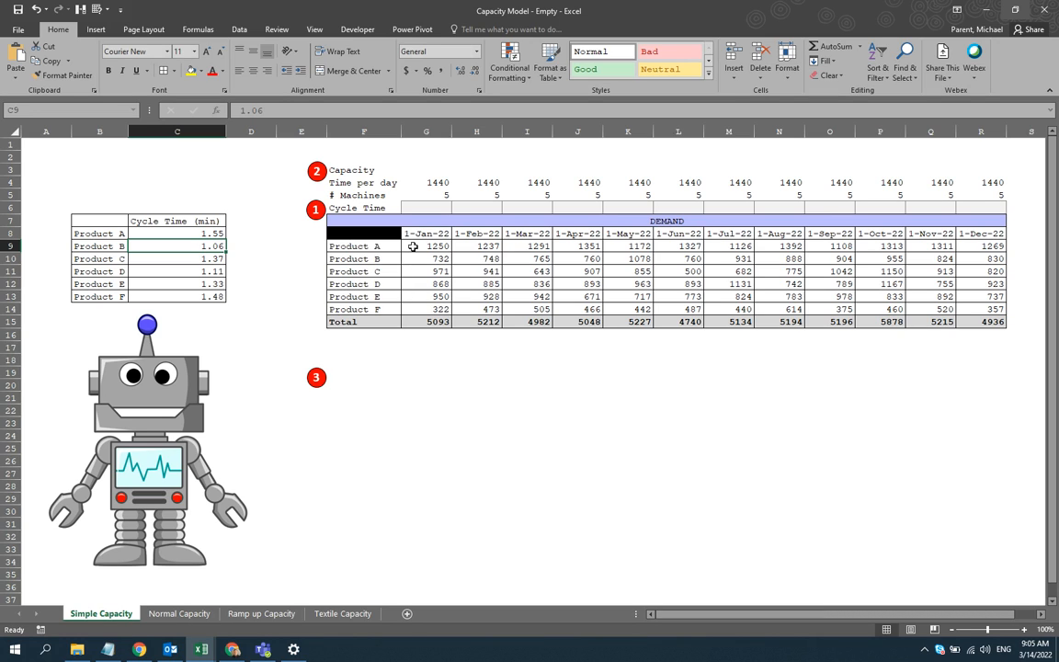
{"action": "mouse_move", "coordinate": [310, 224]}
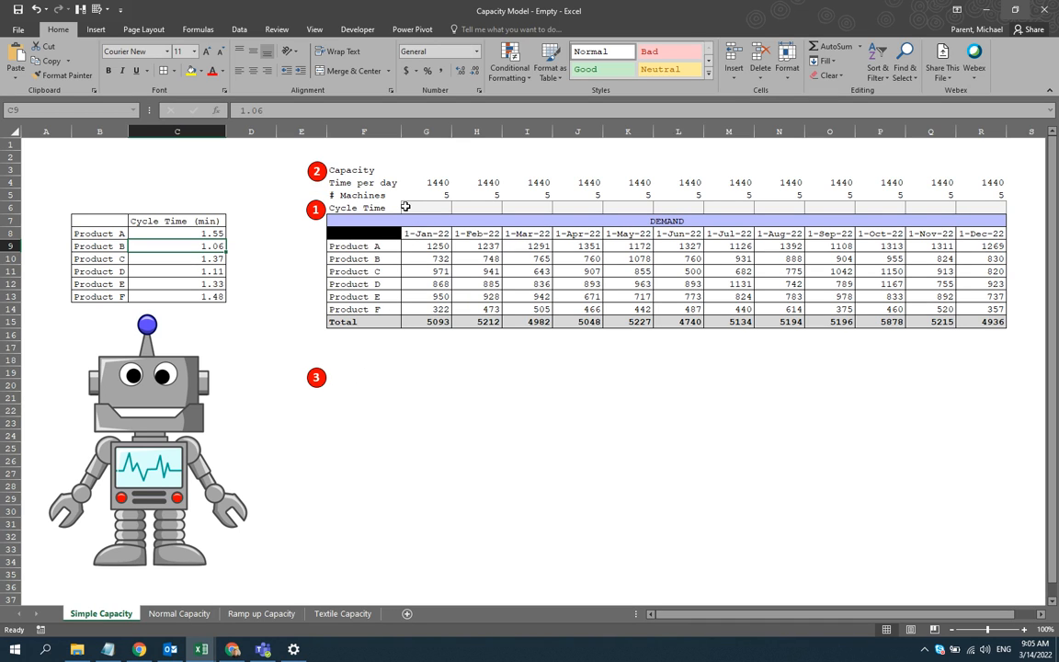
{"action": "mouse_move", "coordinate": [409, 205]}
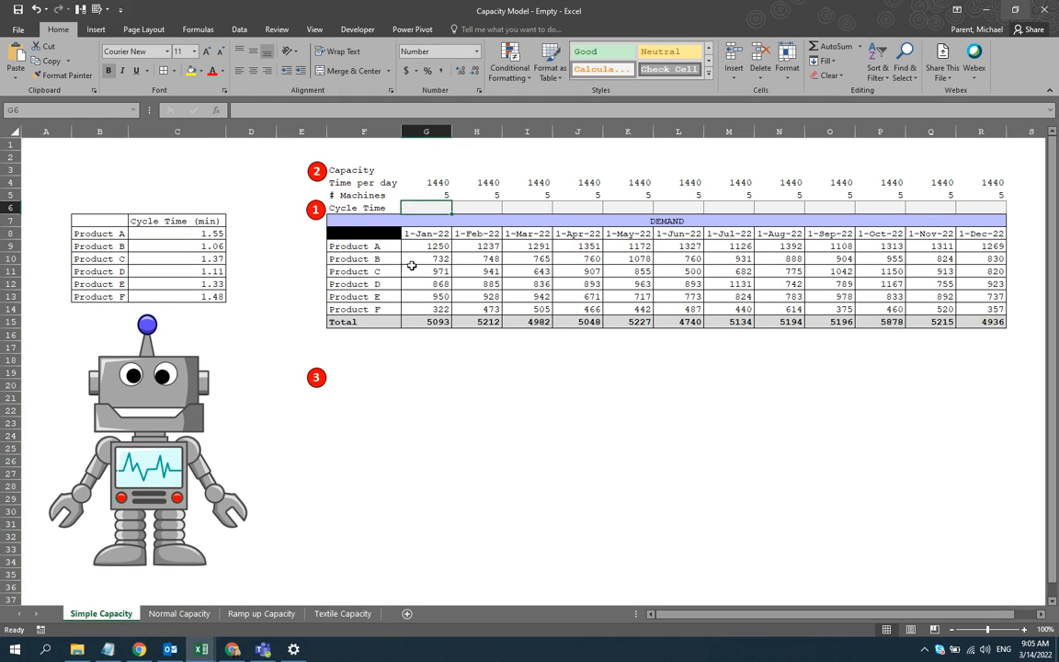
{"action": "mouse_move", "coordinate": [414, 246]}
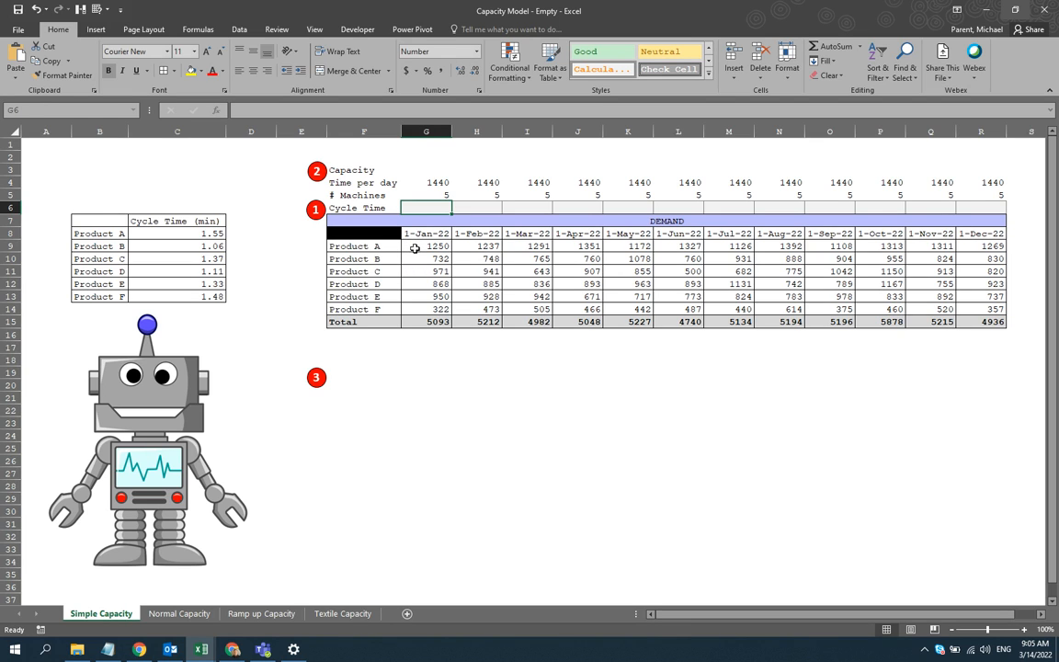
- Enter =SUMPRODUCT(G9:G14,C8:C13) in G6, giving 6,747.23
{"action": "type", "text": "=sumproduc"}
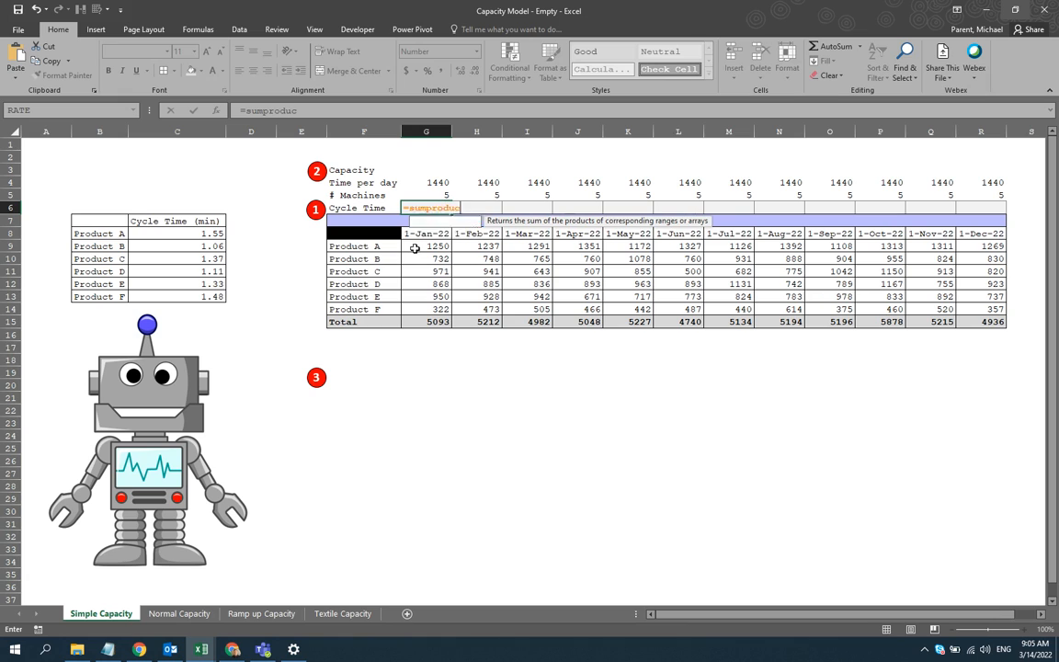
{"action": "left_click_drag", "start_coordinate": [425, 245], "coordinate": [426, 258]}
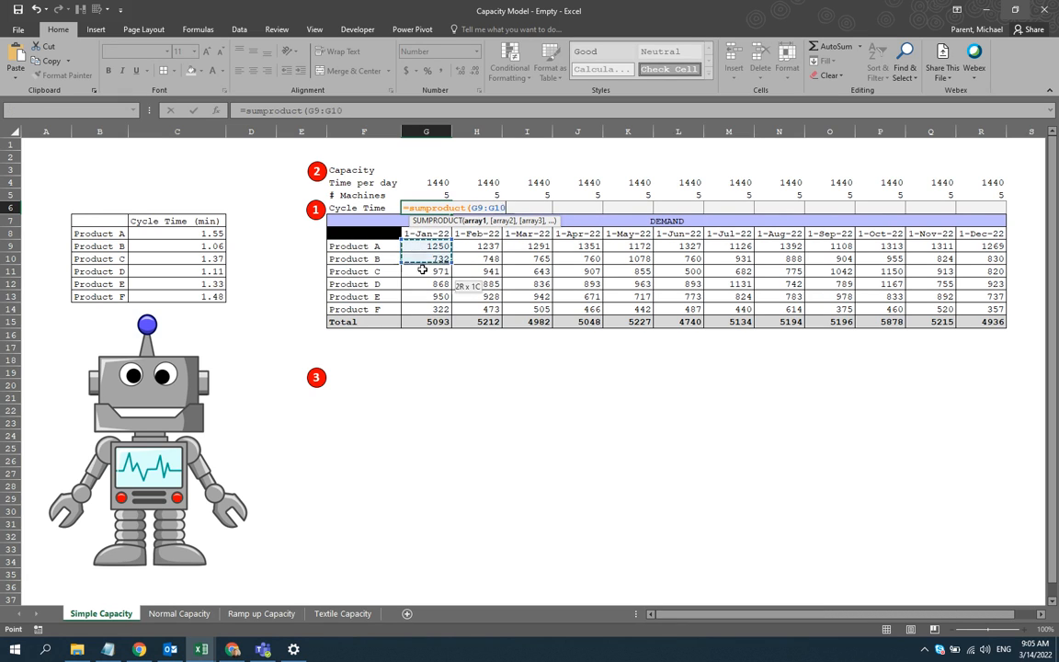
{"action": "left_click_drag", "start_coordinate": [425, 258], "coordinate": [426, 309]}
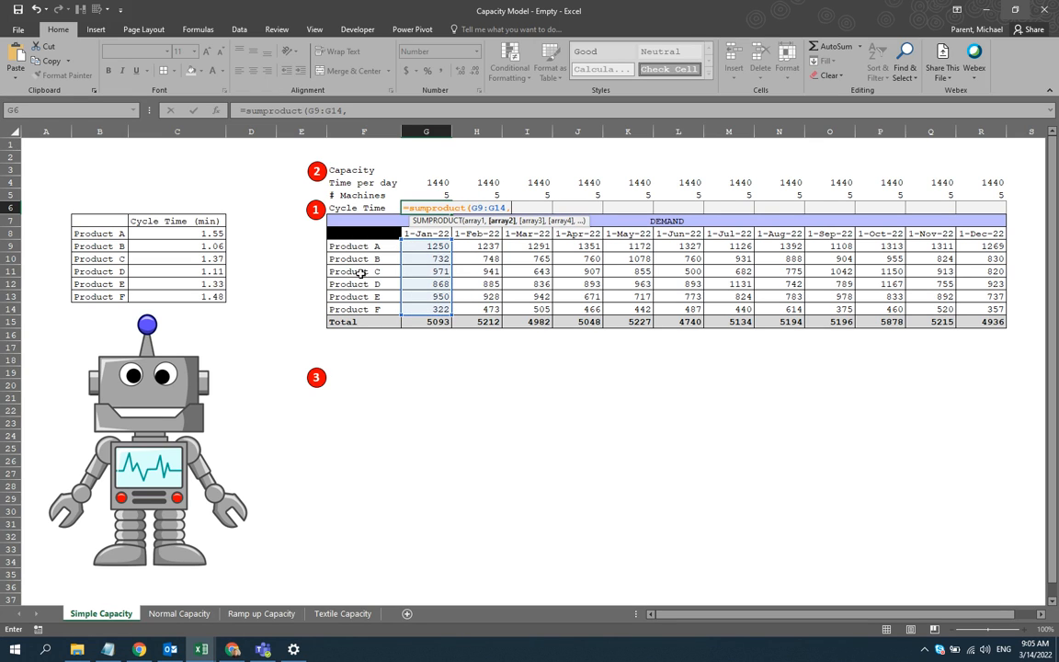
{"action": "left_click_drag", "start_coordinate": [176, 234], "coordinate": [177, 296]}
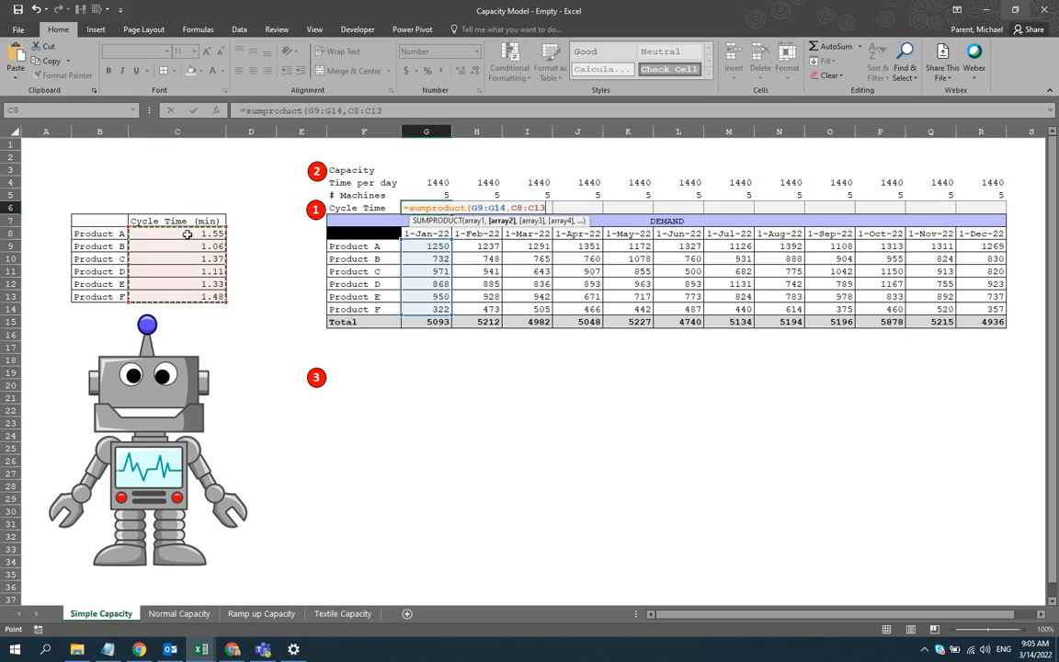
{"action": "mouse_move", "coordinate": [198, 253]}
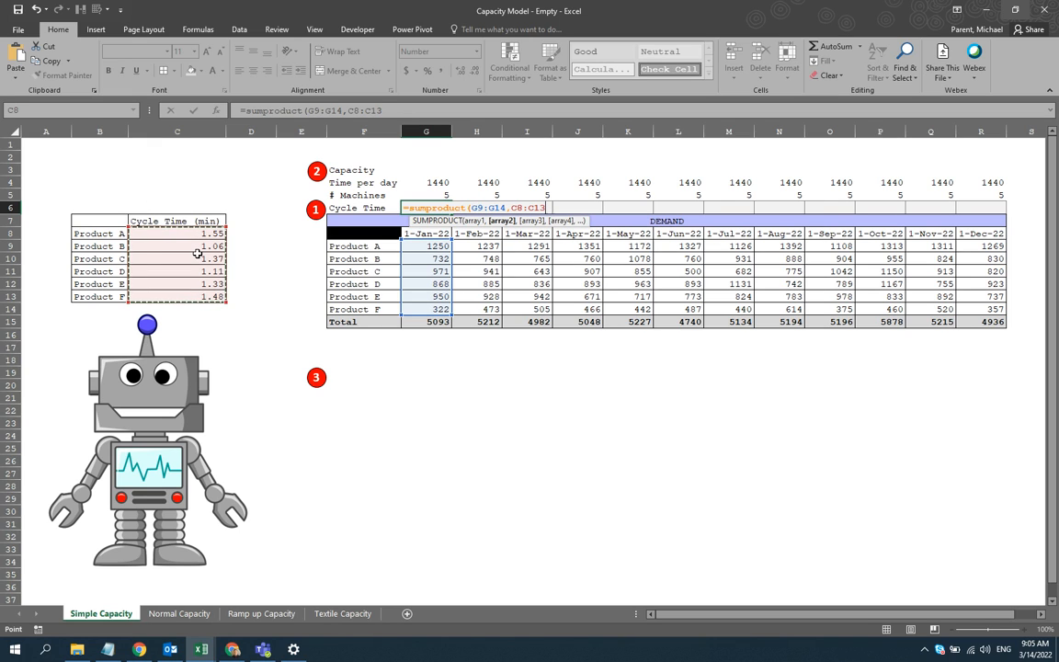
{"action": "key", "text": "f4"}
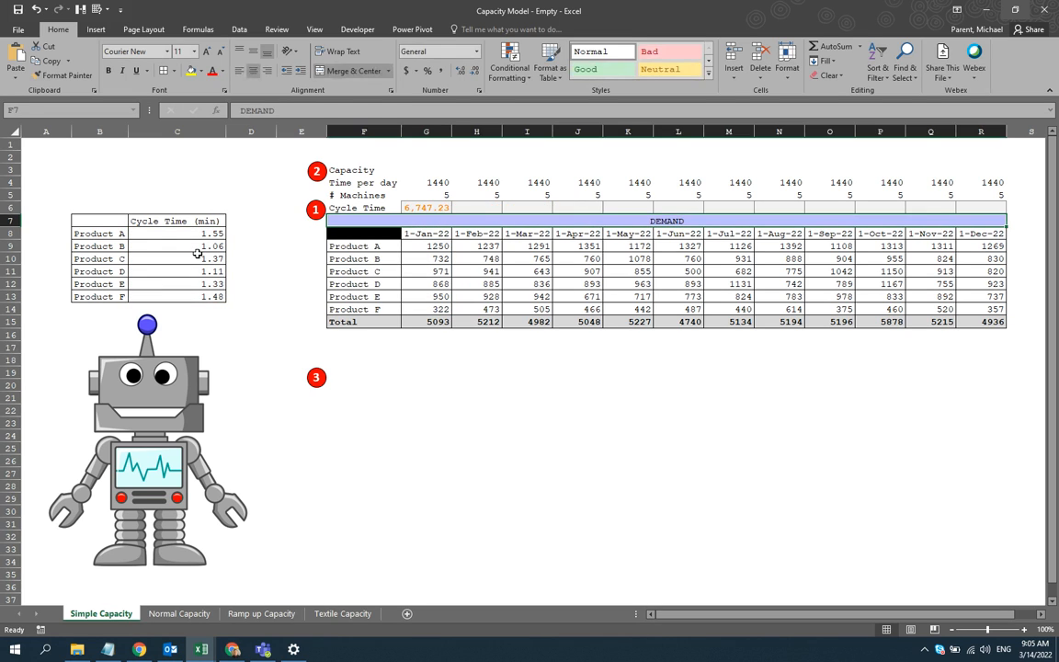
- Reopen the G6 formula and make the cycle-time range absolute as $C$8:$C$13
{"action": "left_click", "coordinate": [426, 206]}
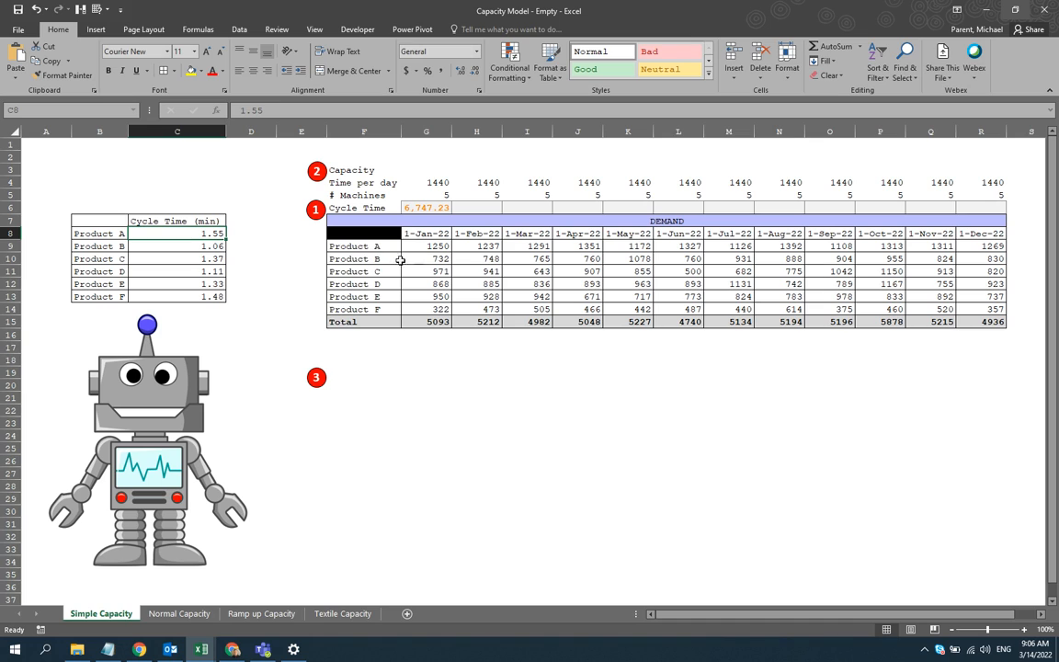
{"action": "left_click", "coordinate": [426, 258]}
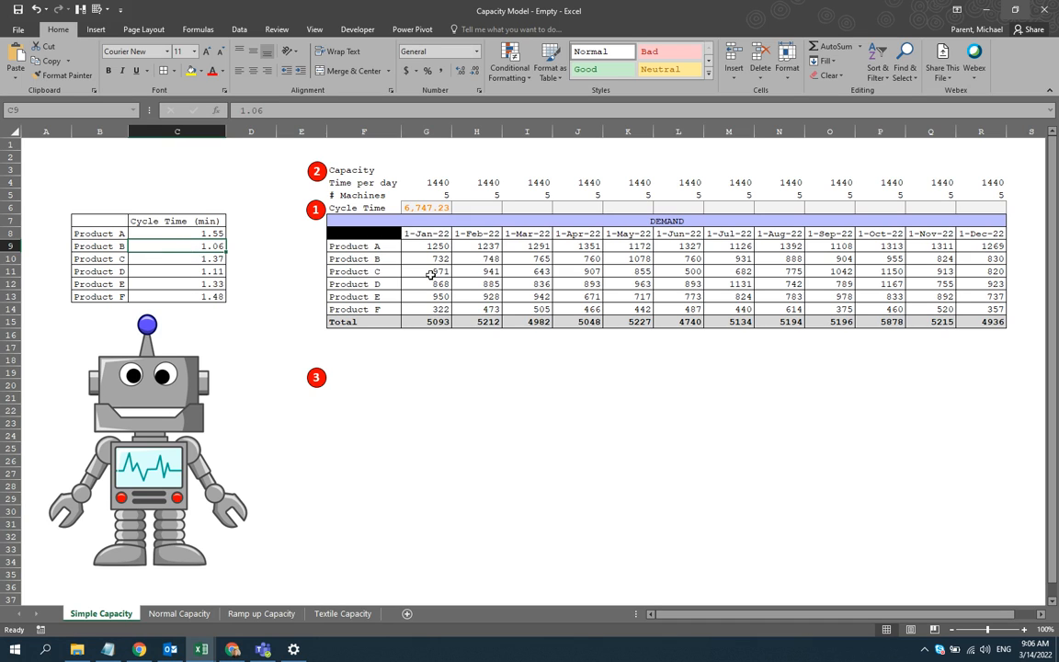
{"action": "left_click", "coordinate": [177, 258]}
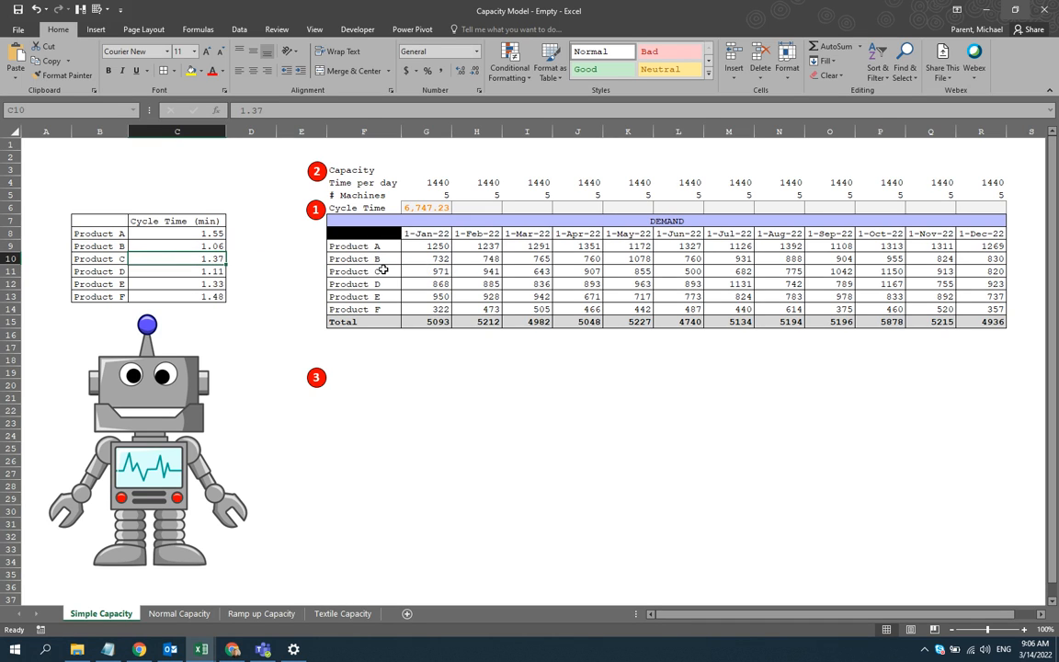
{"action": "left_click", "coordinate": [426, 271]}
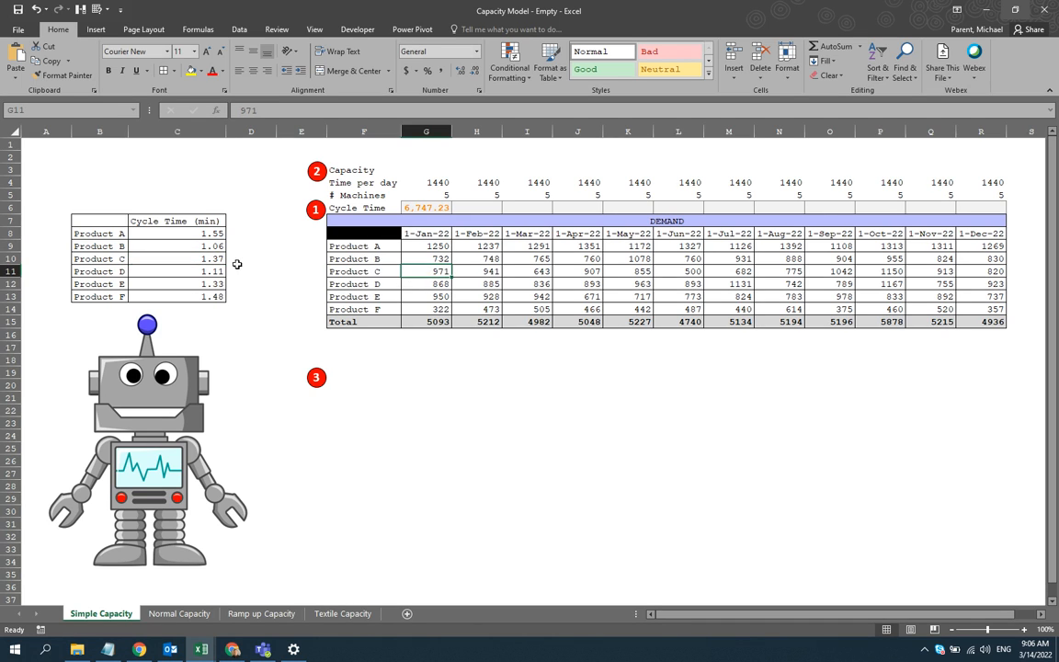
{"action": "mouse_move", "coordinate": [219, 250]}
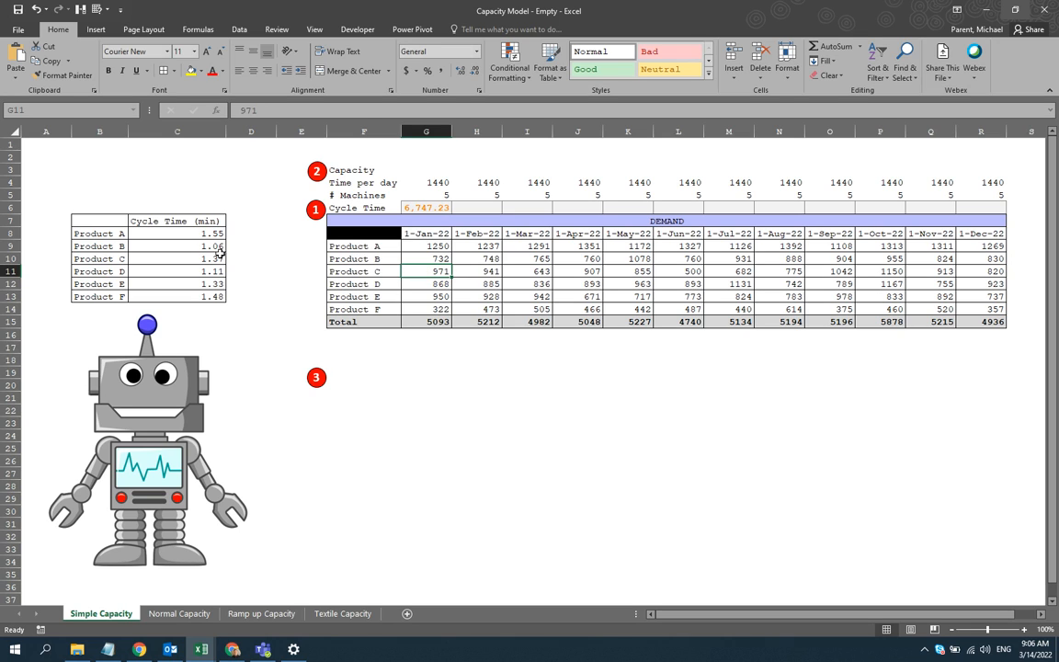
{"action": "left_click", "coordinate": [425, 207]}
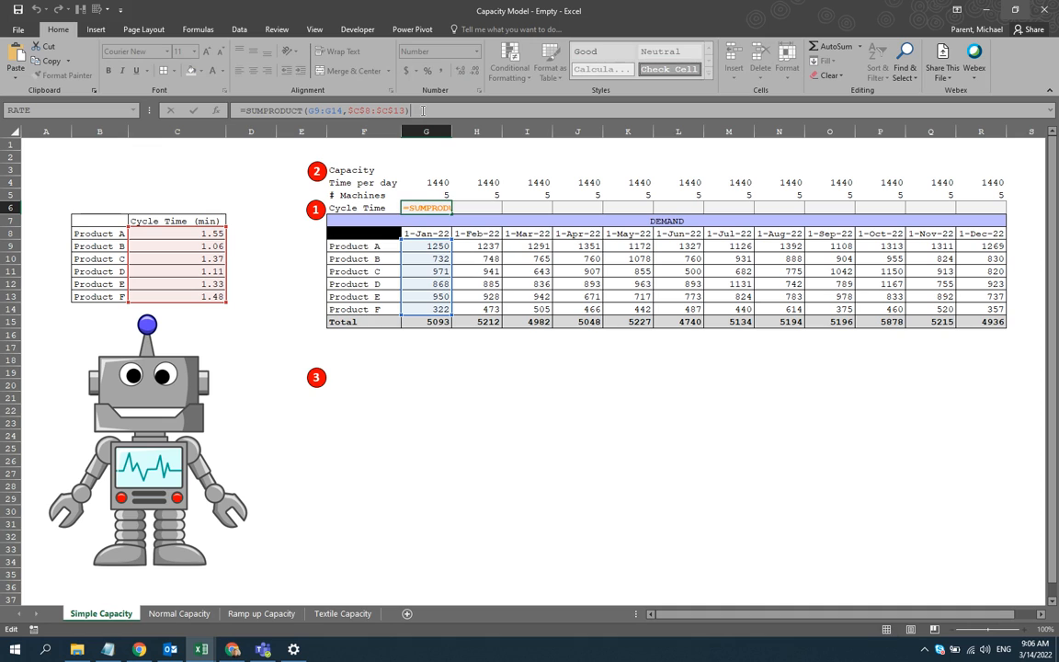
- Divide the G6 SUMPRODUCT by SUM(G9:G14) for a weighted cycle time of 1.32
{"action": "type", "text": "/sum("}
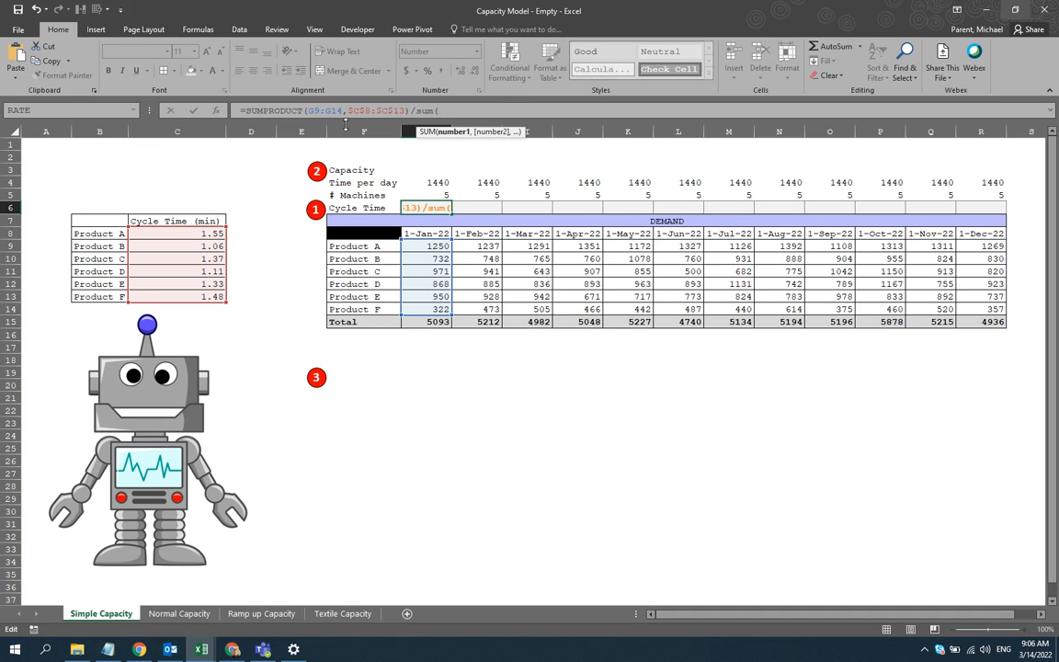
{"action": "left_click_drag", "start_coordinate": [177, 233], "coordinate": [176, 296]}
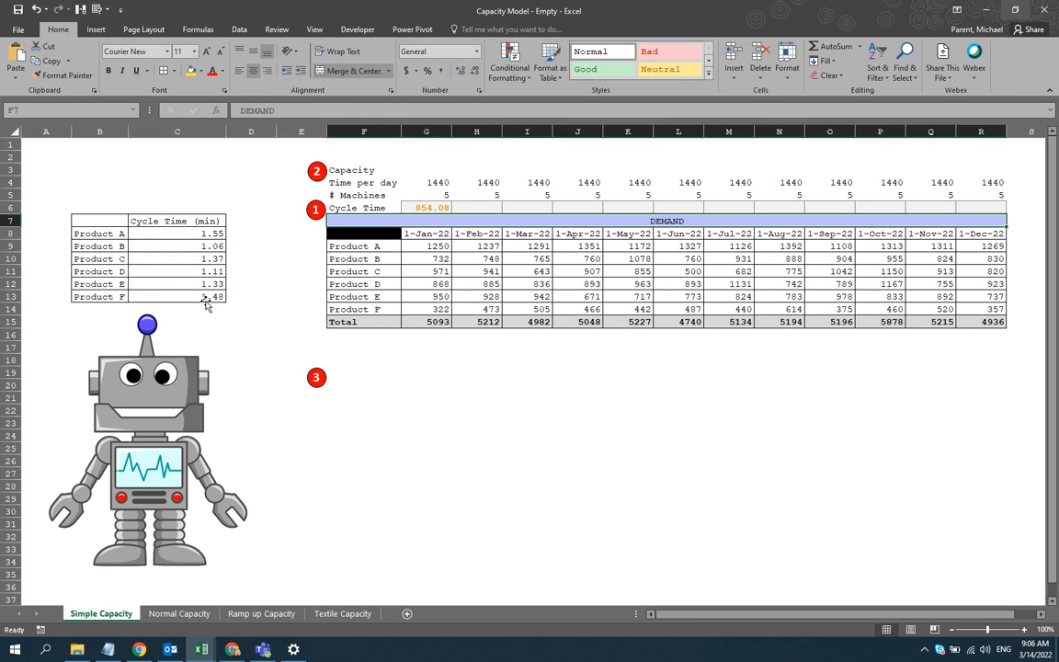
{"action": "left_click", "coordinate": [426, 207]}
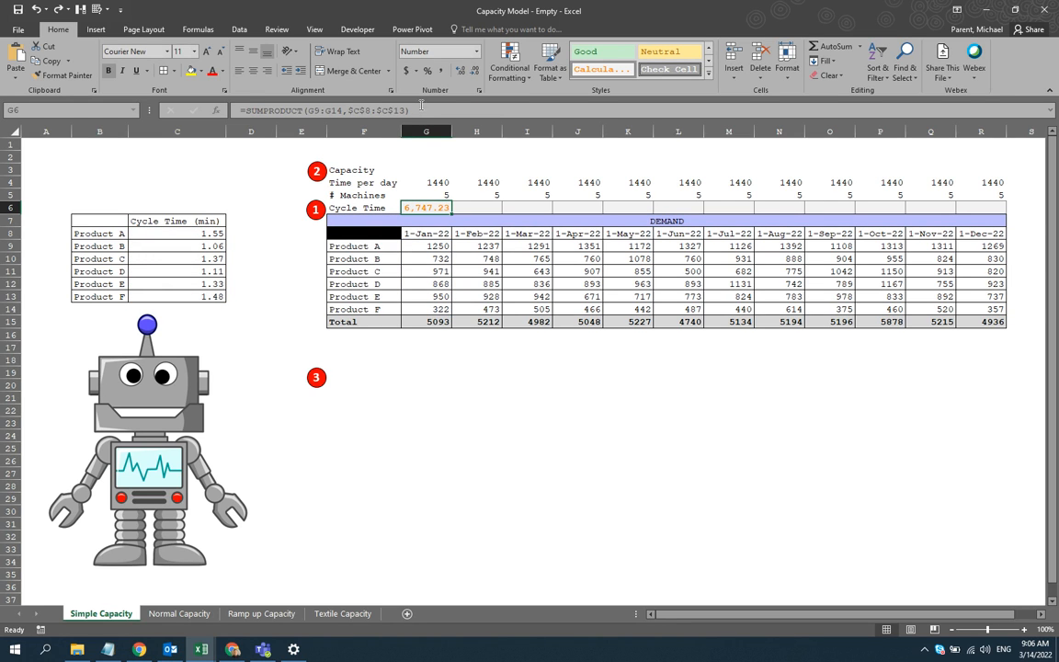
{"action": "type", "text": "/sum($G$9"}
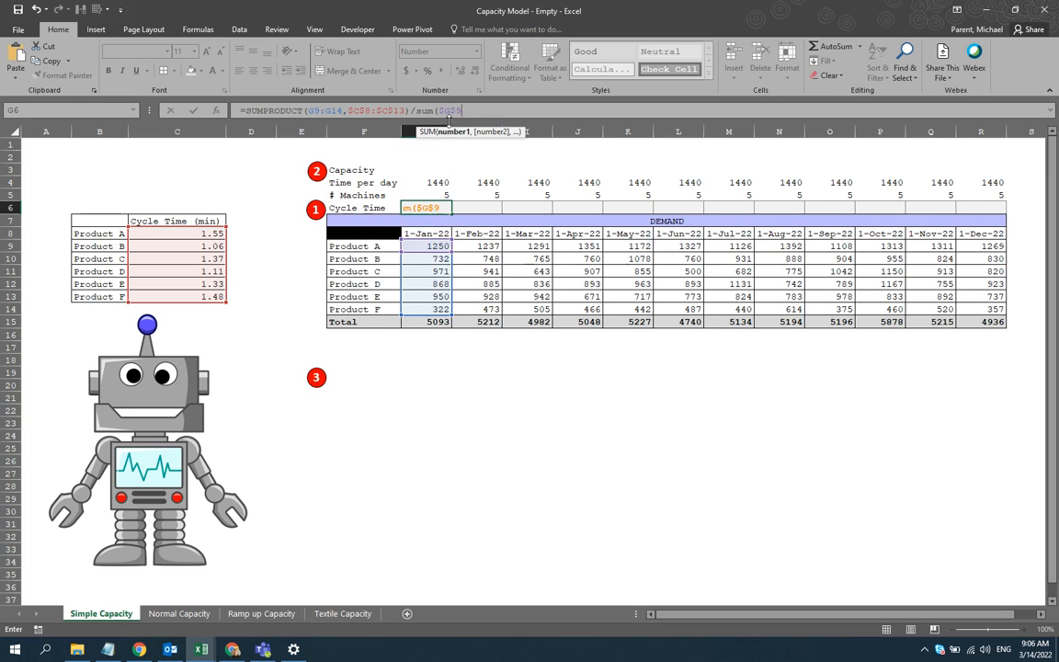
{"action": "left_click_drag", "start_coordinate": [425, 246], "coordinate": [426, 309]}
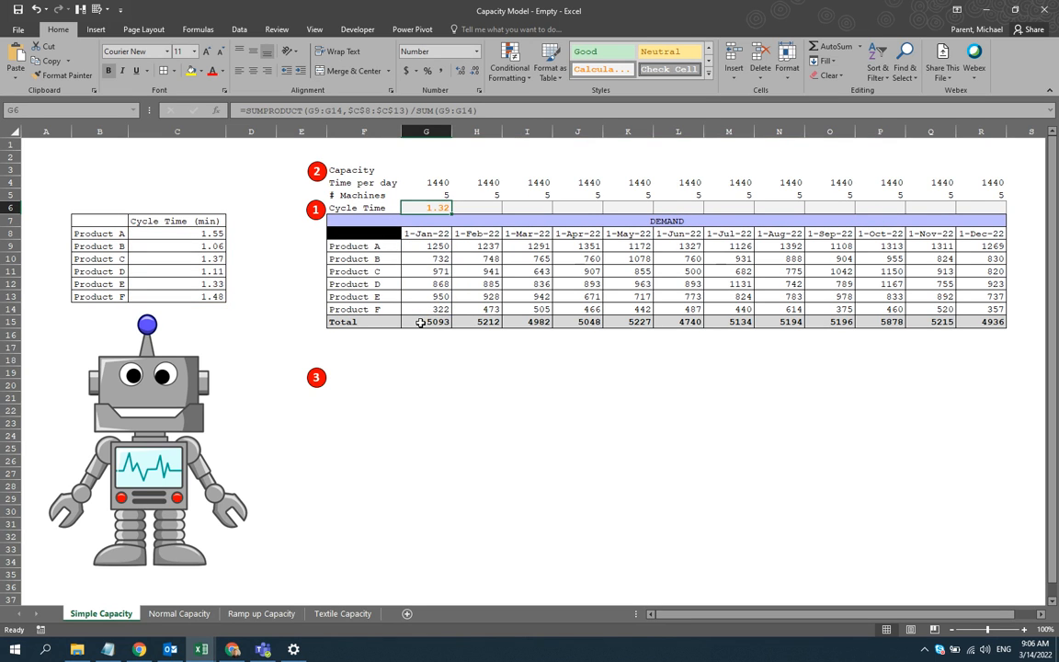
{"action": "mouse_move", "coordinate": [460, 228]}
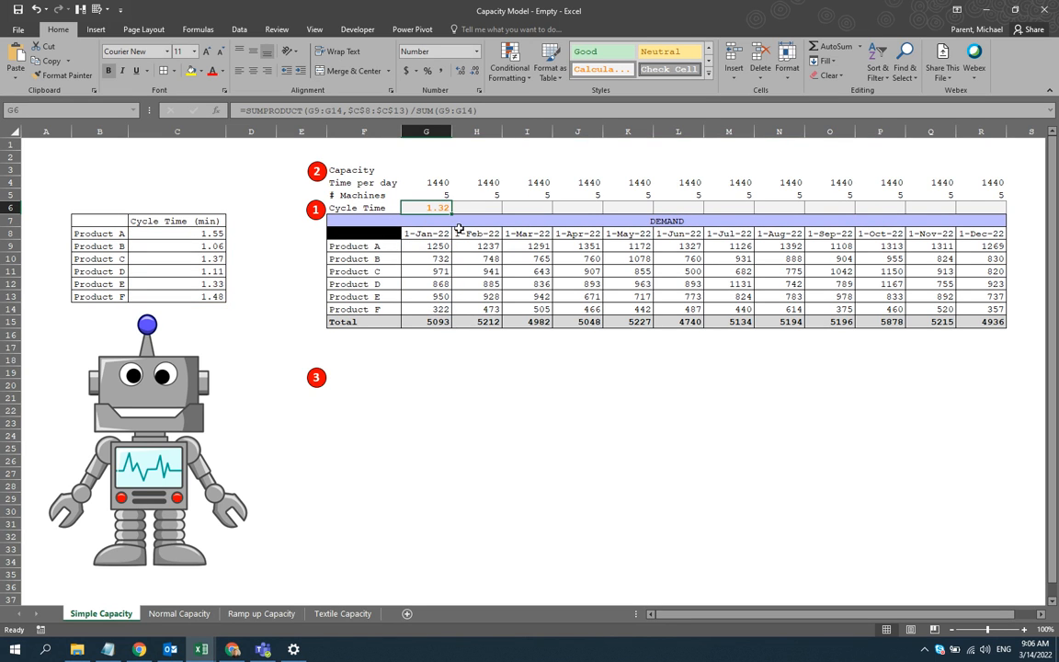
{"action": "mouse_move", "coordinate": [381, 256]}
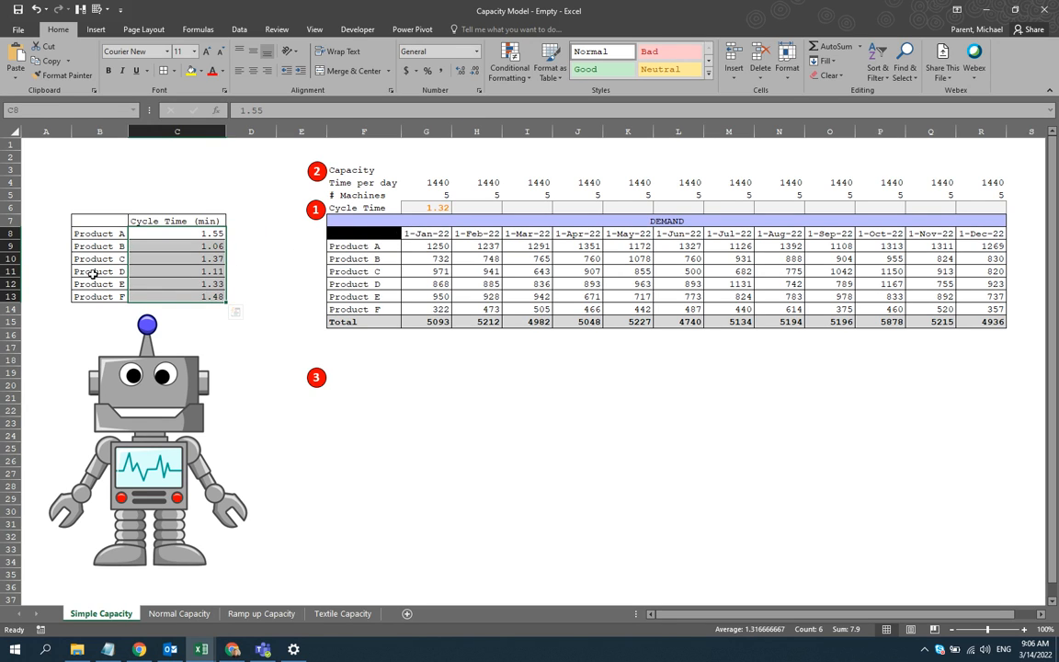
- Test Product A's January demand at 1300 and check the weighted cycle time
{"action": "left_click", "coordinate": [425, 245]}
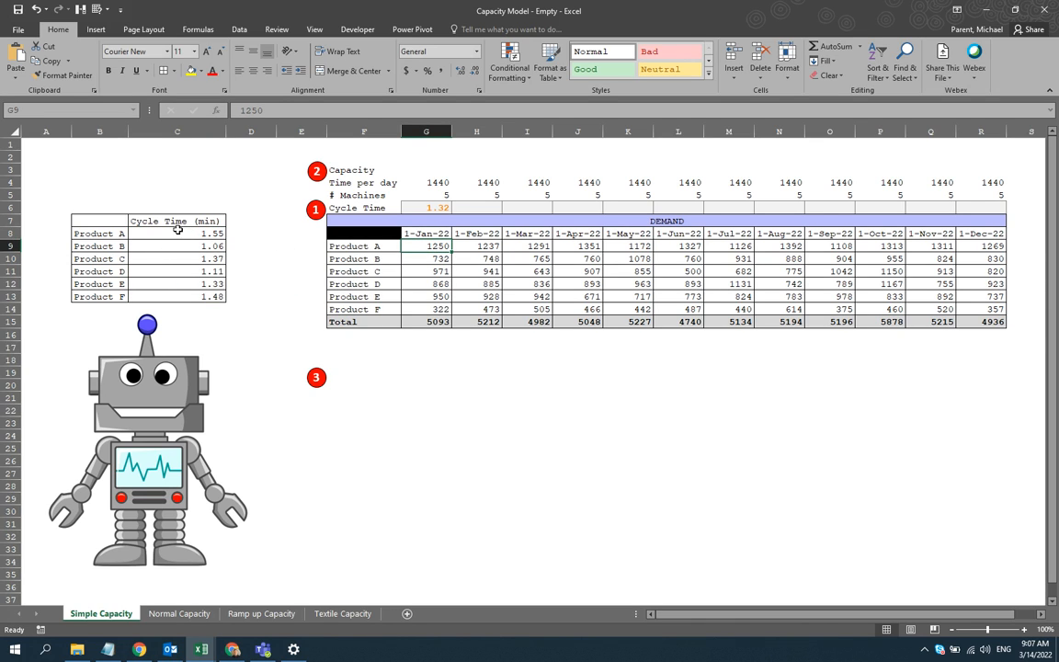
{"action": "mouse_move", "coordinate": [212, 291]}
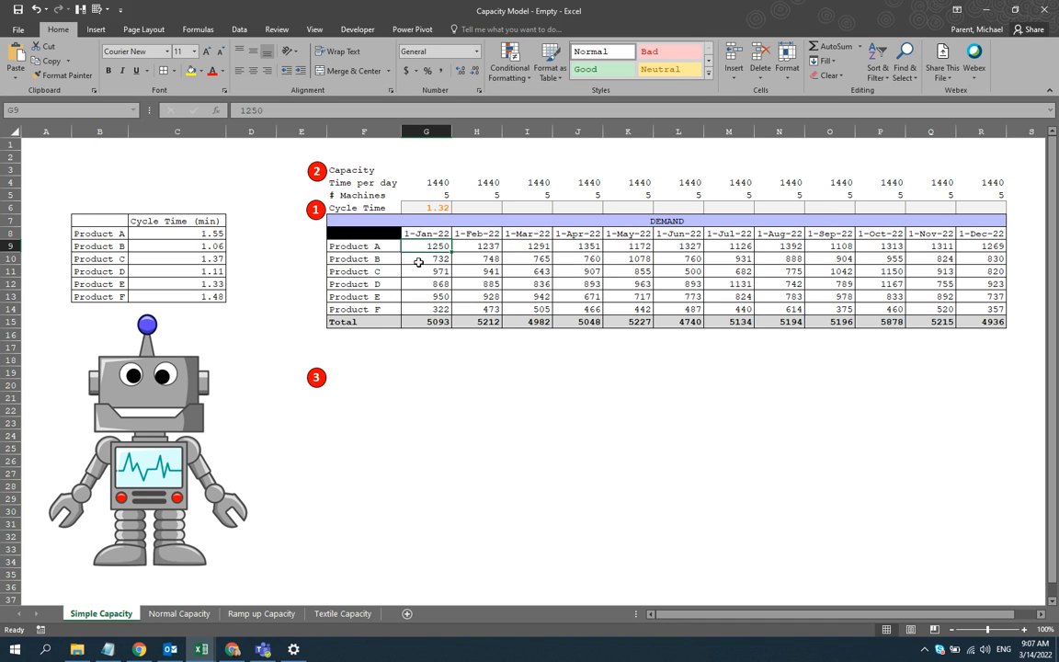
{"action": "mouse_move", "coordinate": [400, 253]}
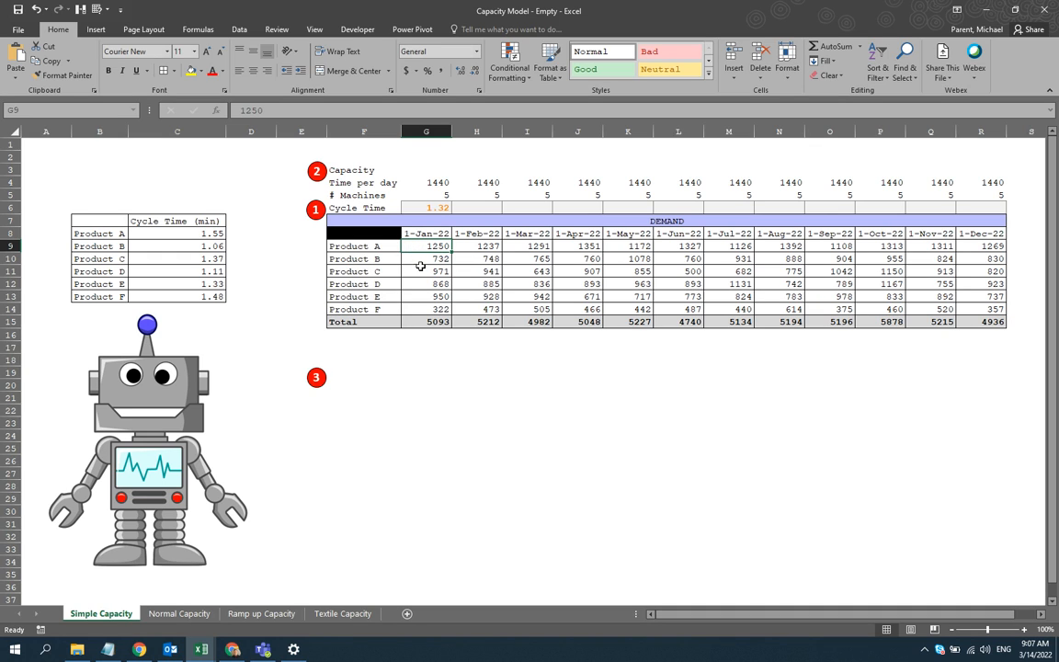
{"action": "type", "text": "1300"}
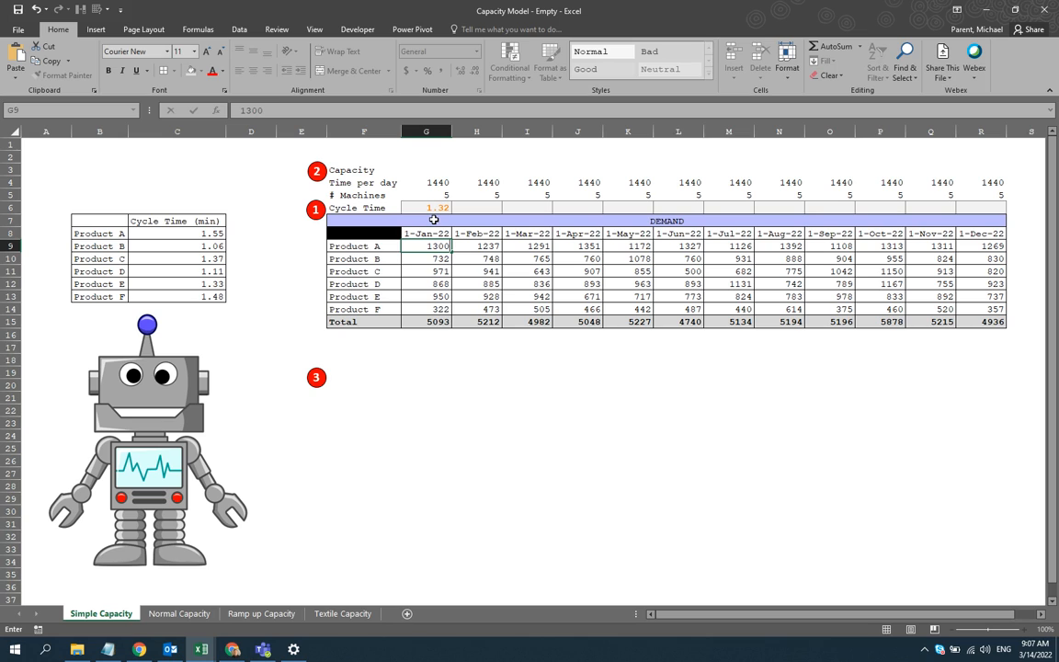
{"action": "left_click", "coordinate": [426, 207]}
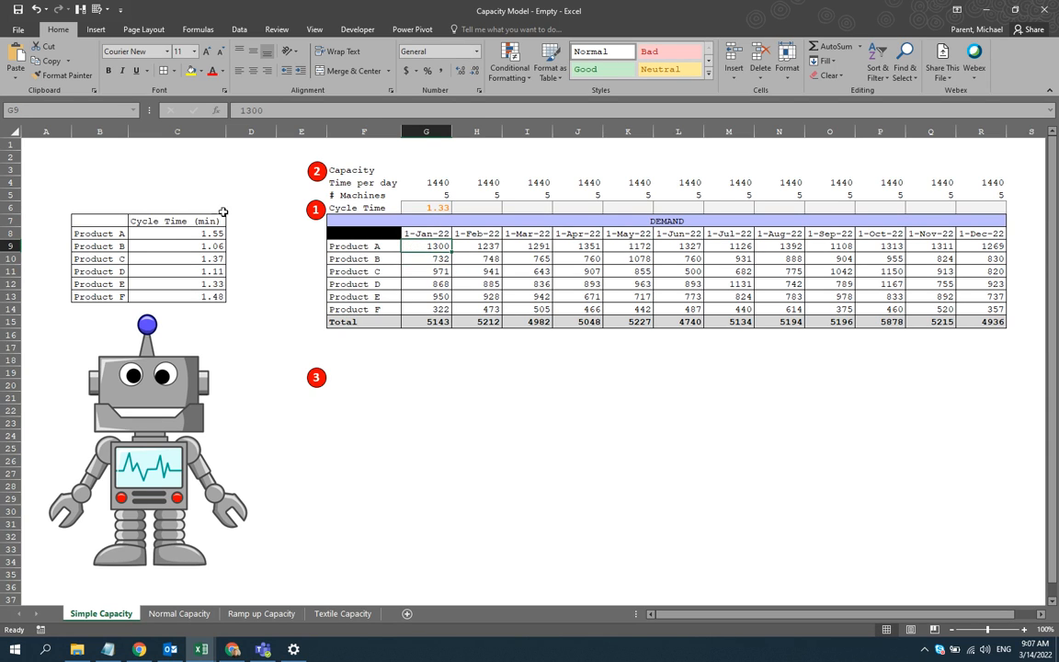
{"action": "left_click", "coordinate": [176, 234]}
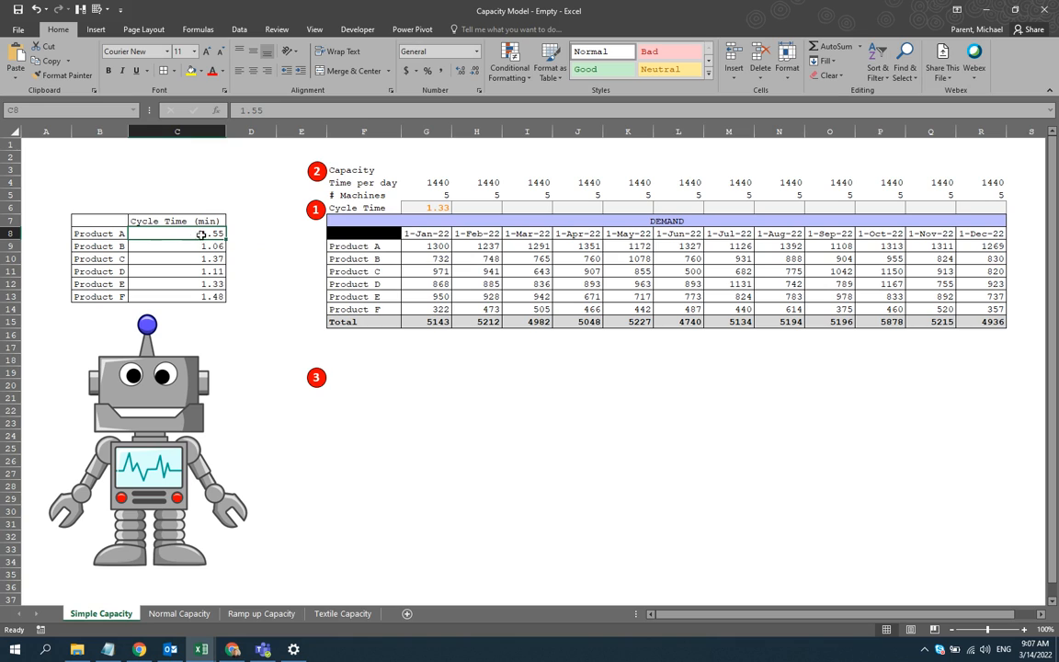
{"action": "left_click", "coordinate": [426, 245]}
{"action": "type", "text": "1250"}
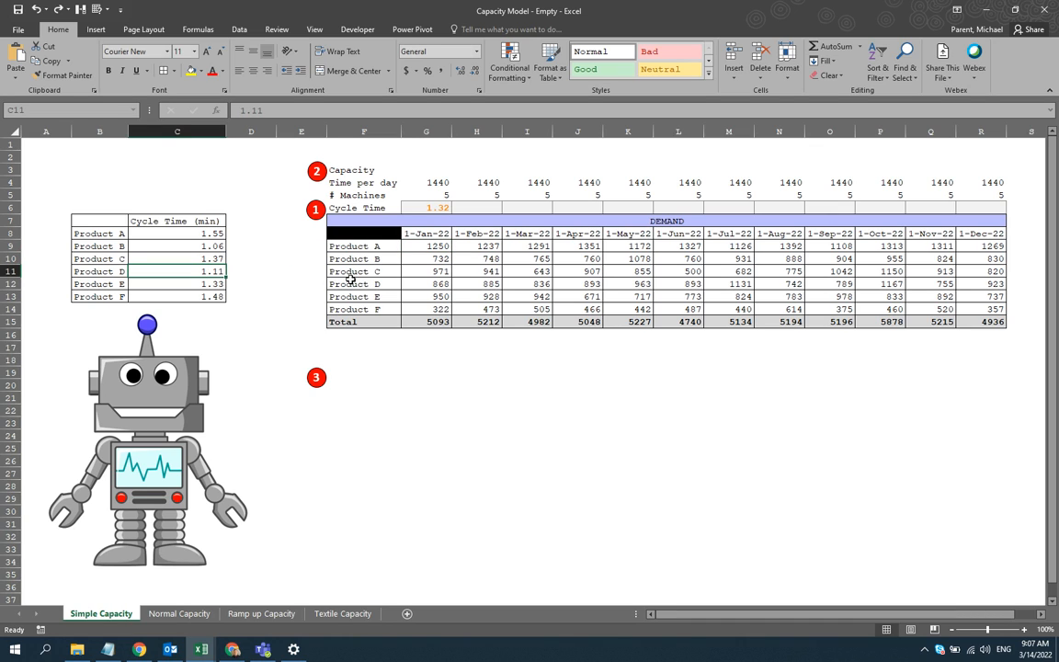
- Test Product D's January demand at 1000 and 1500, then restore it to 868
{"action": "left_click", "coordinate": [425, 284]}
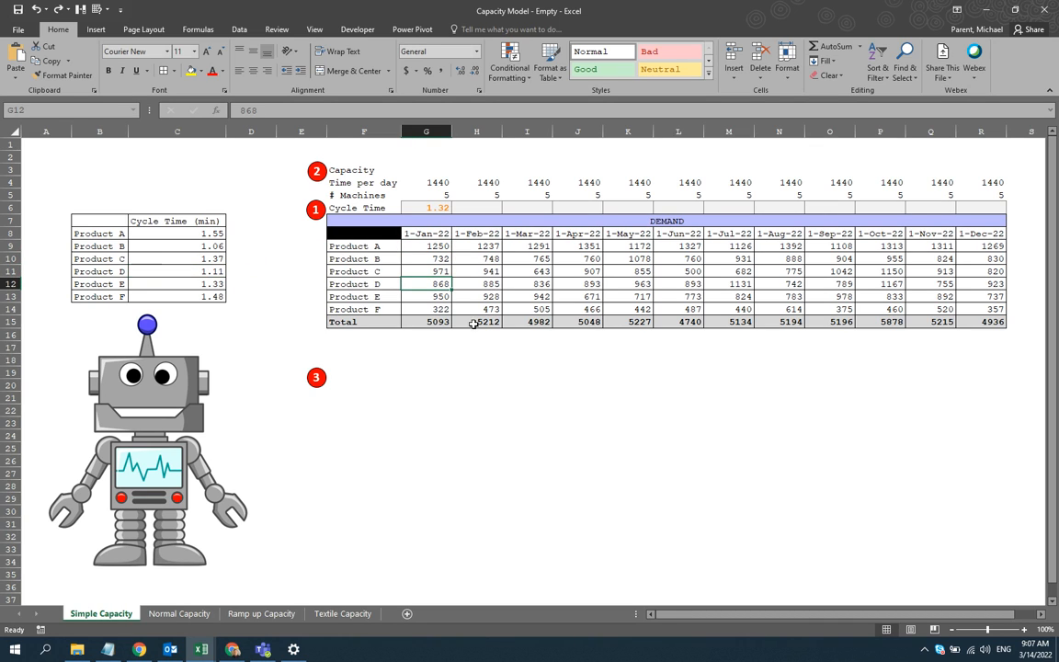
{"action": "type", "text": "1000"}
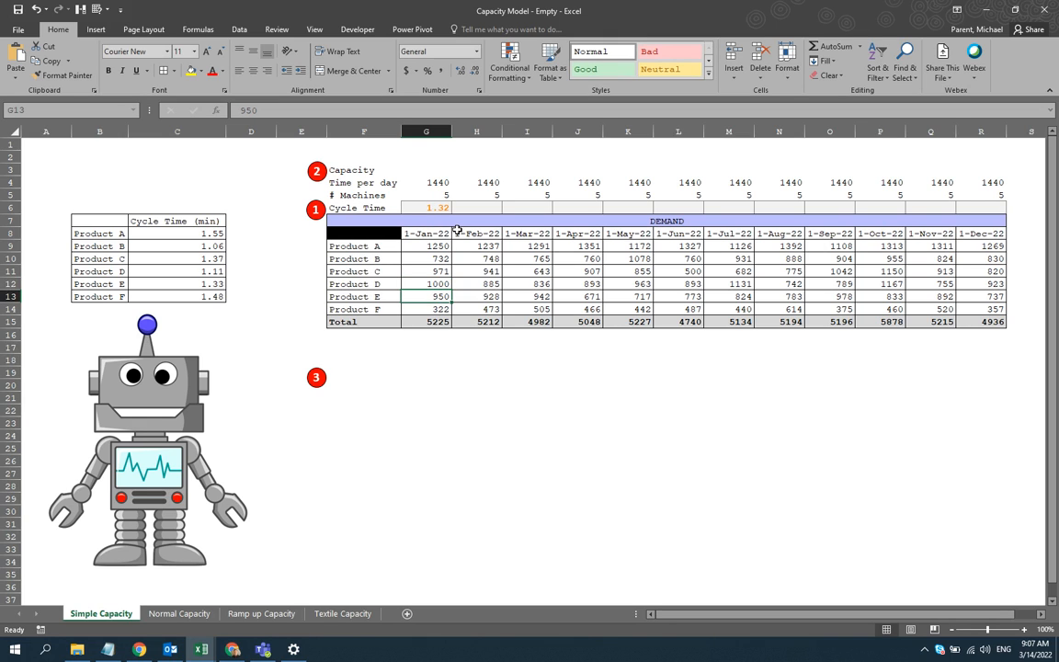
{"action": "type", "text": "868"}
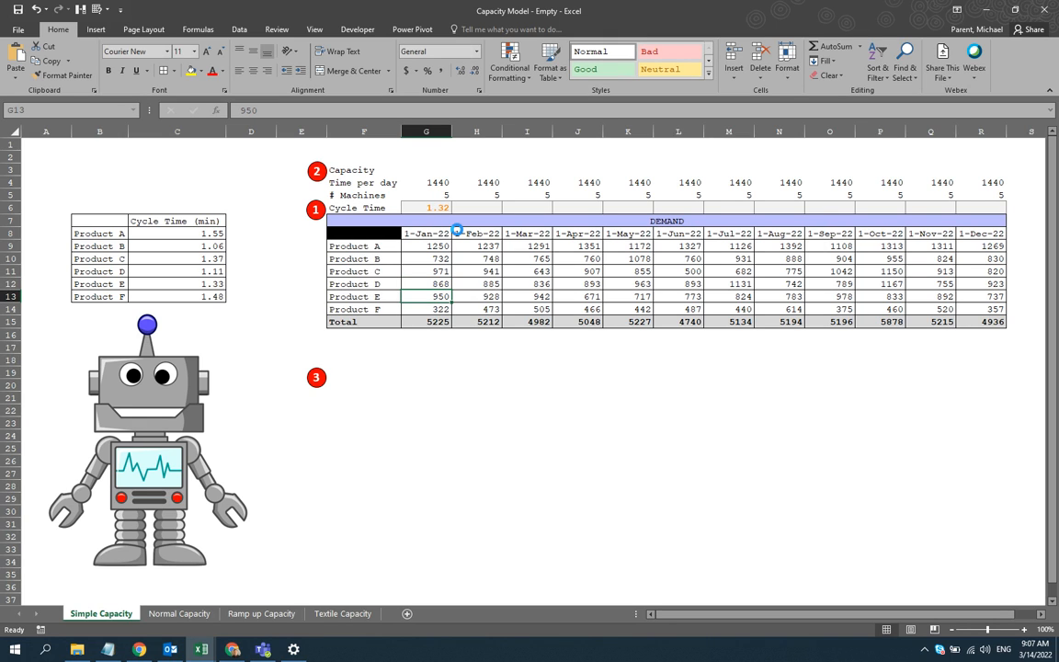
{"action": "type", "text": "1500"}
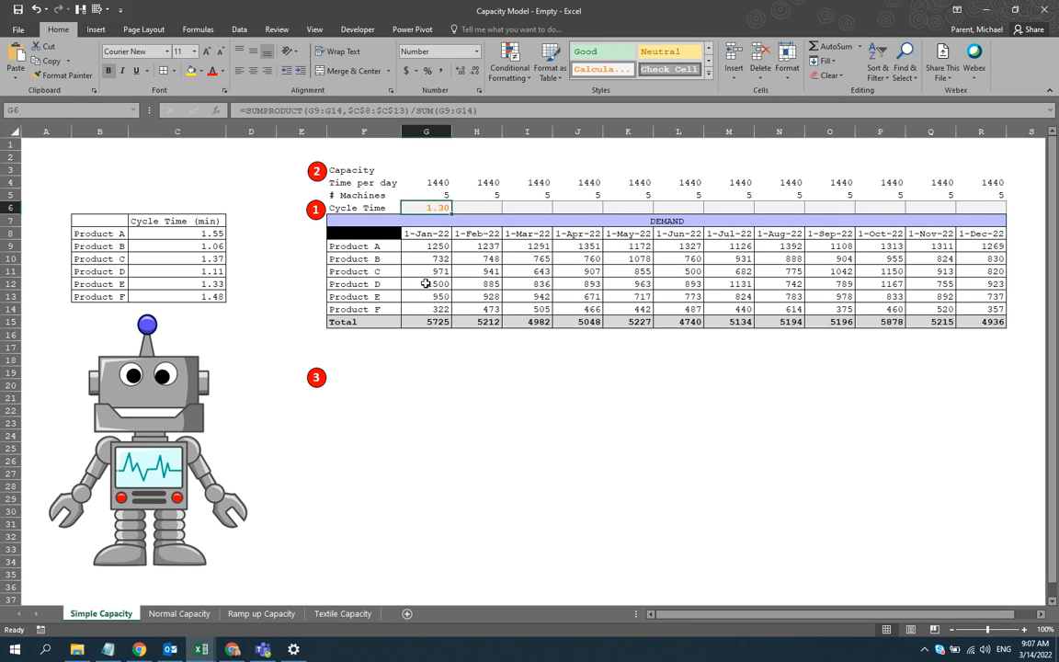
{"action": "left_click", "coordinate": [426, 283]}
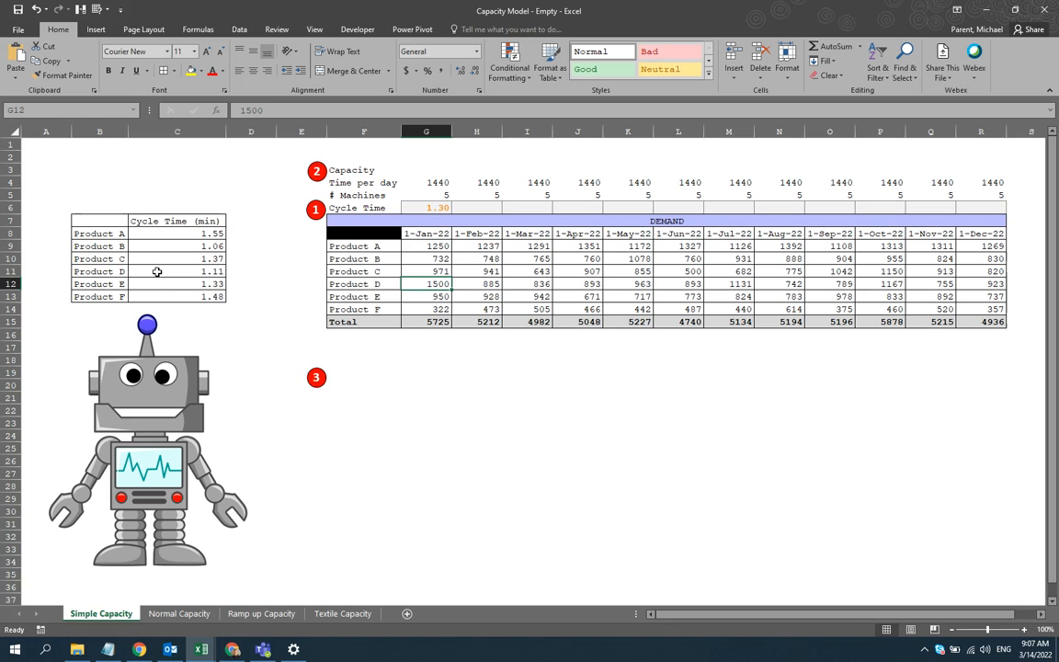
{"action": "type", "text": "868"}
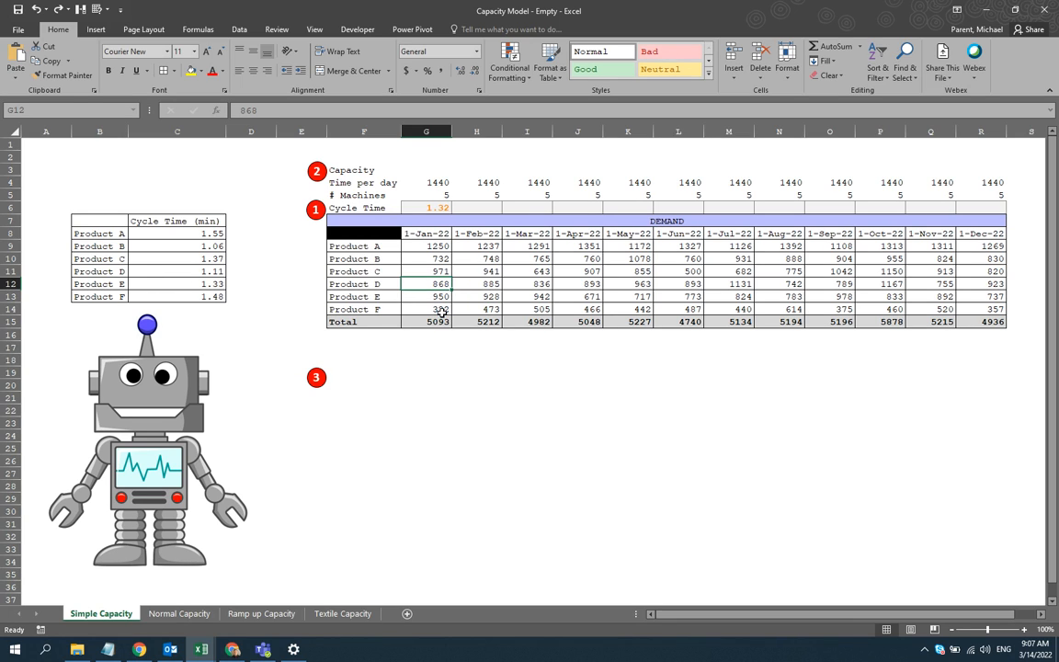
{"action": "left_click", "coordinate": [425, 271]}
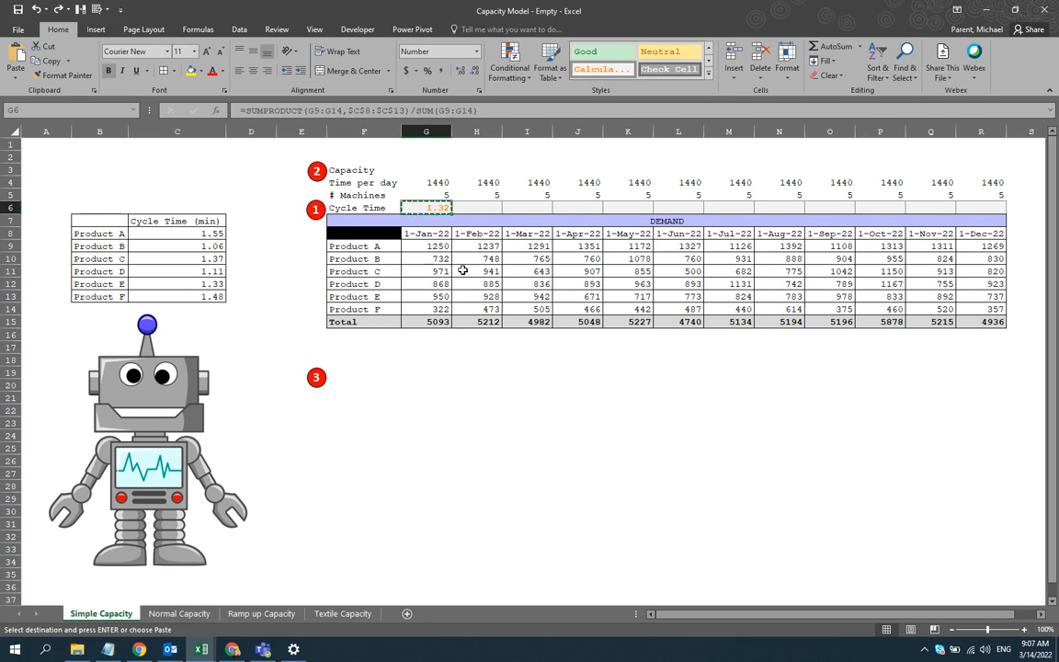
- Paste the weighted cycle time formula across G6:R6 for January through December
{"action": "left_click_drag", "start_coordinate": [425, 208], "coordinate": [980, 208]}
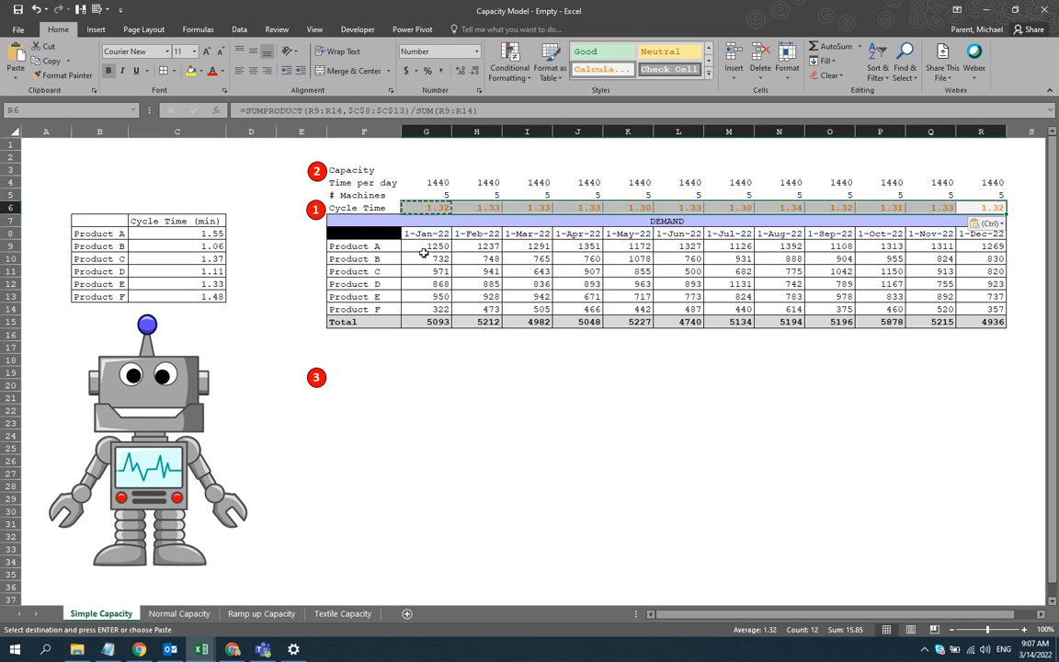
{"action": "left_click", "coordinate": [426, 258]}
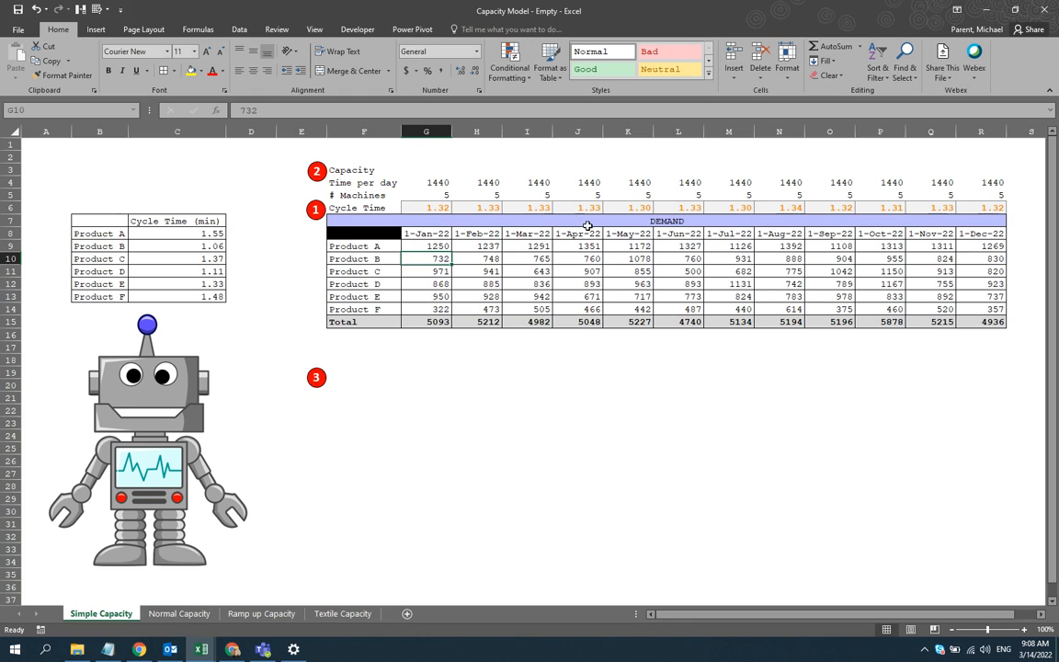
{"action": "mouse_move", "coordinate": [588, 226]}
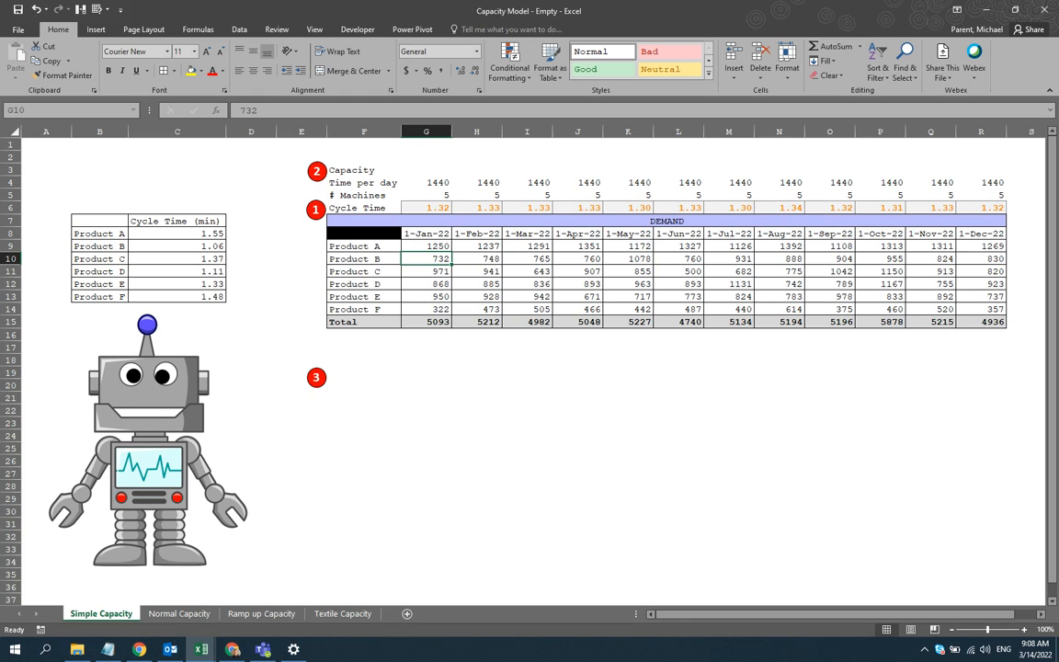
{"action": "mouse_move", "coordinate": [534, 377]}
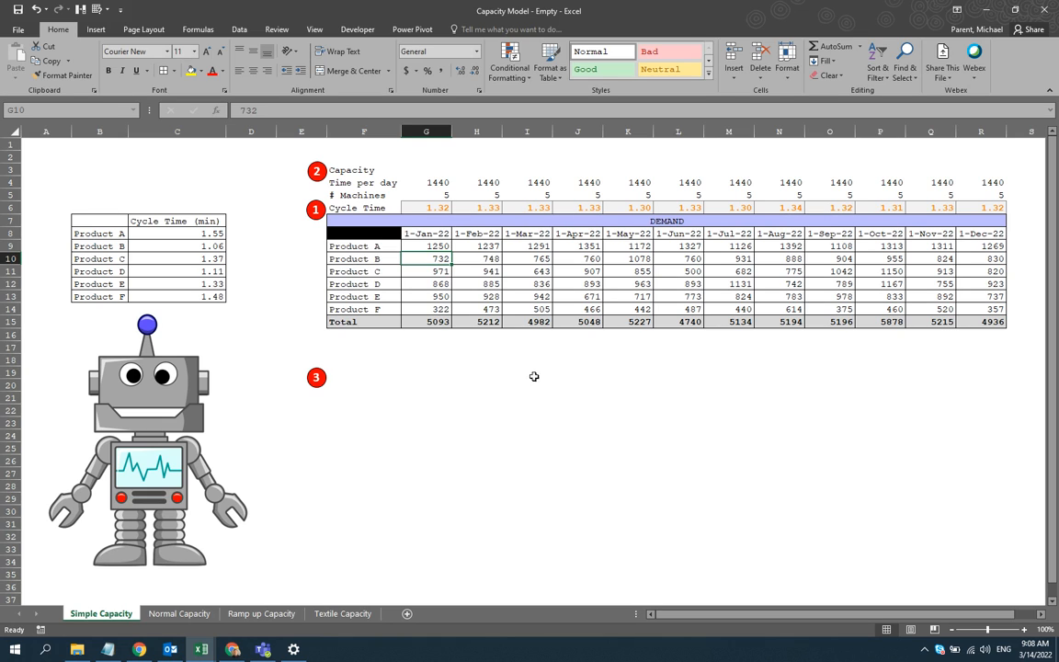
{"action": "mouse_move", "coordinate": [932, 240]}
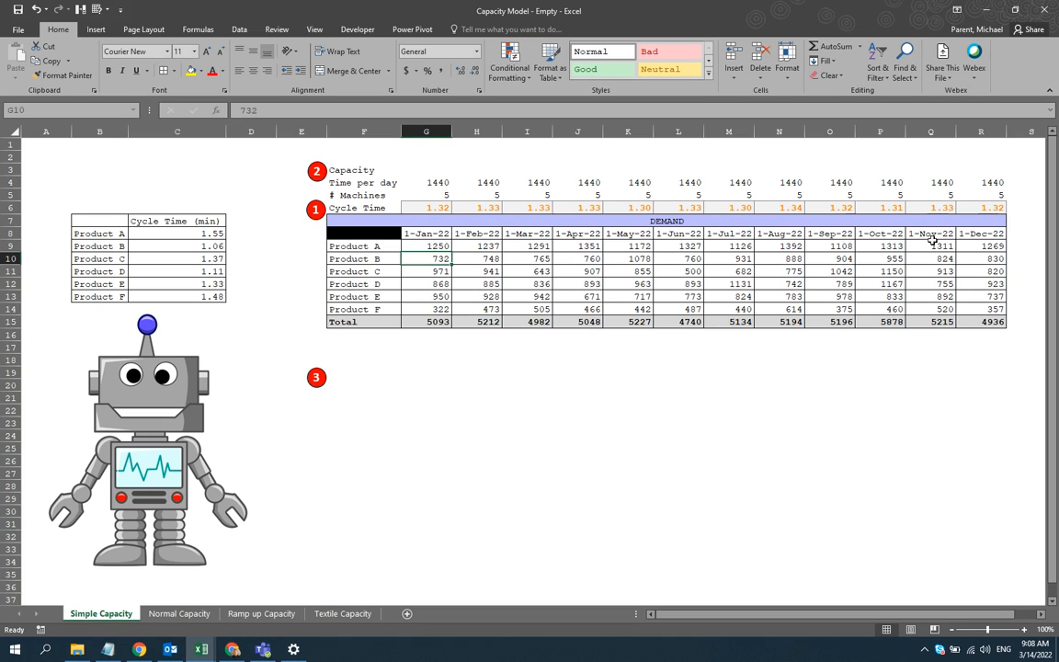
- Enter =(G4*G5) in G3 and accept Excel's corrected formula
{"action": "left_click", "coordinate": [426, 207]}
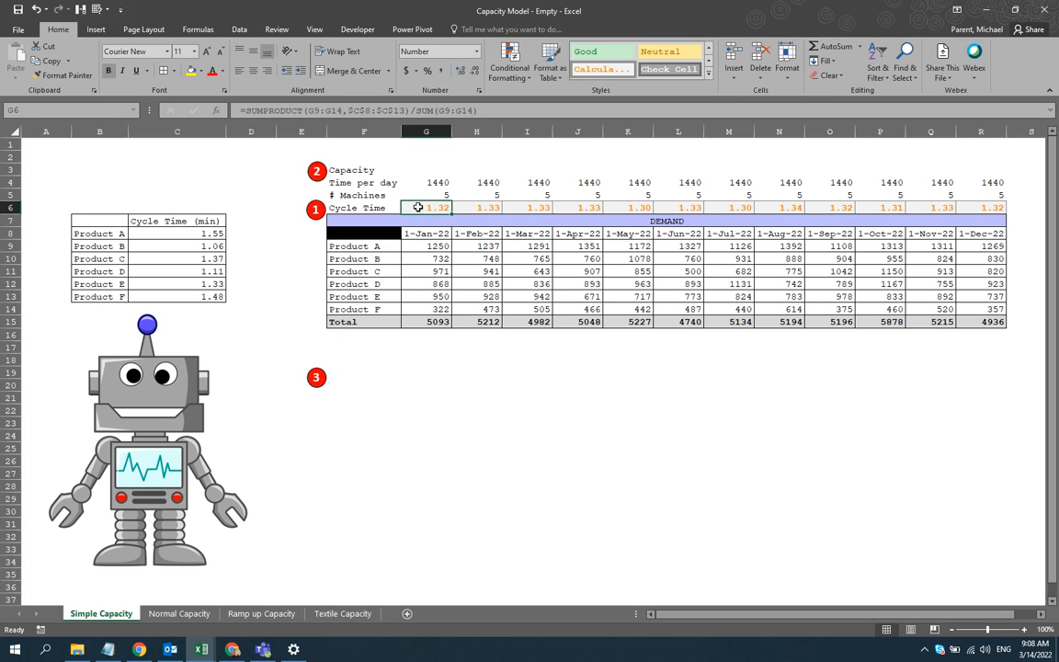
{"action": "mouse_move", "coordinate": [422, 171]}
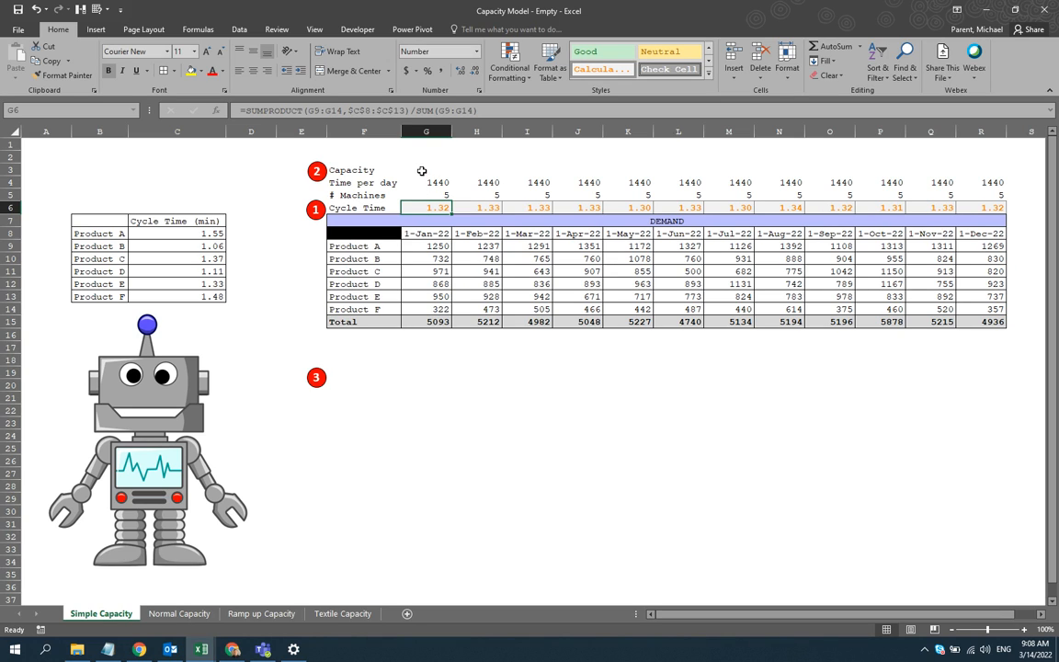
{"action": "left_click", "coordinate": [425, 169]}
{"action": "type", "text": "="}
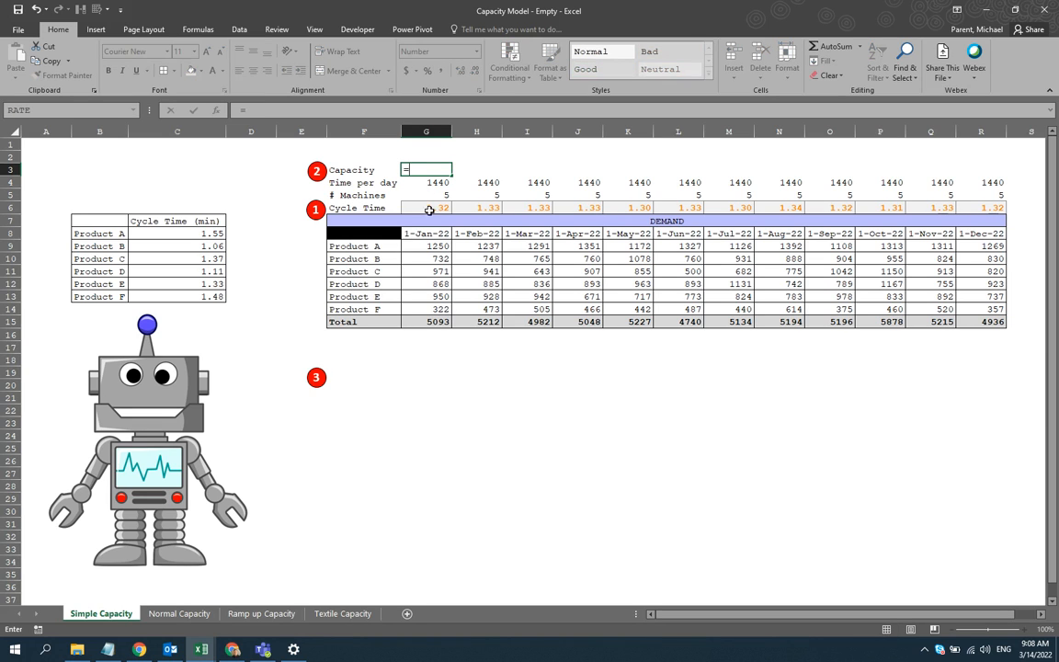
{"action": "type", "text": "("}
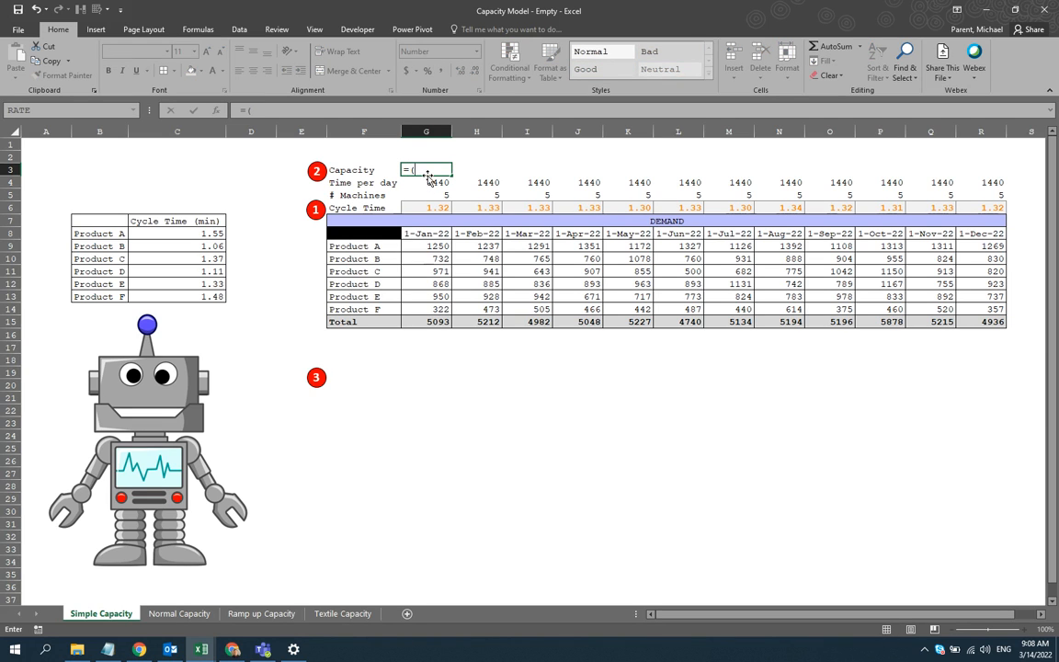
{"action": "left_click", "coordinate": [426, 182]}
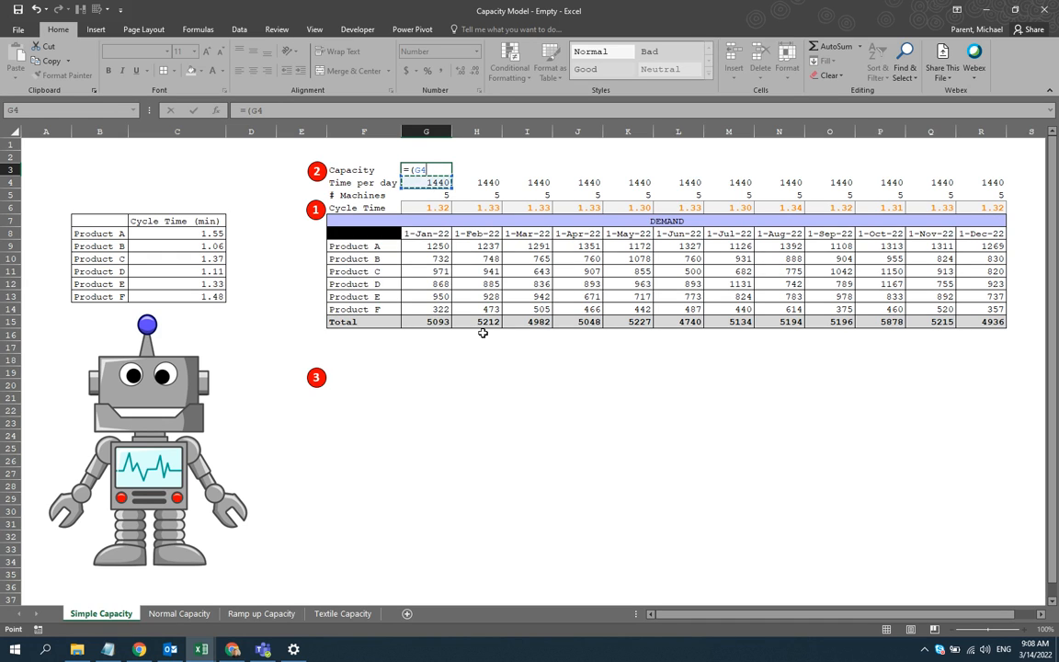
{"action": "type", "text": "*"}
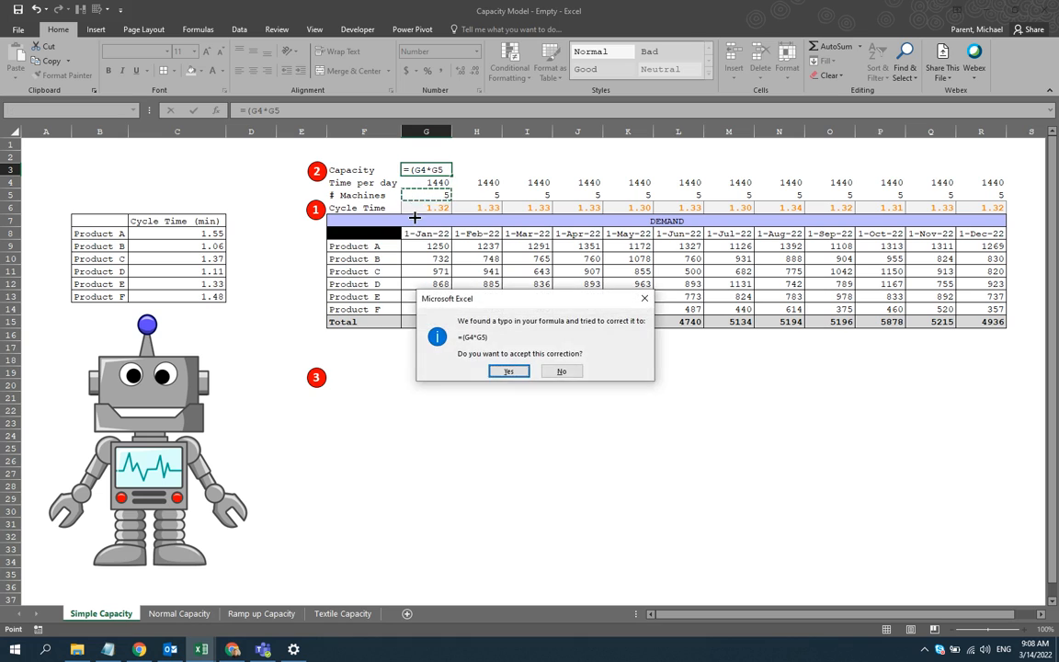
{"action": "left_click", "coordinate": [508, 371]}
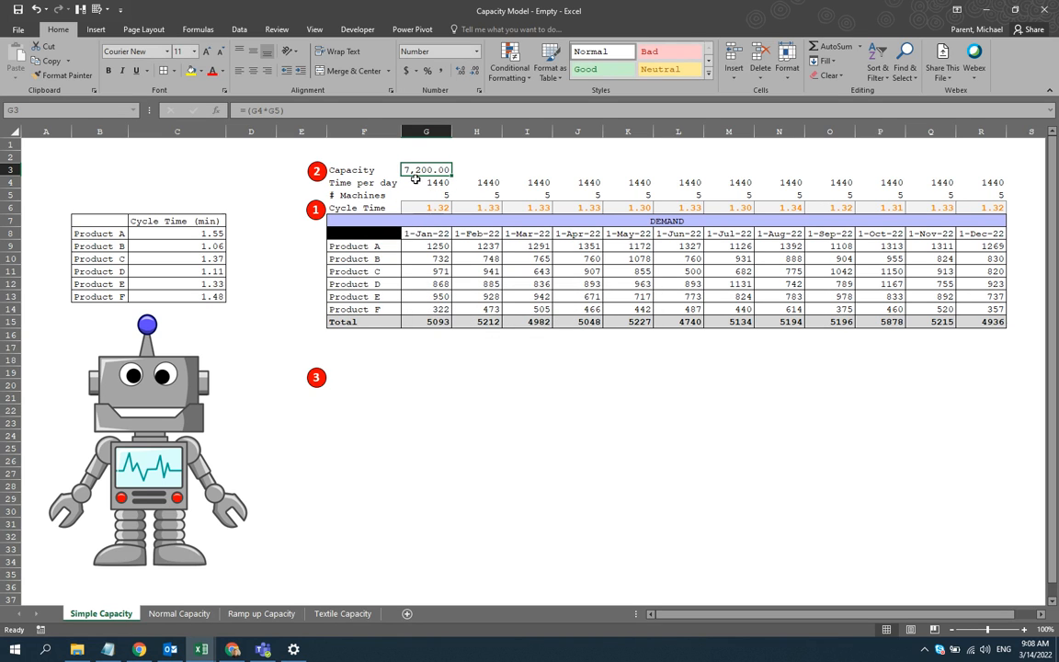
{"action": "mouse_move", "coordinate": [455, 190]}
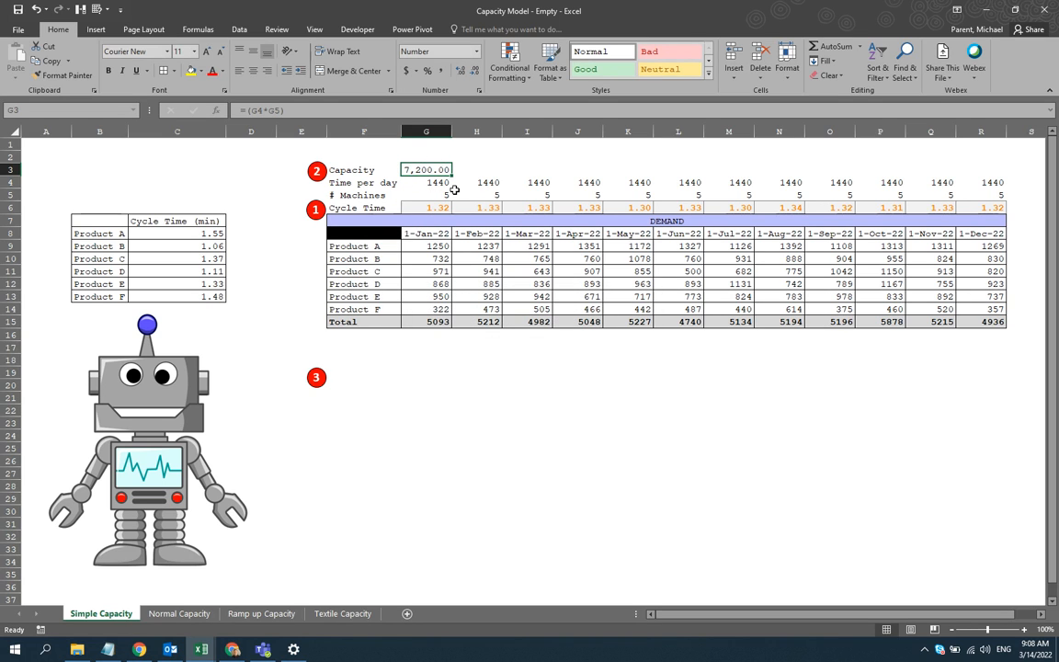
- Edit the G3 capacity formula to =(G4*G5)/G6, showing 5,434.76
{"action": "left_click", "coordinate": [425, 182]}
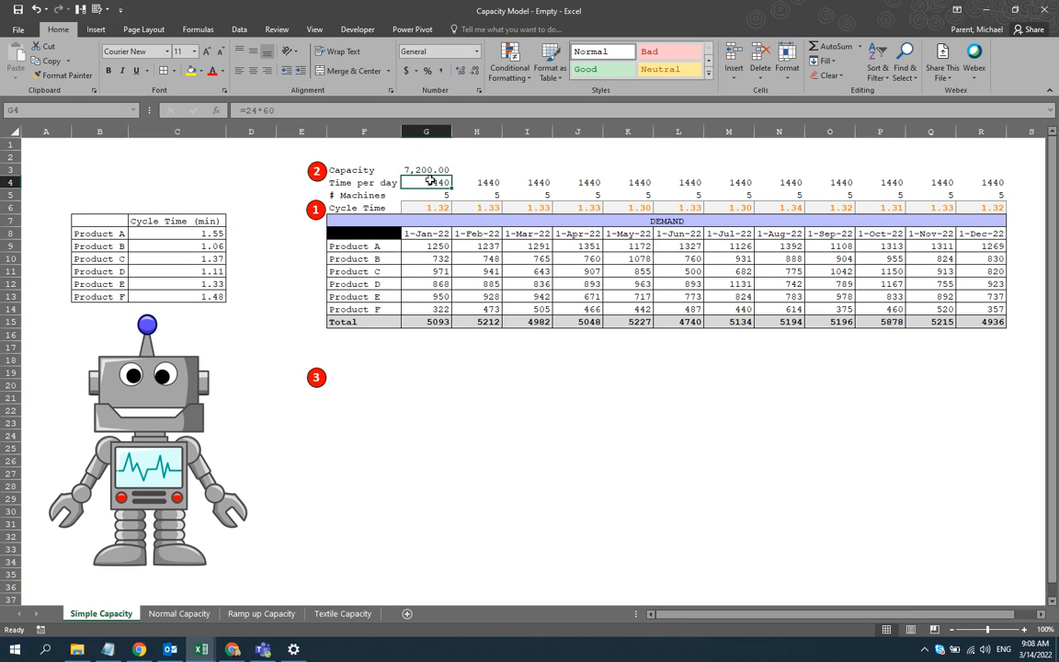
{"action": "left_click", "coordinate": [425, 169]}
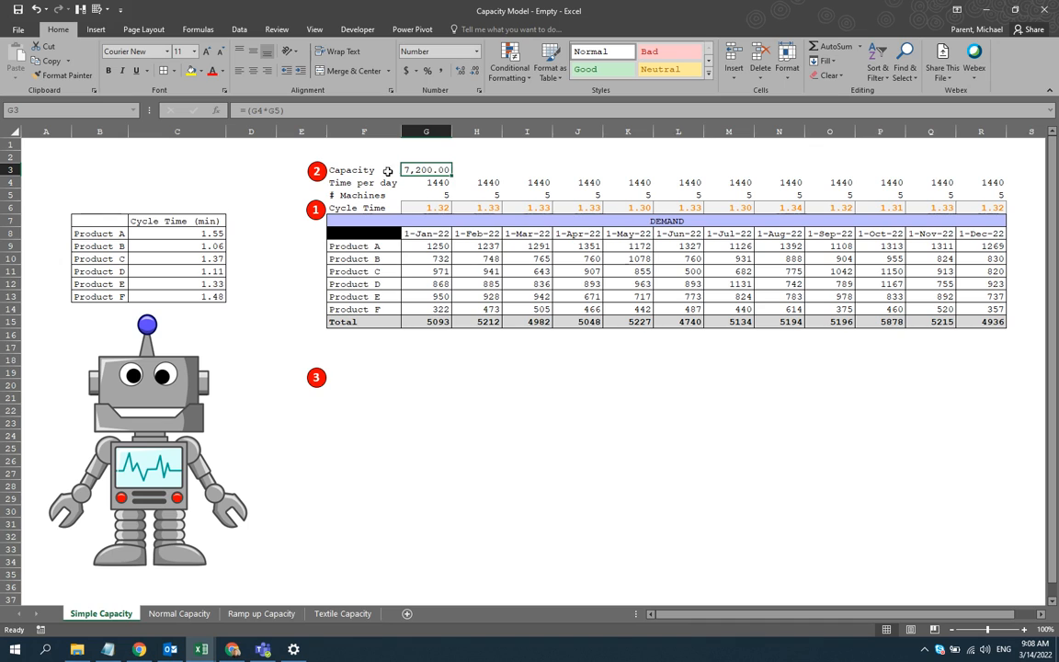
{"action": "double_click", "coordinate": [425, 169]}
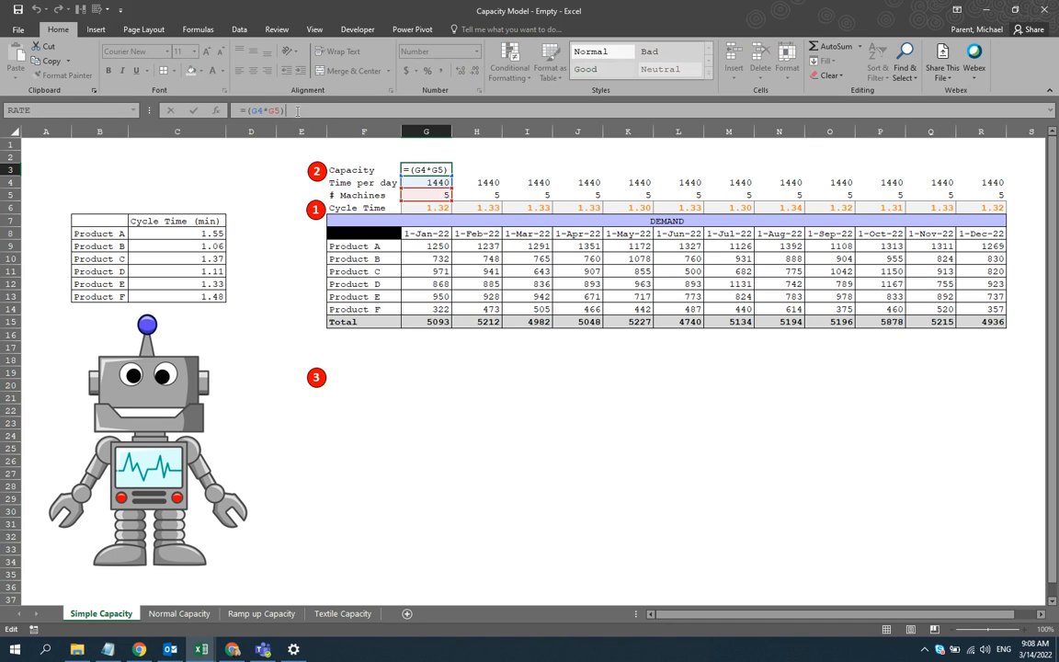
{"action": "type", "text": "/"}
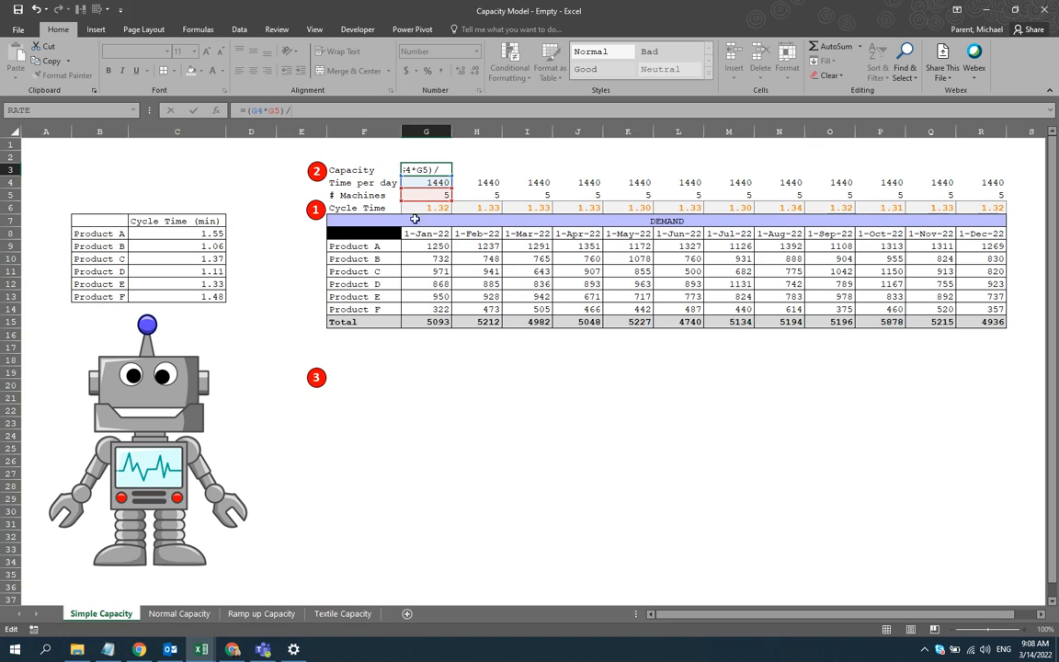
{"action": "left_click", "coordinate": [425, 207]}
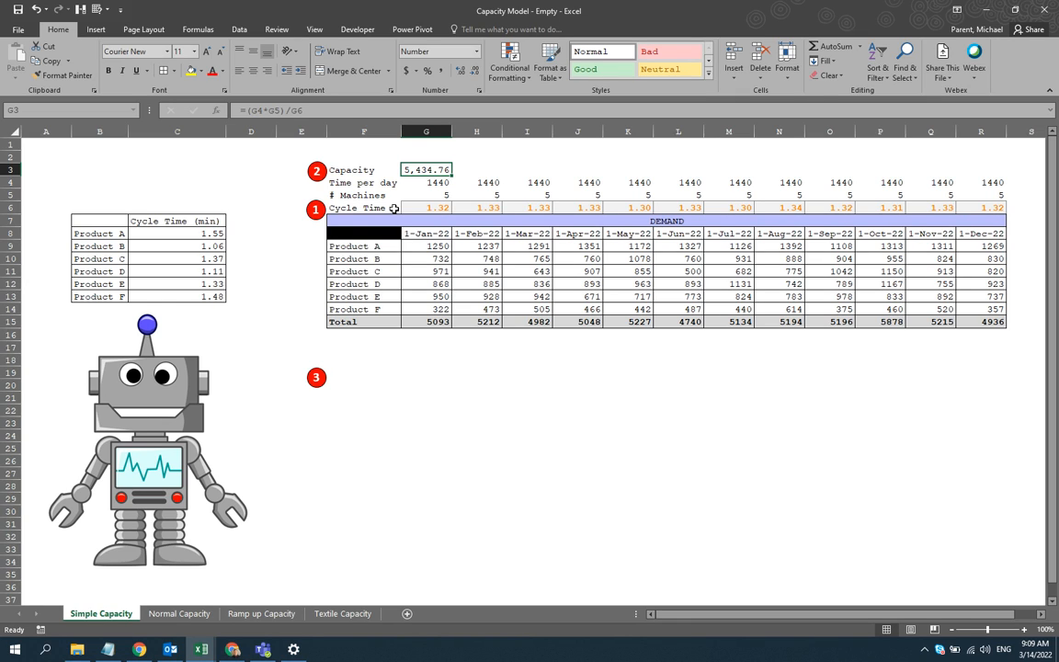
{"action": "mouse_move", "coordinate": [415, 189]}
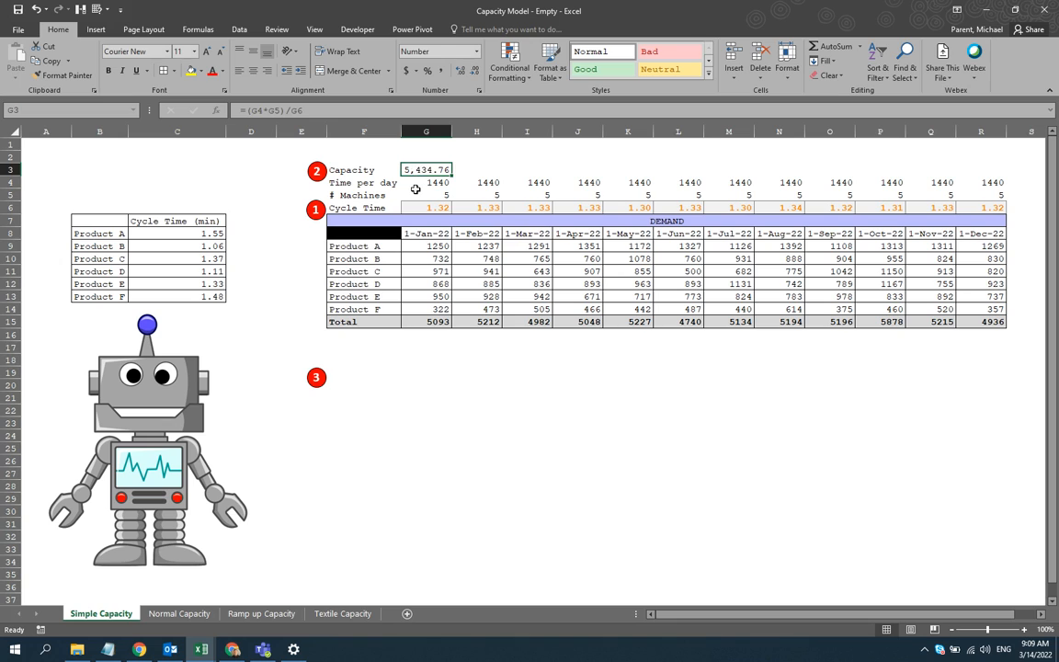
- Inspect the G3 and G6 formulas, set January machines to 5, and review the capacity row
{"action": "left_click", "coordinate": [425, 182]}
{"action": "type", "text": "6"}
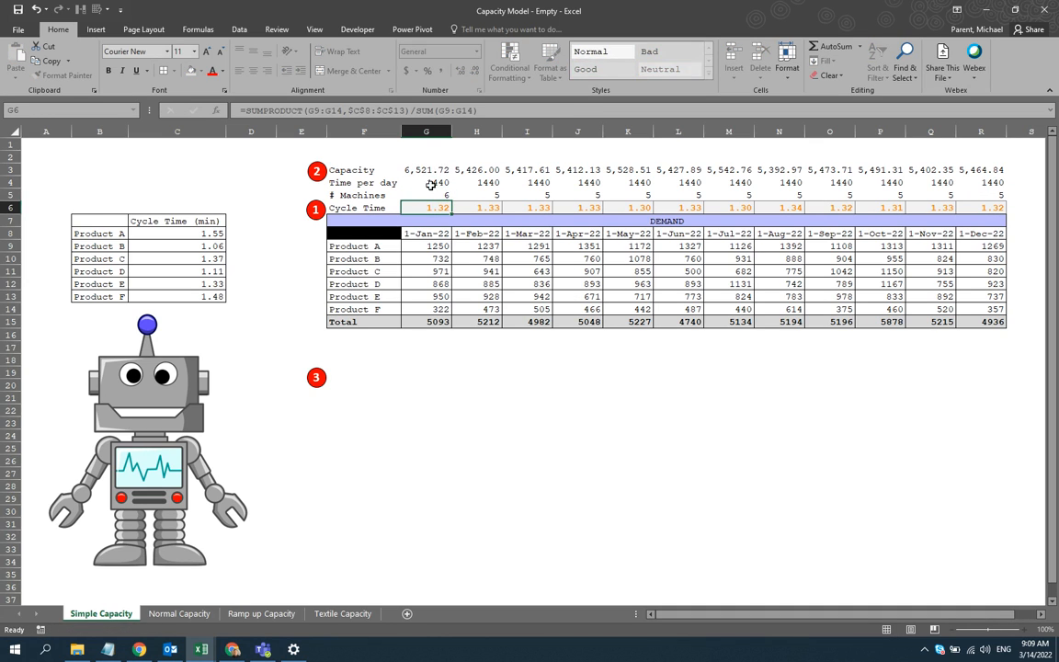
{"action": "left_click", "coordinate": [426, 169]}
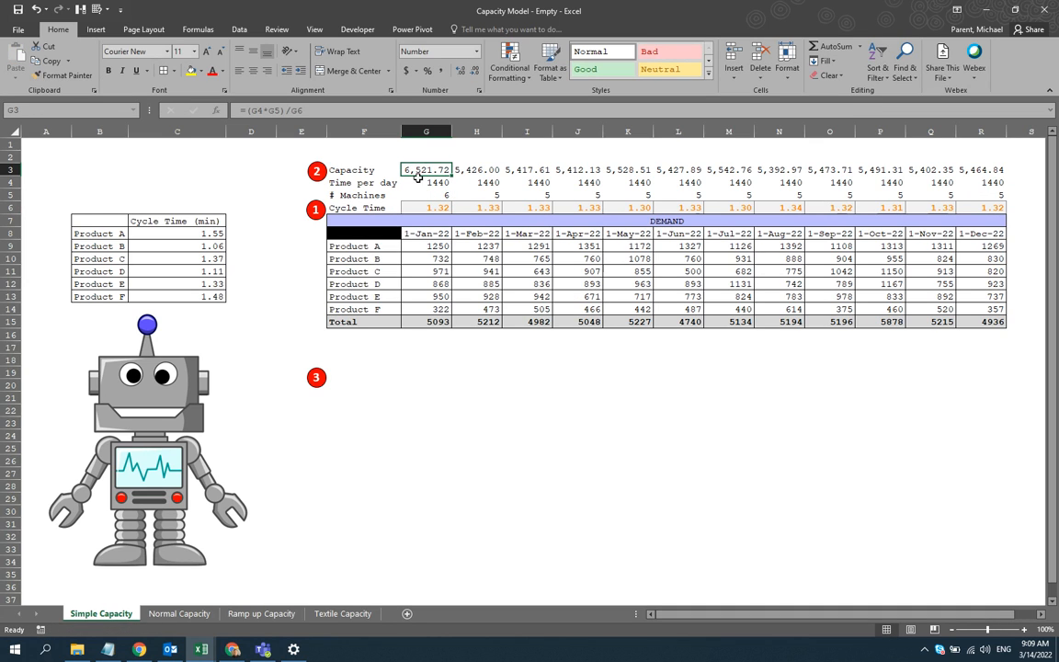
{"action": "left_click", "coordinate": [426, 206]}
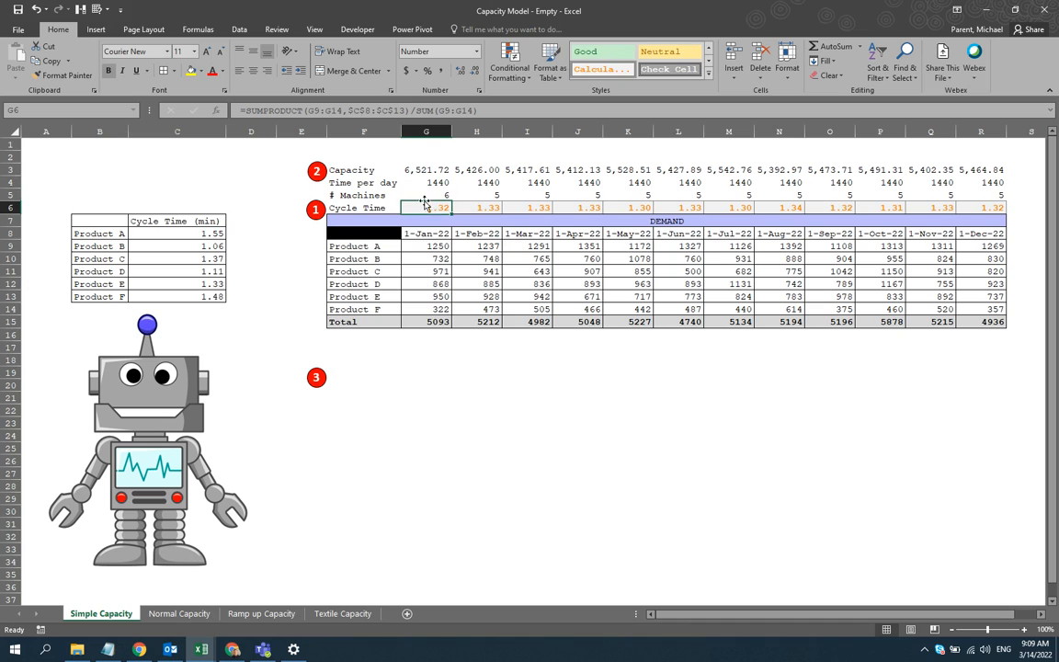
{"action": "left_click", "coordinate": [426, 194]}
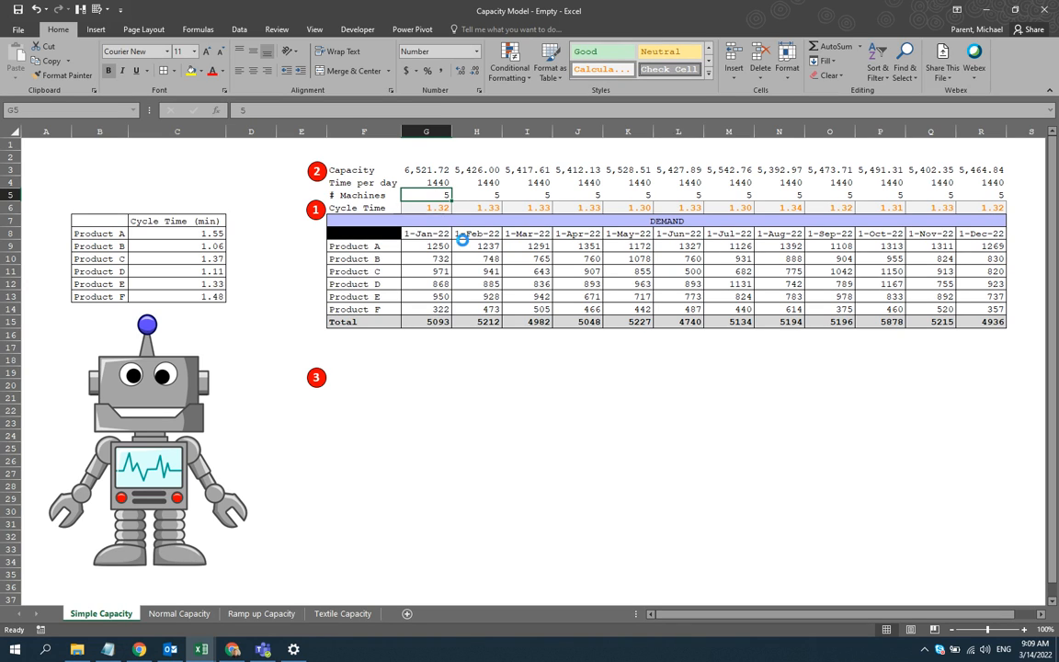
{"action": "left_click", "coordinate": [426, 207]}
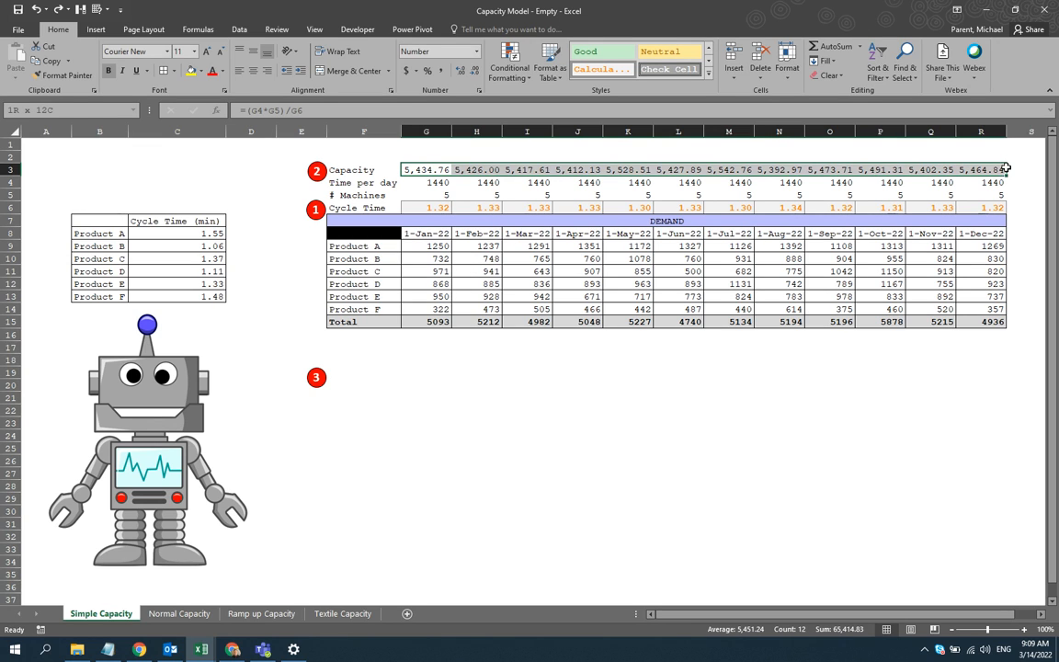
{"action": "left_click", "coordinate": [426, 182]}
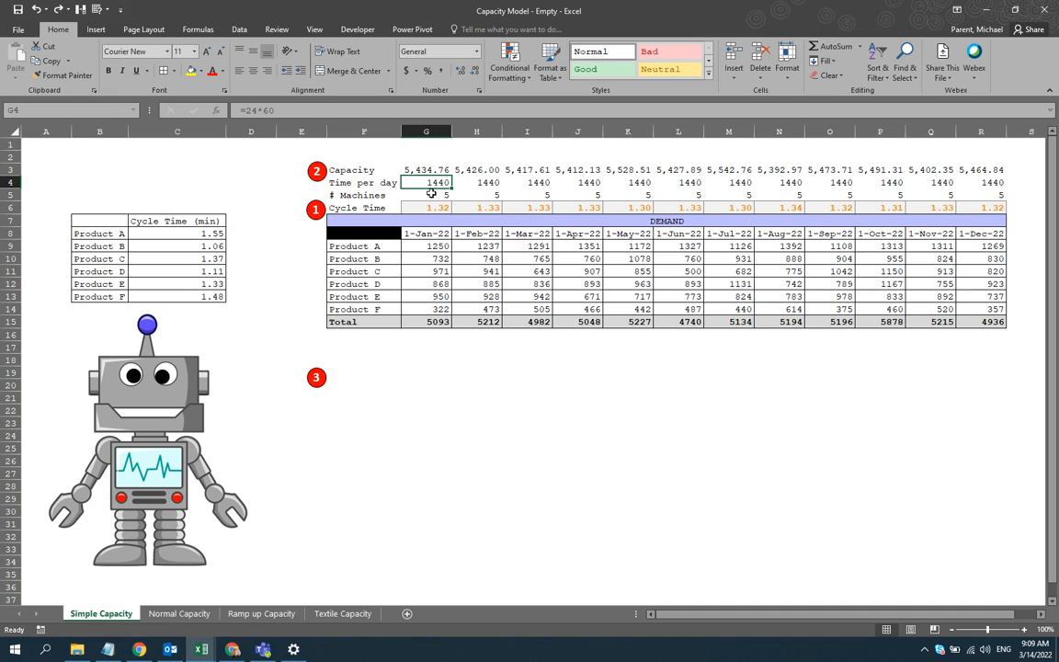
{"action": "mouse_move", "coordinate": [459, 221]}
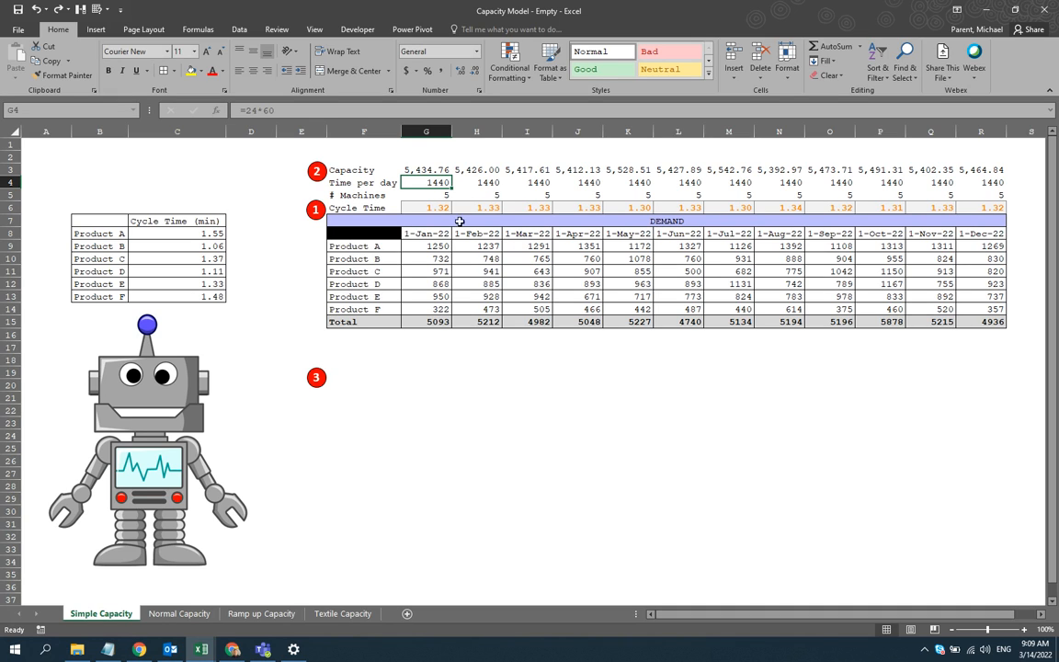
{"action": "type", "text": "136"}
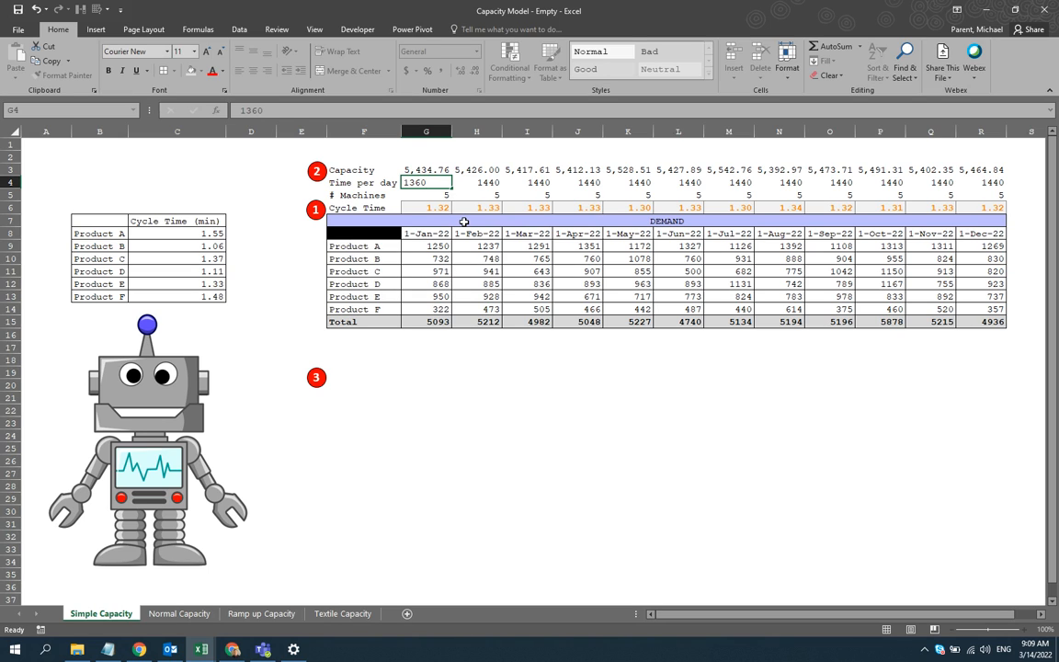
{"action": "left_click", "coordinate": [425, 169]}
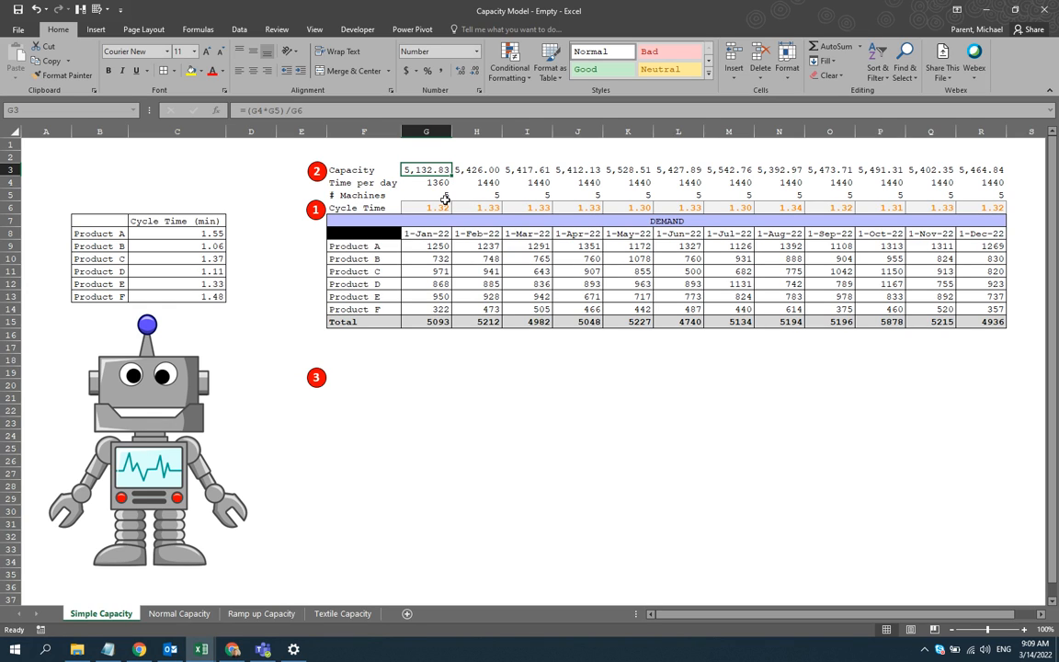
{"action": "left_click", "coordinate": [425, 182]}
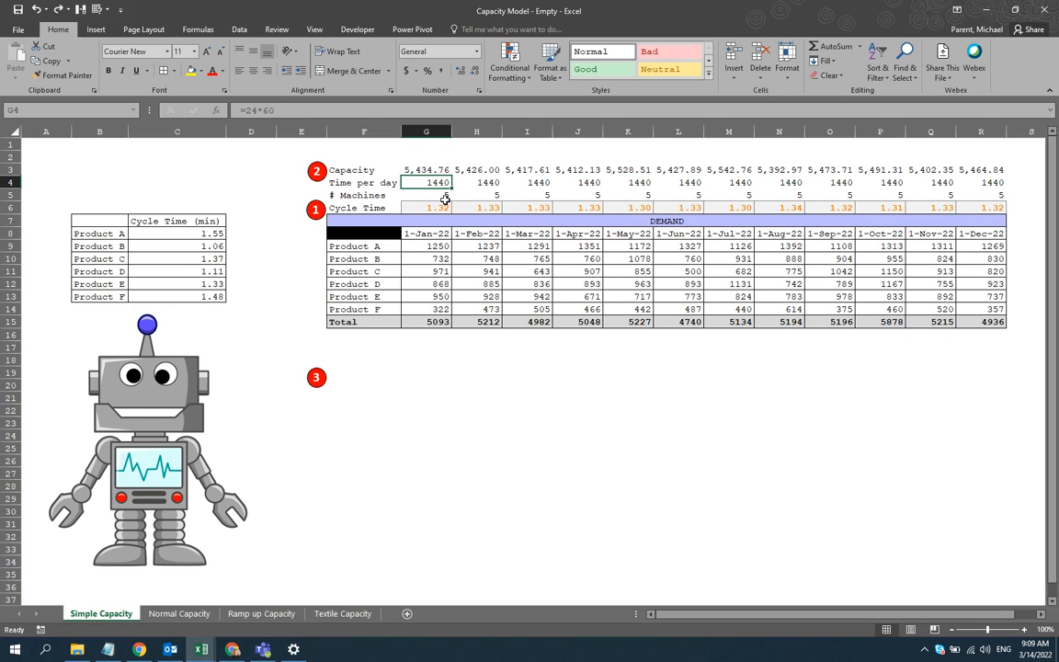
{"action": "mouse_move", "coordinate": [962, 262]}
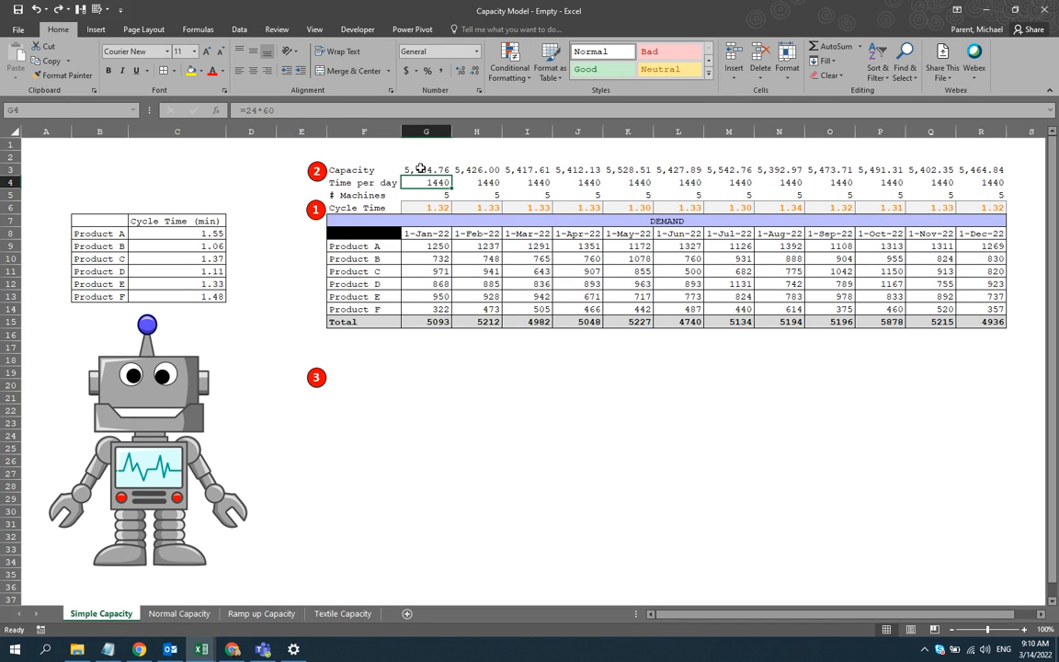
{"action": "mouse_move", "coordinate": [421, 168]}
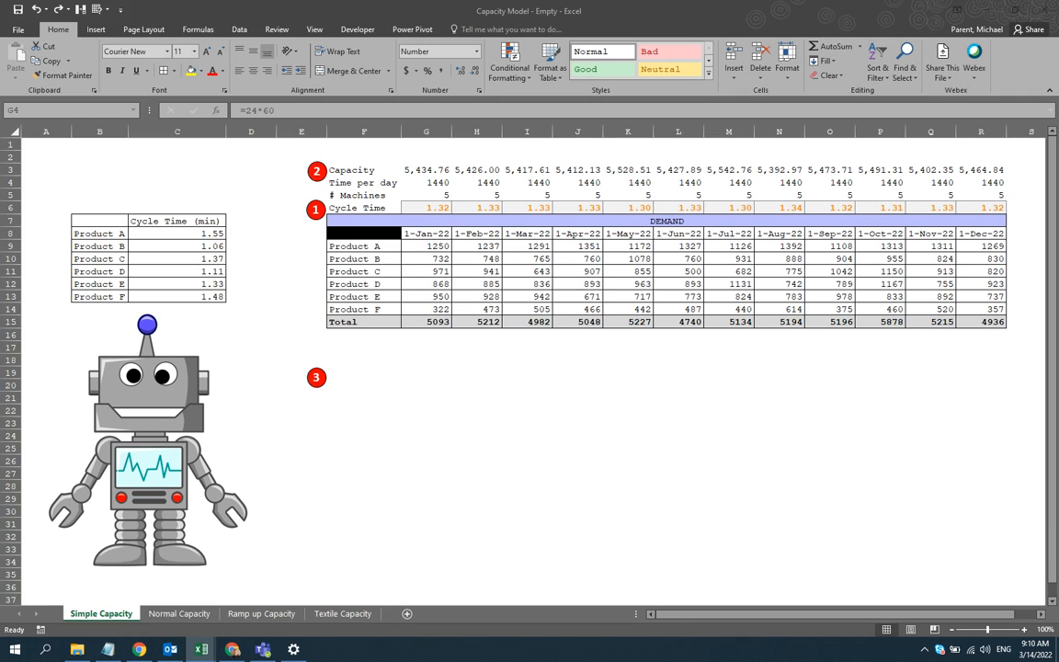
{"action": "mouse_move", "coordinate": [445, 403]}
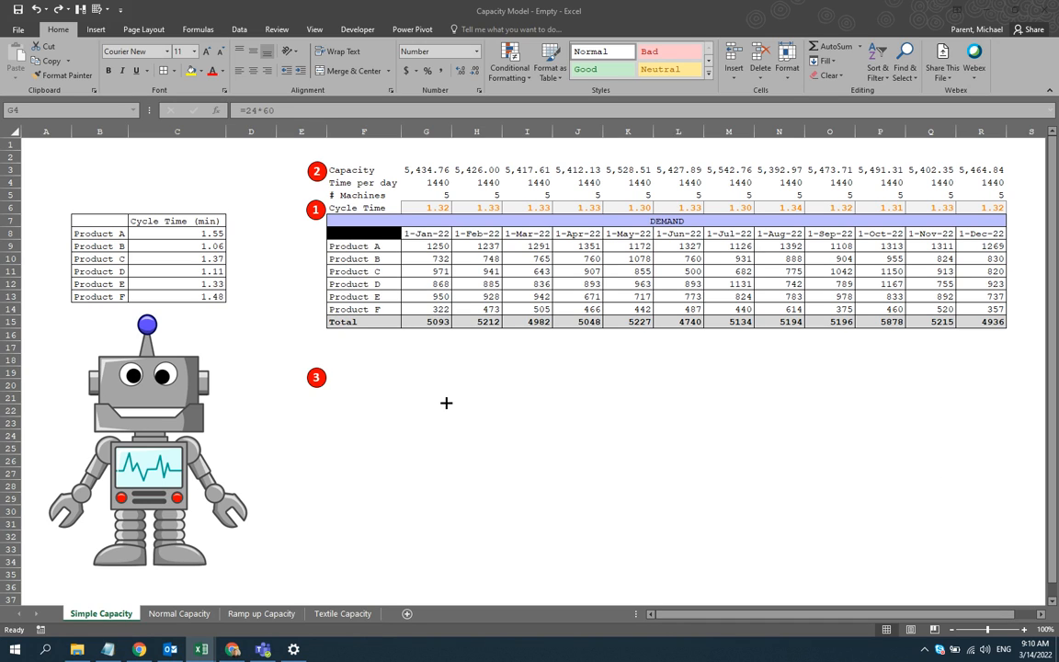
- Select the demand totals G15:R15 and insert a 2-D Clustered Column chart
{"action": "left_click", "coordinate": [425, 182]}
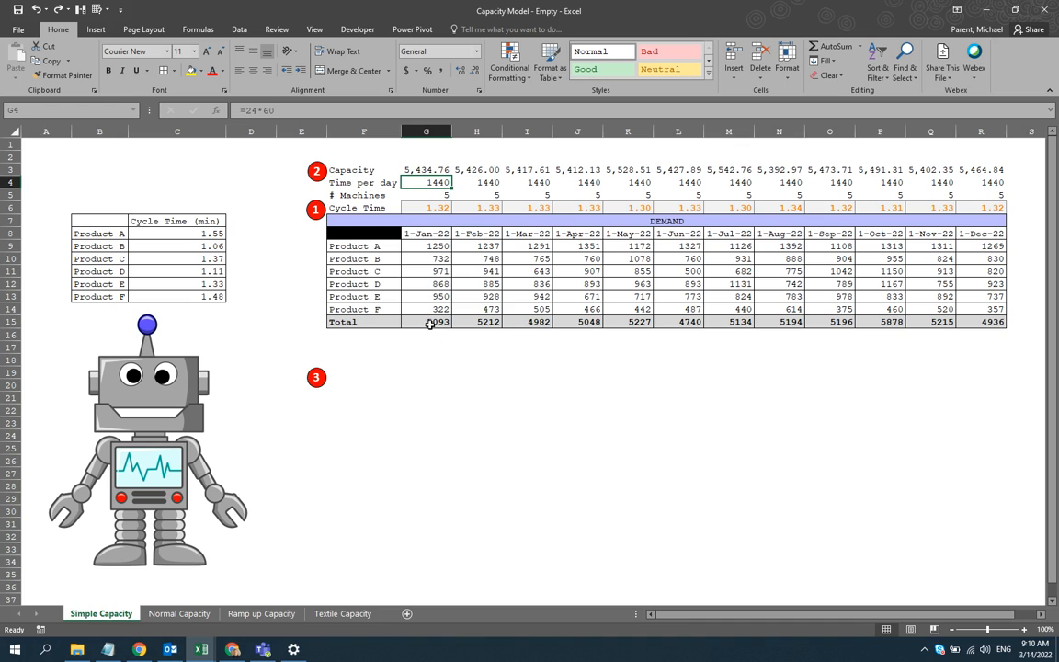
{"action": "left_click", "coordinate": [426, 321]}
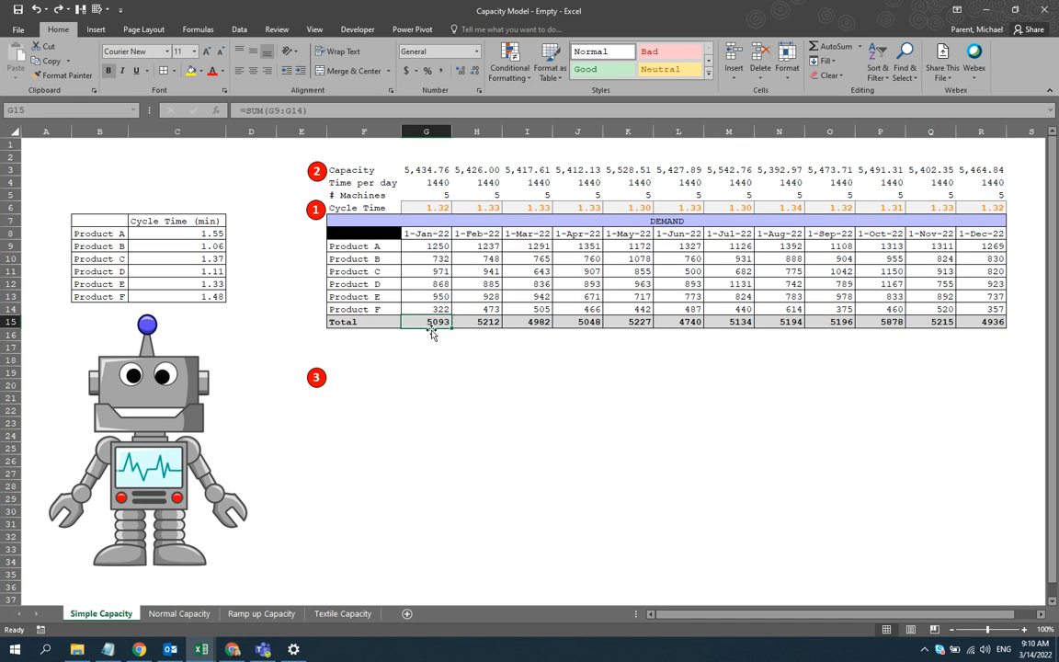
{"action": "left_click_drag", "start_coordinate": [426, 322], "coordinate": [981, 322]}
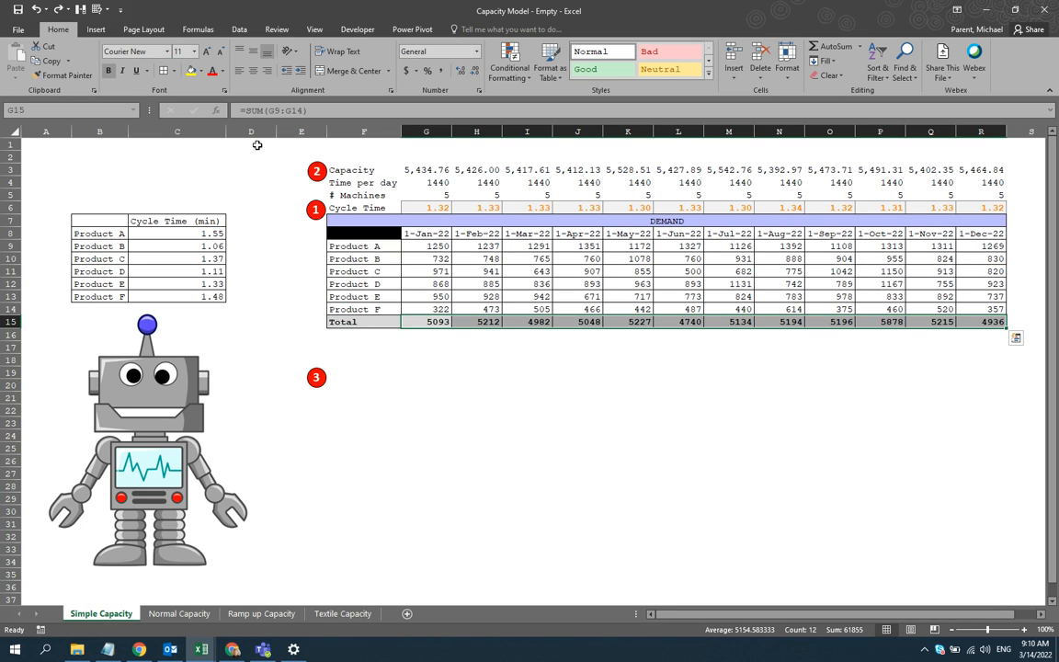
{"action": "left_click", "coordinate": [96, 30]}
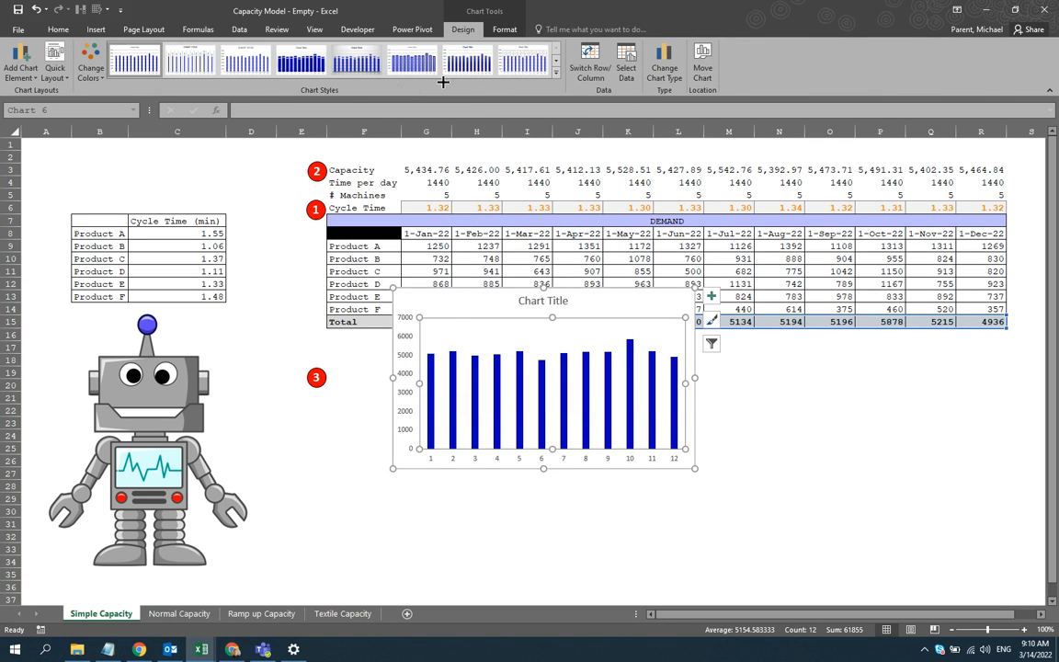
- Set the demand series gap width to 0% and enlarge the chart
{"action": "left_click", "coordinate": [505, 28]}
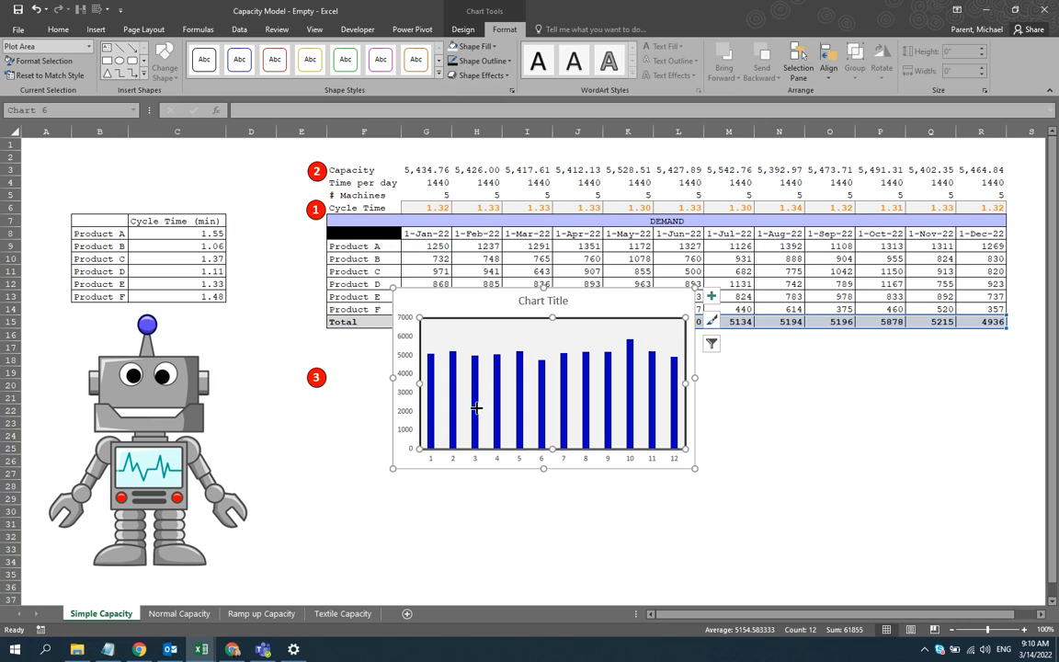
{"action": "right_click", "coordinate": [476, 408]}
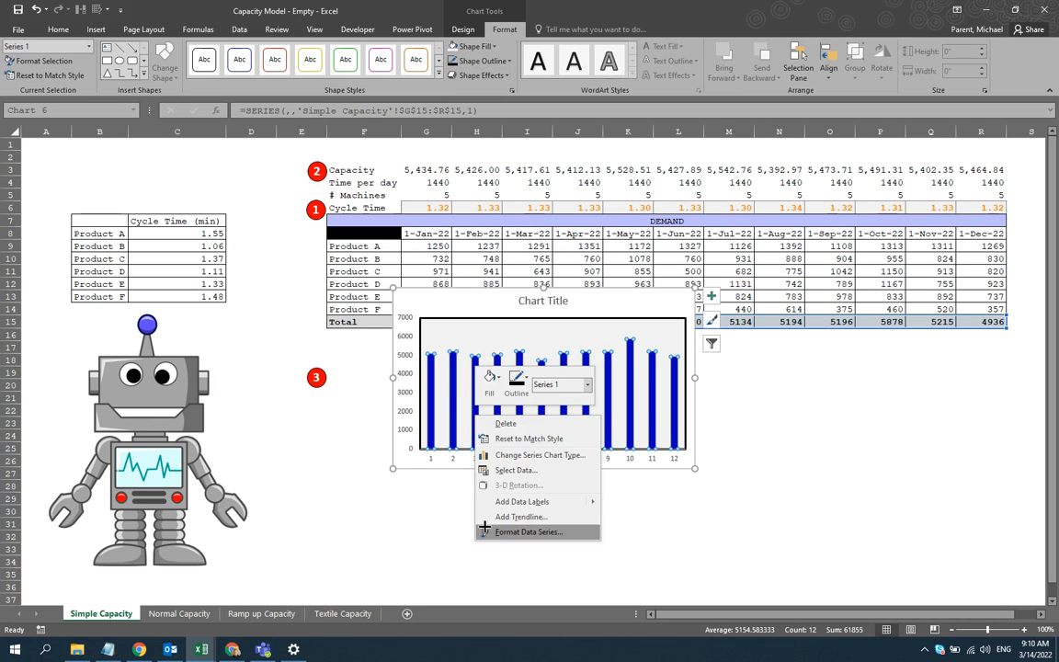
{"action": "left_click", "coordinate": [529, 531]}
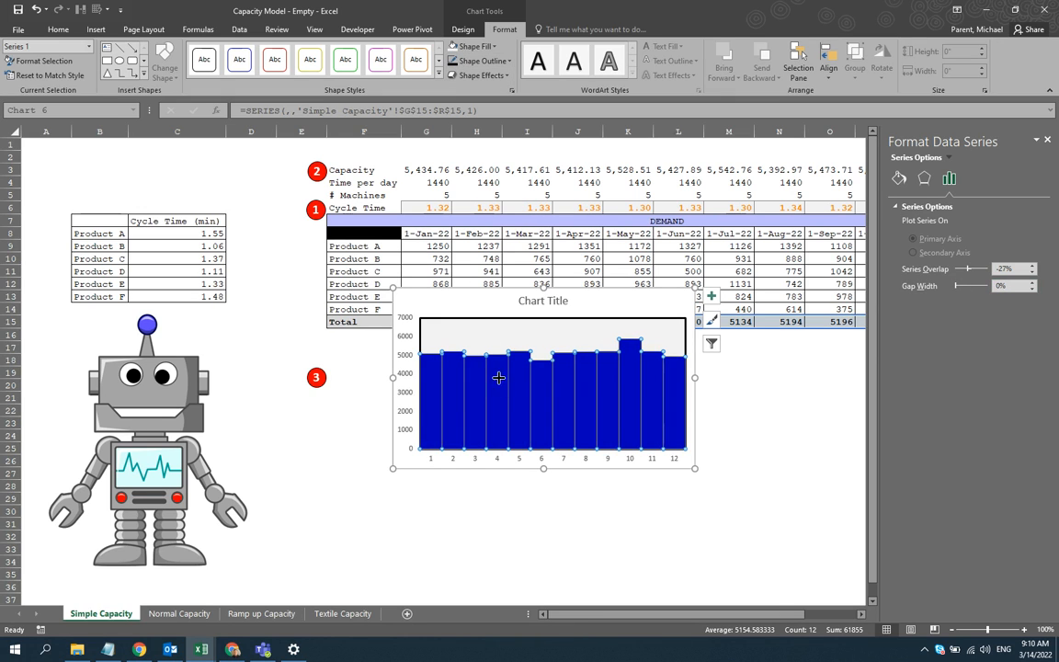
{"action": "left_click", "coordinate": [543, 301]}
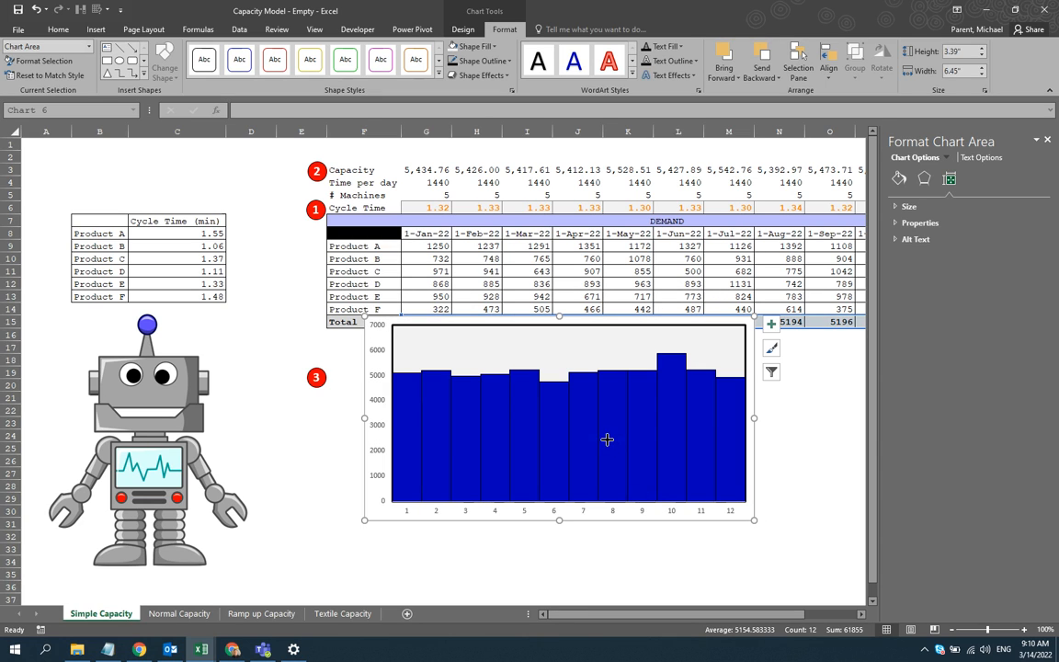
- Set axis labels to G8:R8 and add a 'Capacity' series with values G3:R3
{"action": "right_click", "coordinate": [607, 440]}
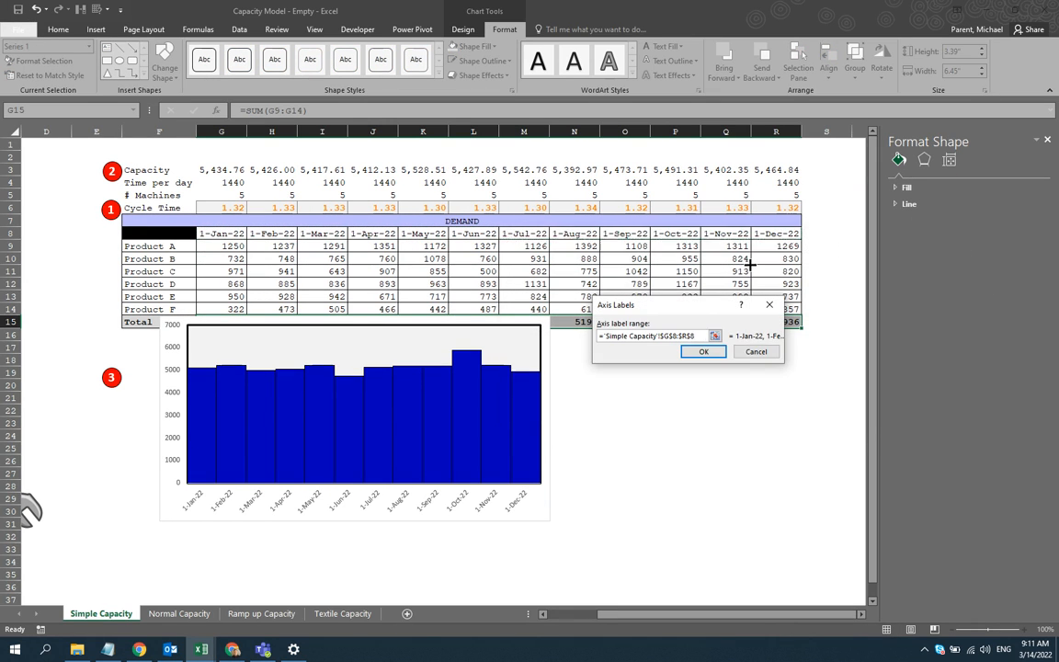
{"action": "left_click", "coordinate": [703, 351]}
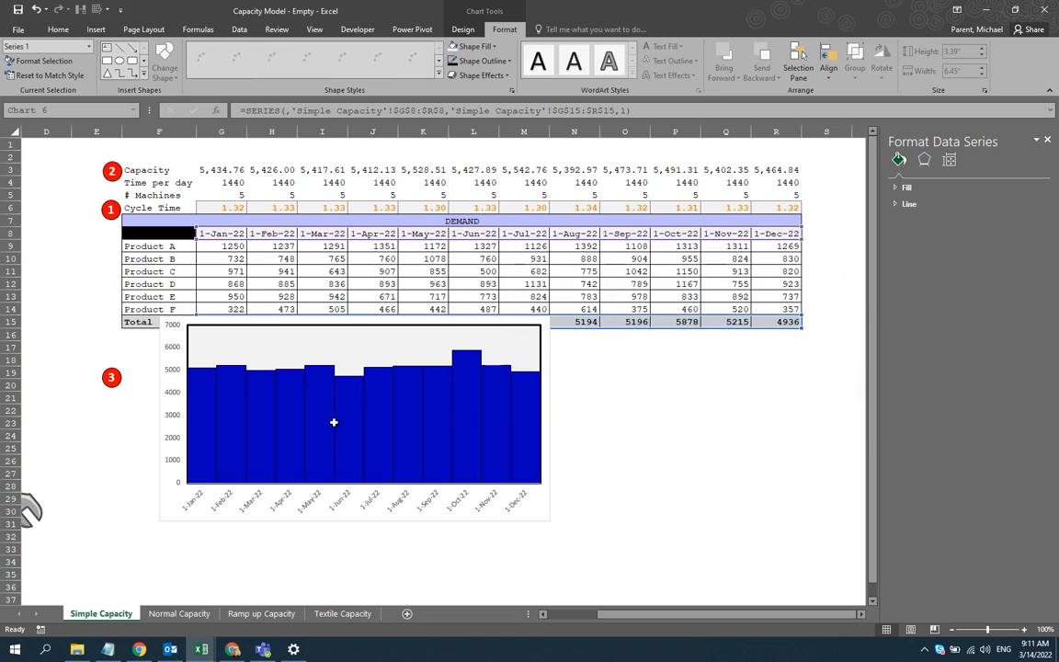
{"action": "left_click", "coordinate": [334, 423]}
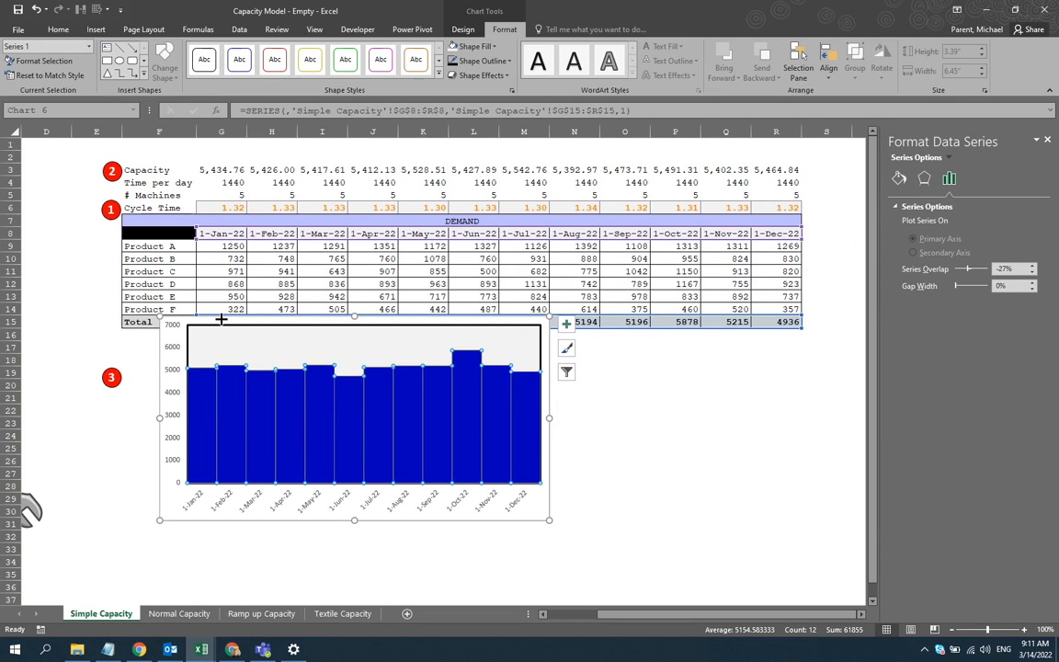
{"action": "left_click", "coordinate": [260, 347]}
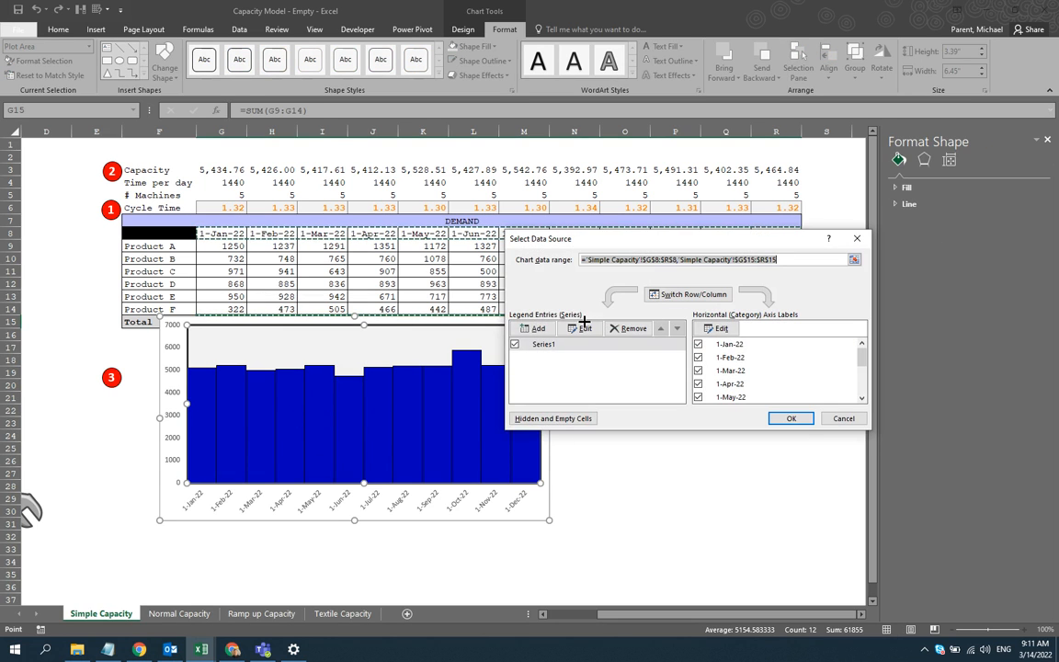
{"action": "left_click", "coordinate": [580, 328]}
{"action": "type", "text": "Capacity"}
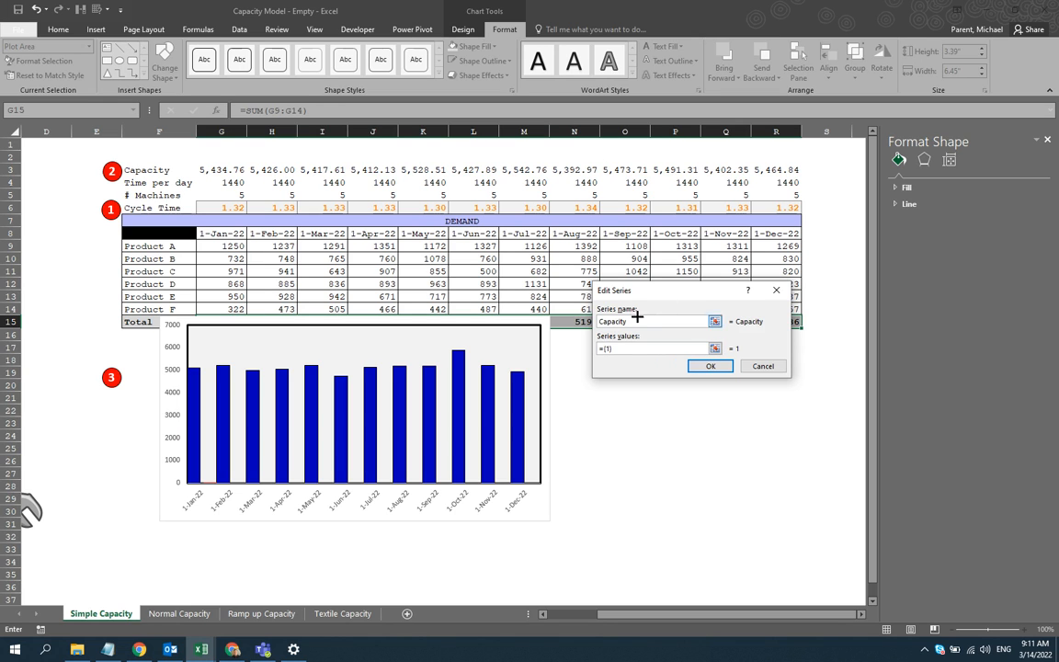
{"action": "left_click_drag", "start_coordinate": [196, 169], "coordinate": [790, 169]}
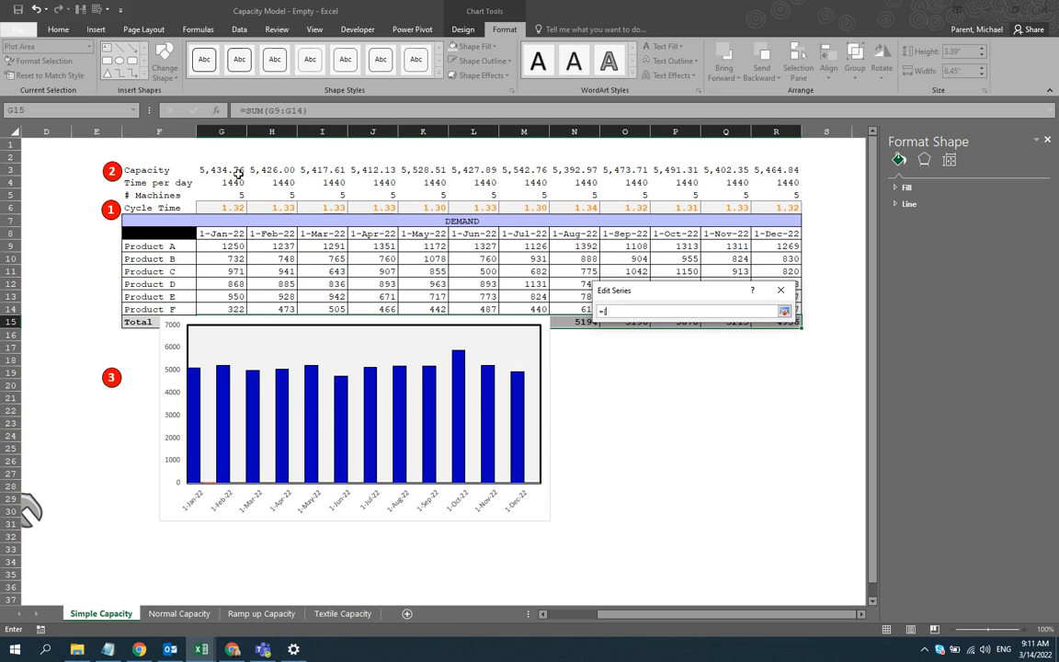
{"action": "left_click_drag", "start_coordinate": [200, 169], "coordinate": [795, 169]}
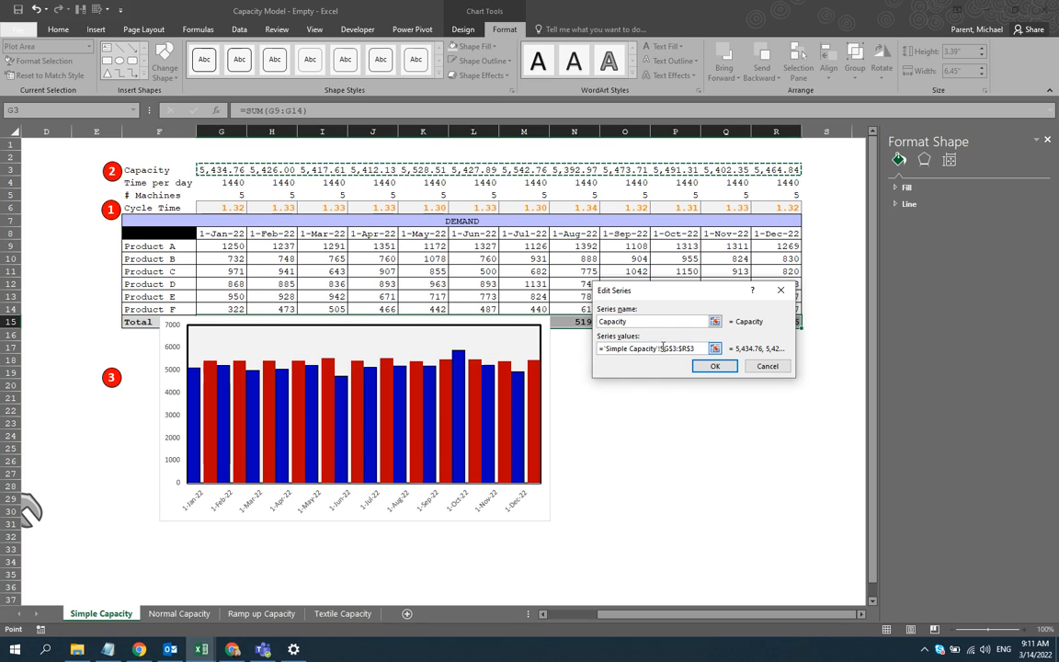
{"action": "left_click", "coordinate": [715, 366]}
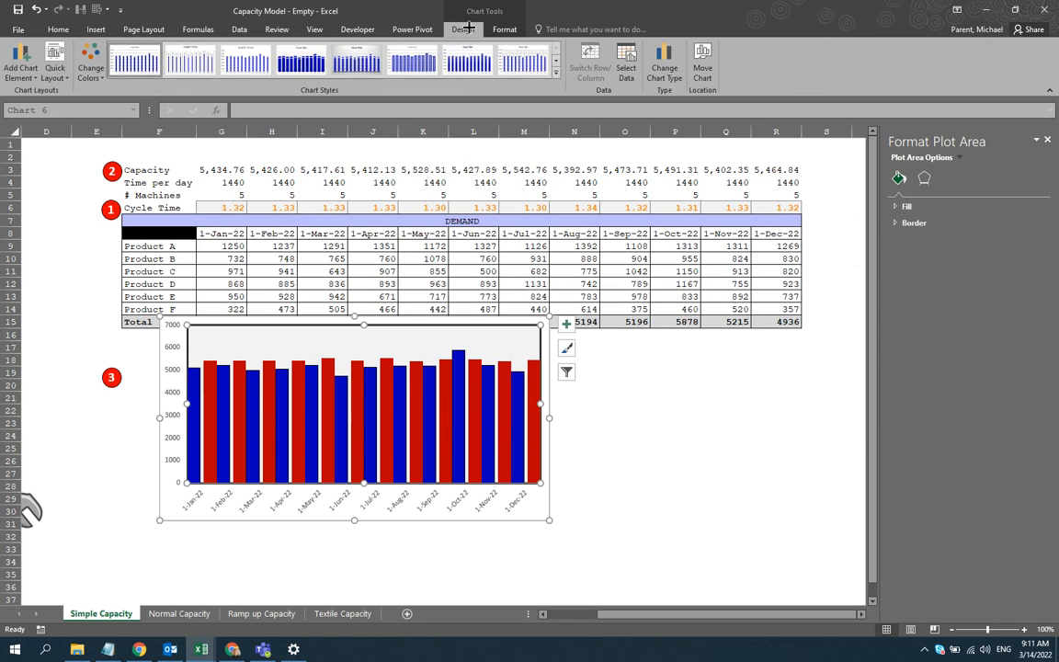
- Change the chart to a Combo type with demand as clustered columns and Capacity as an area
{"action": "left_click", "coordinate": [663, 59]}
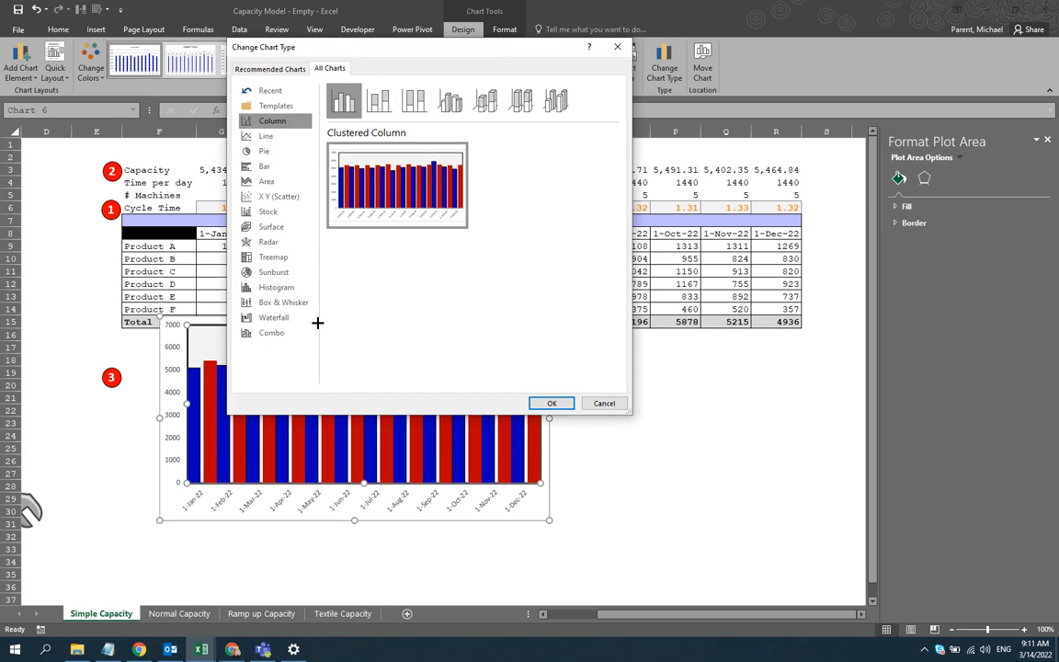
{"action": "left_click", "coordinate": [272, 332]}
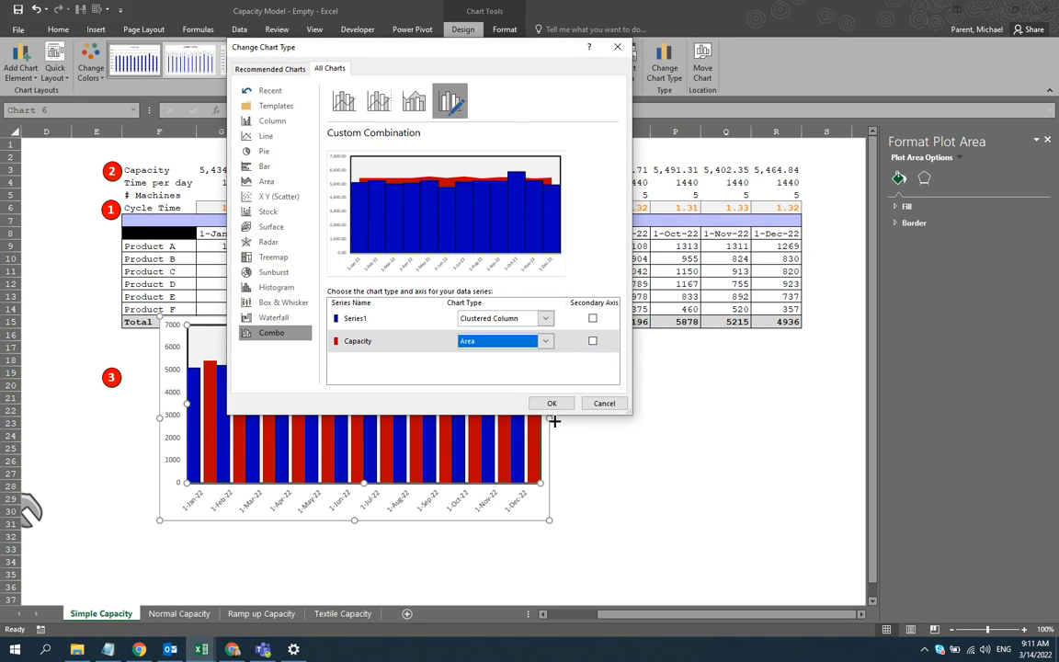
{"action": "left_click", "coordinate": [551, 403]}
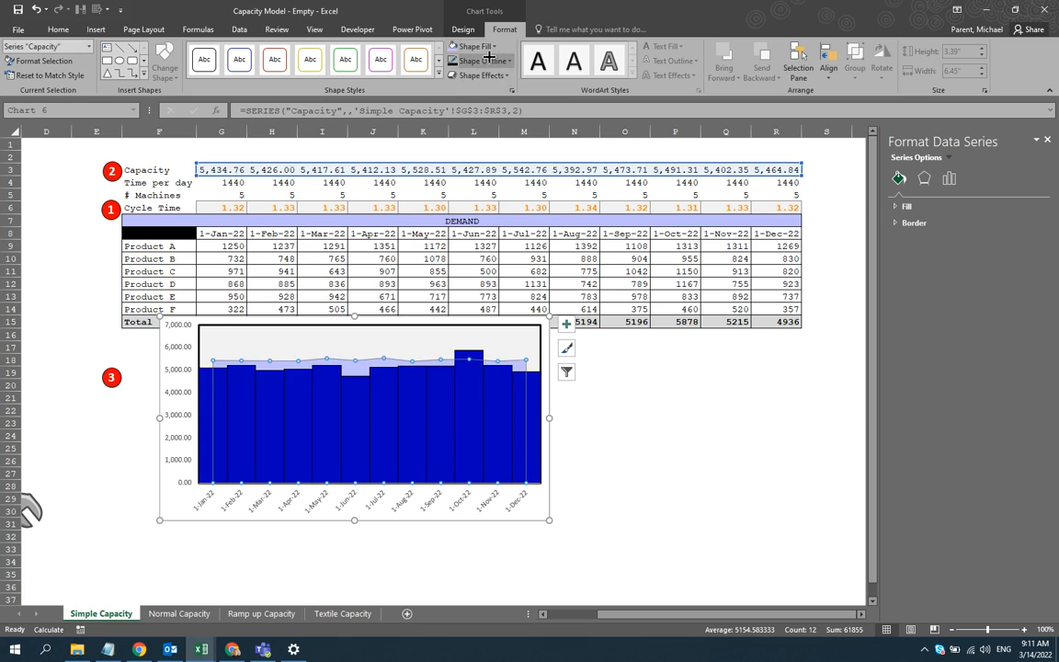
- Enlarge the combo chart, move it below the demand table's Total row, and deselect it
{"action": "left_click", "coordinate": [472, 60]}
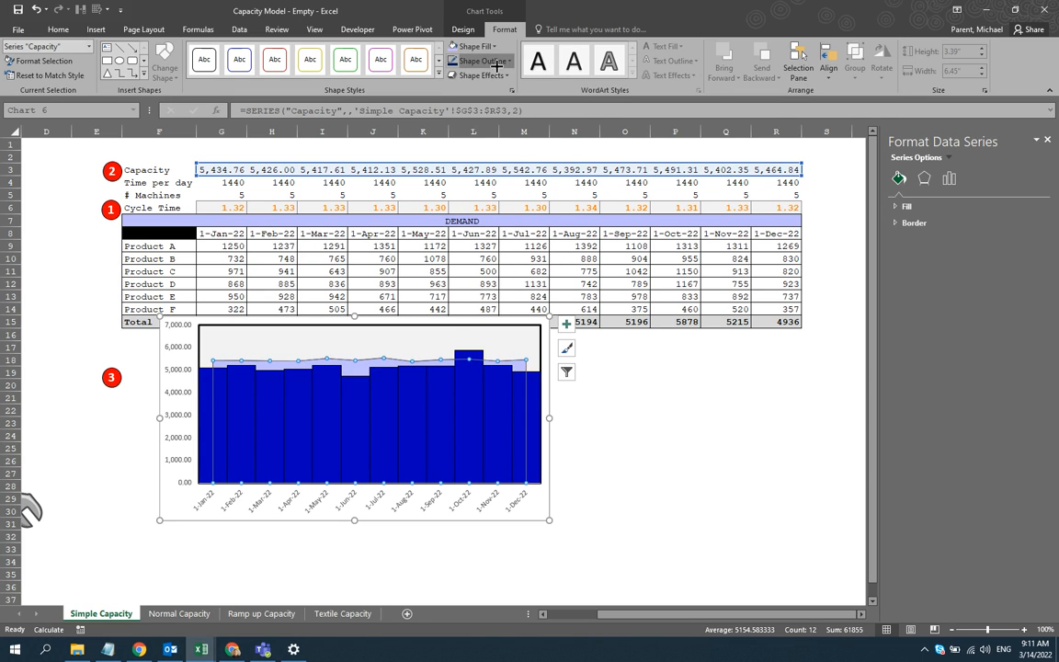
{"action": "left_click", "coordinate": [478, 61]}
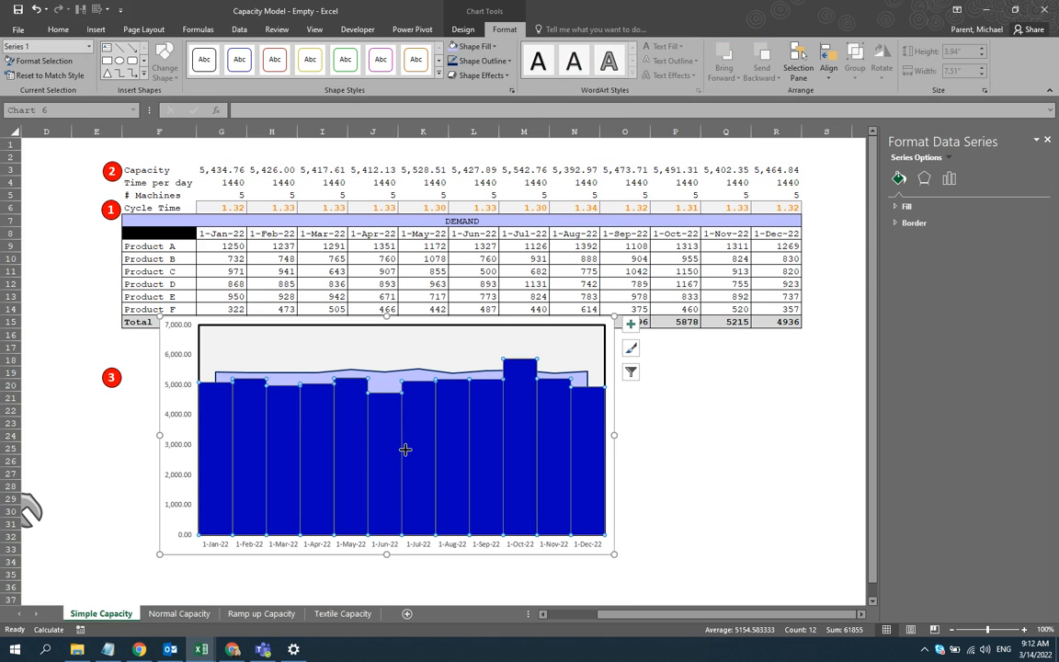
{"action": "left_click", "coordinate": [242, 377]}
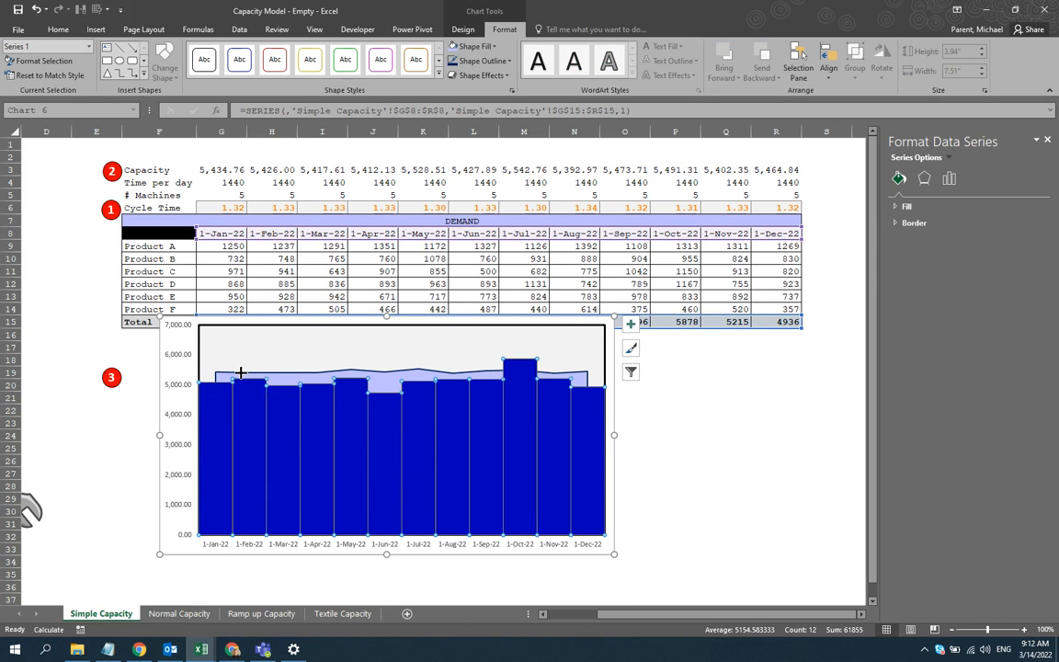
{"action": "mouse_move", "coordinate": [202, 391]}
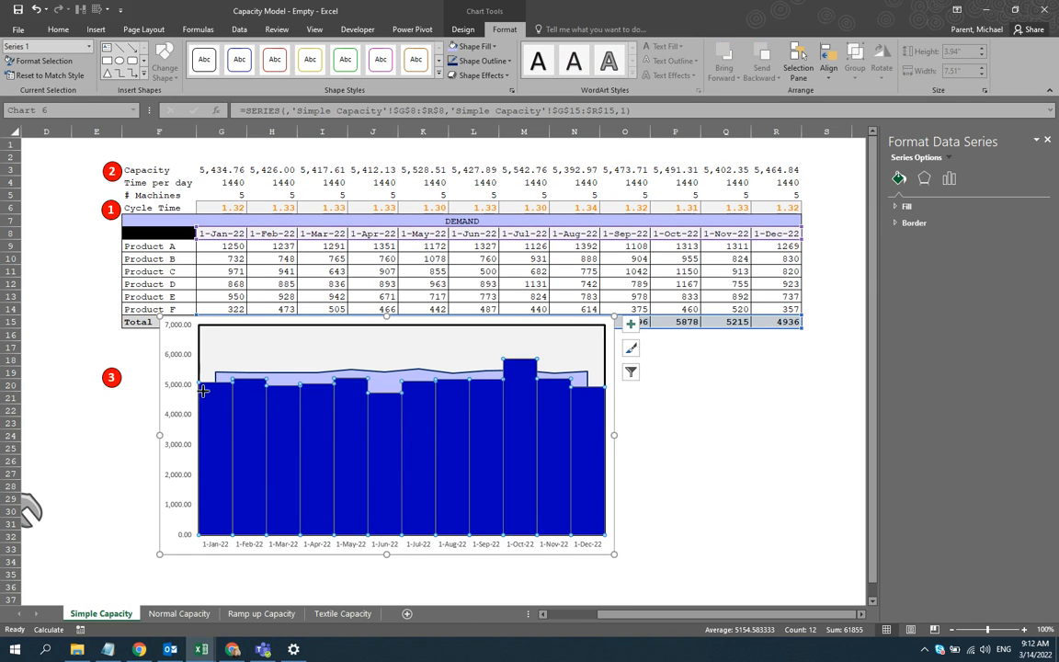
{"action": "mouse_move", "coordinate": [476, 362]}
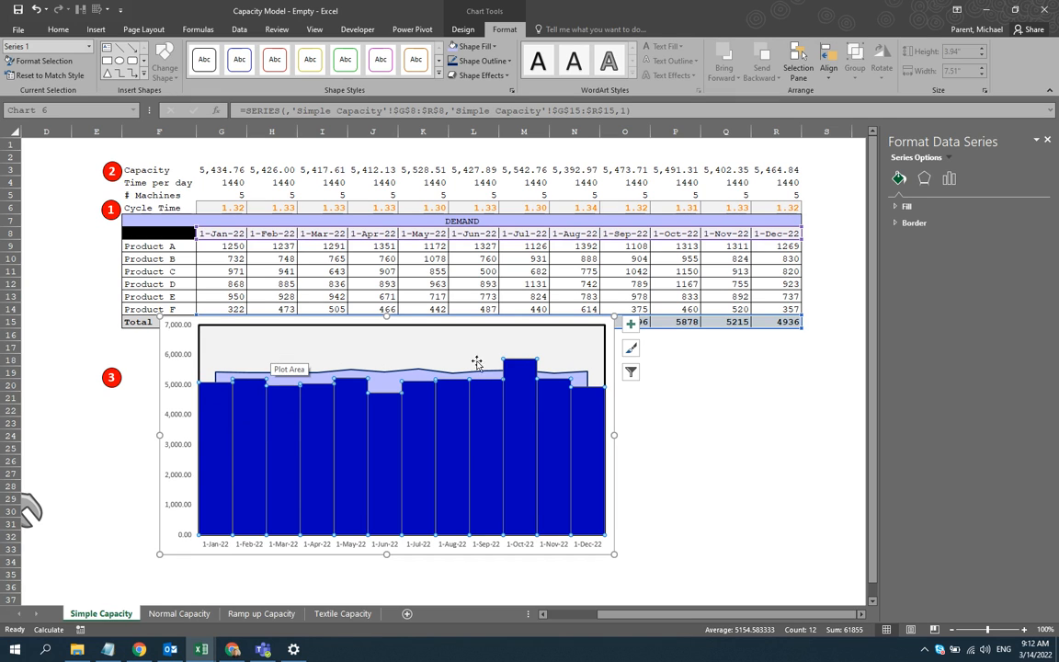
{"action": "mouse_move", "coordinate": [594, 324]}
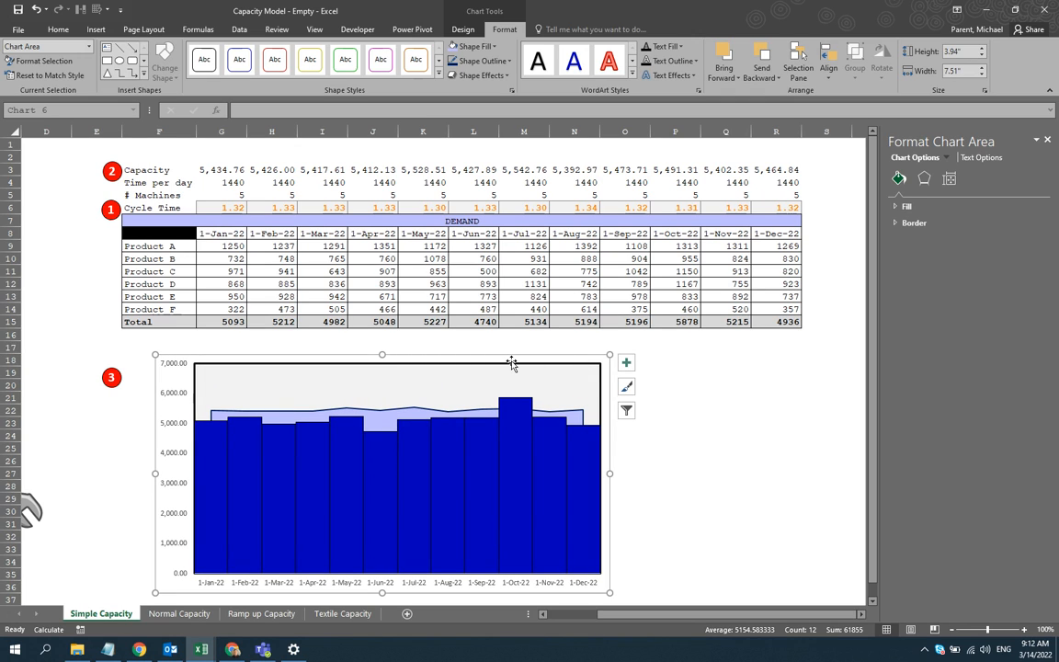
{"action": "mouse_move", "coordinate": [602, 355]}
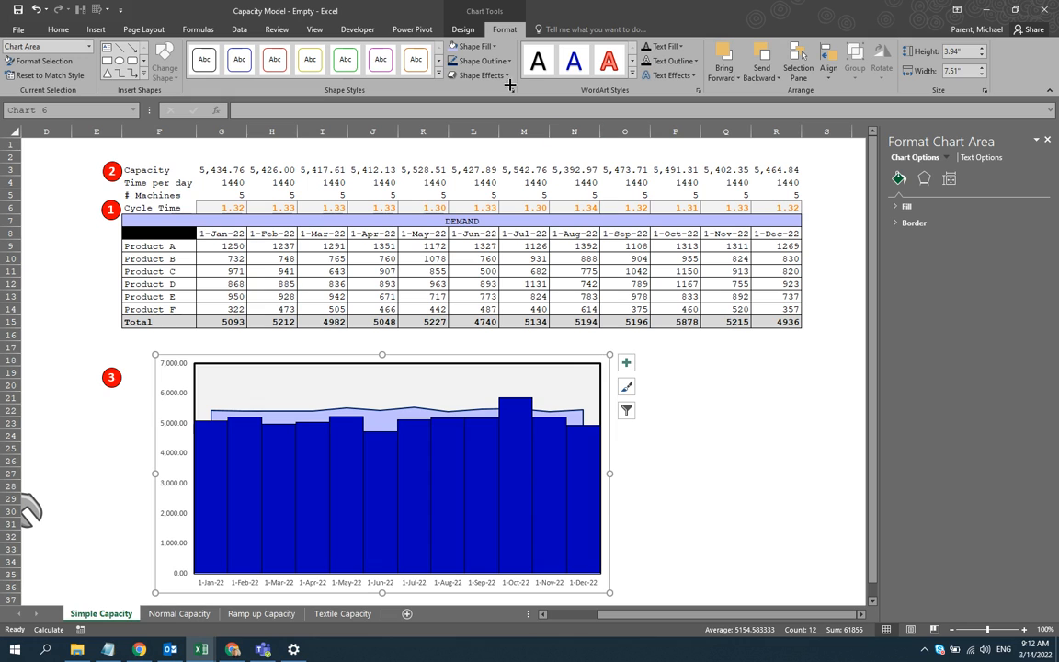
{"action": "left_click", "coordinate": [479, 61]}
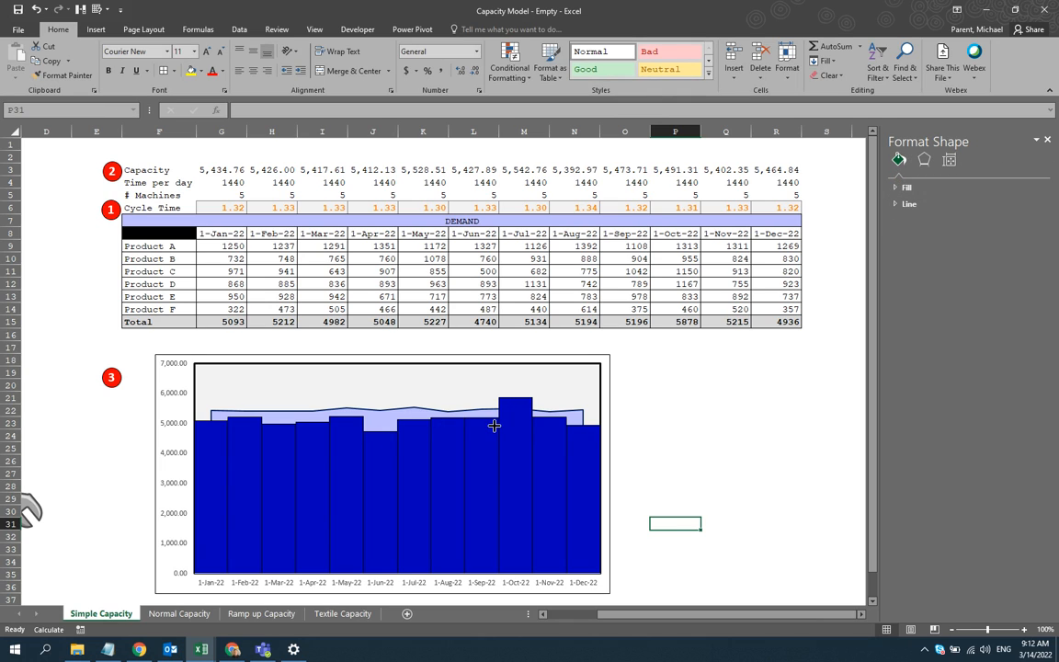
{"action": "mouse_move", "coordinate": [647, 564]}
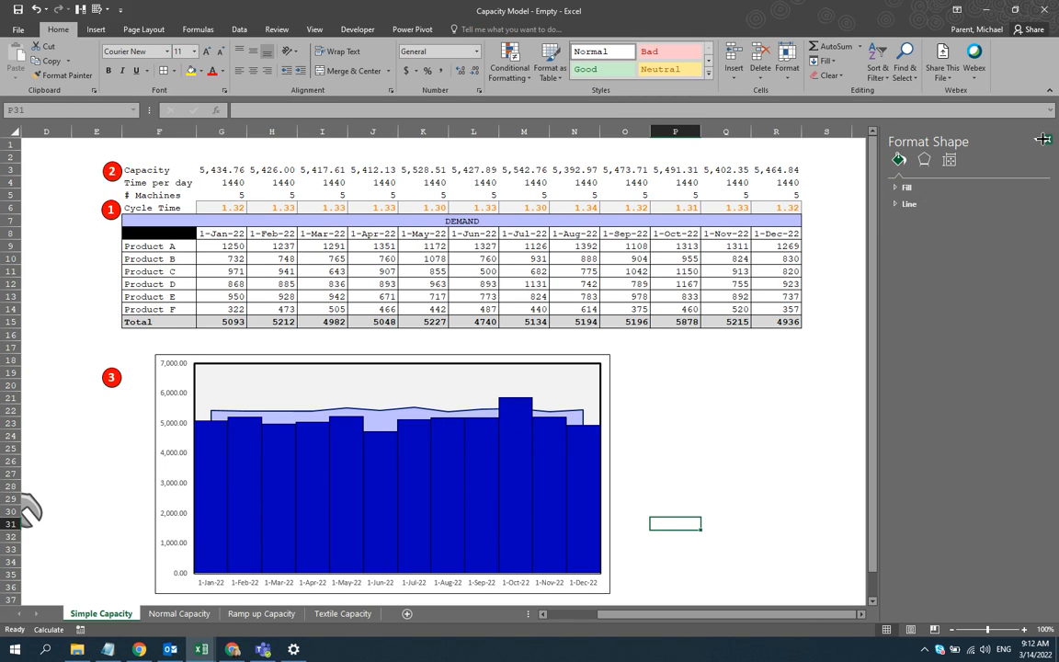
- Close the Format Shape pane to reveal the cycle time table
{"action": "left_click", "coordinate": [1047, 140]}
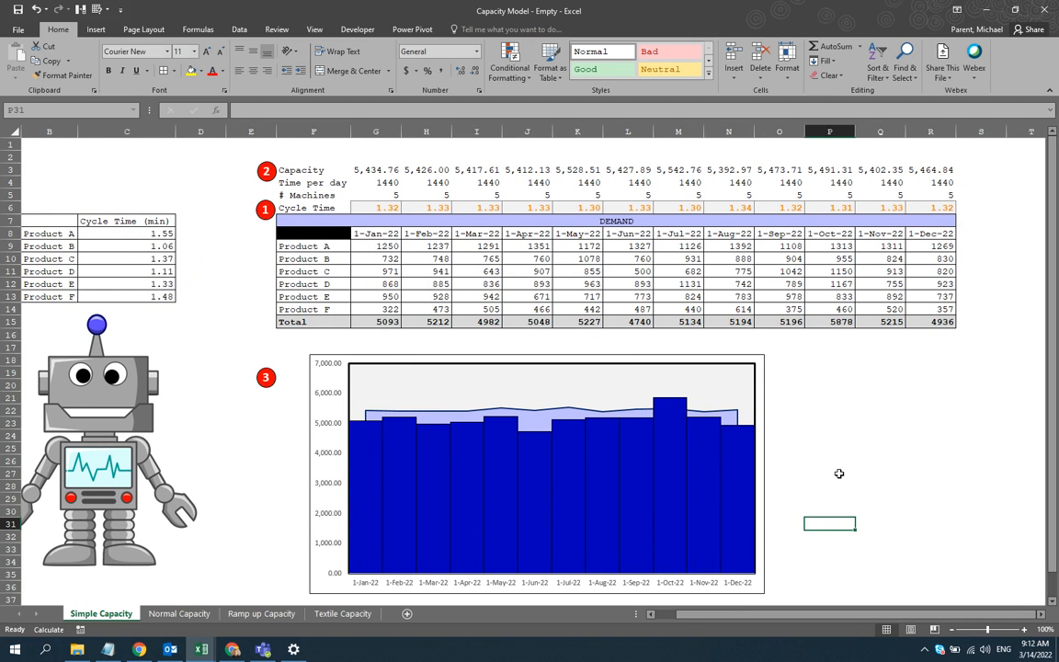
{"action": "mouse_move", "coordinate": [846, 470]}
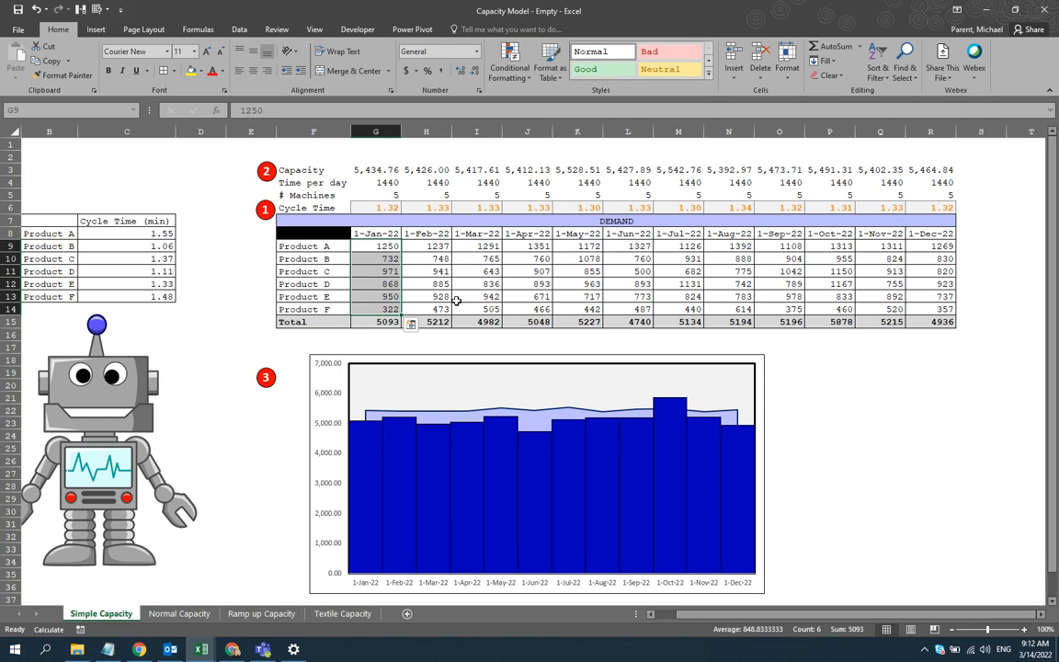
{"action": "left_click", "coordinate": [375, 194]}
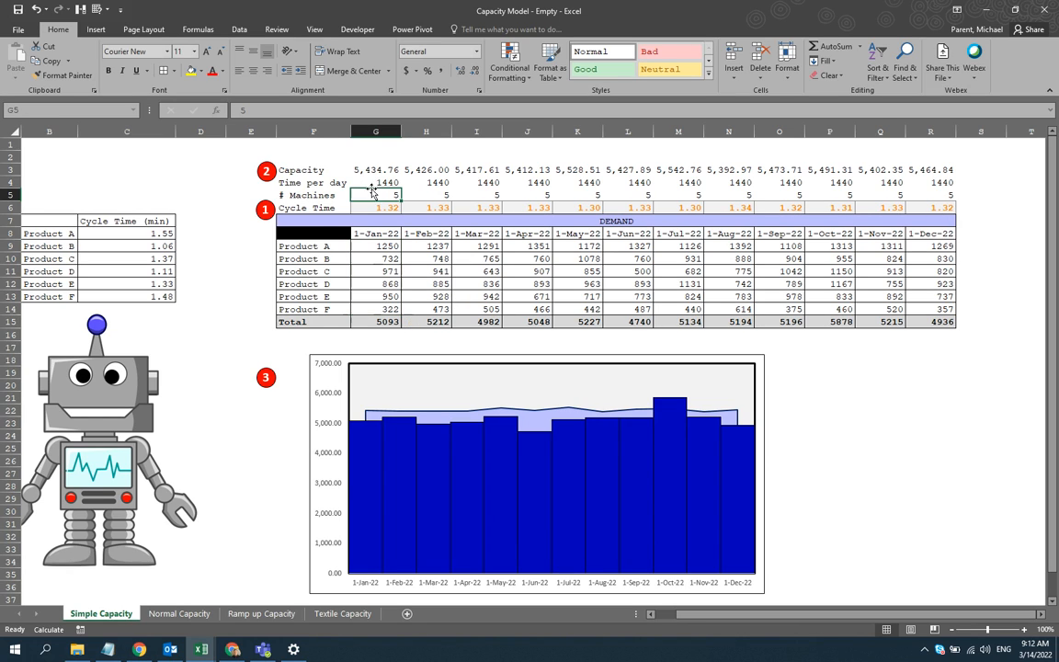
{"action": "left_click", "coordinate": [375, 182]}
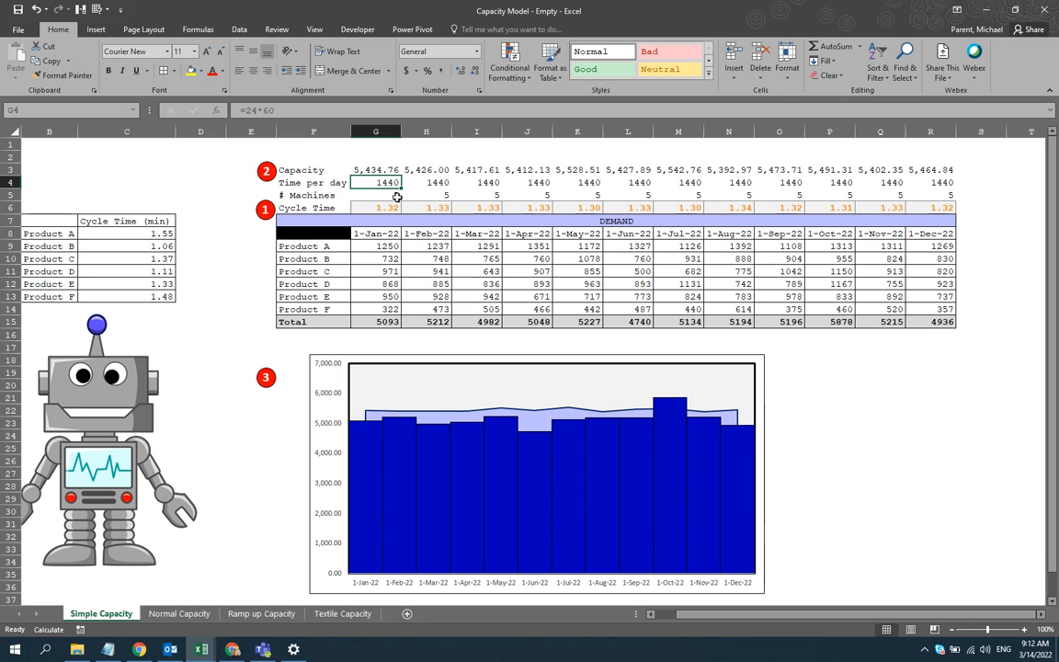
{"action": "mouse_move", "coordinate": [338, 331]}
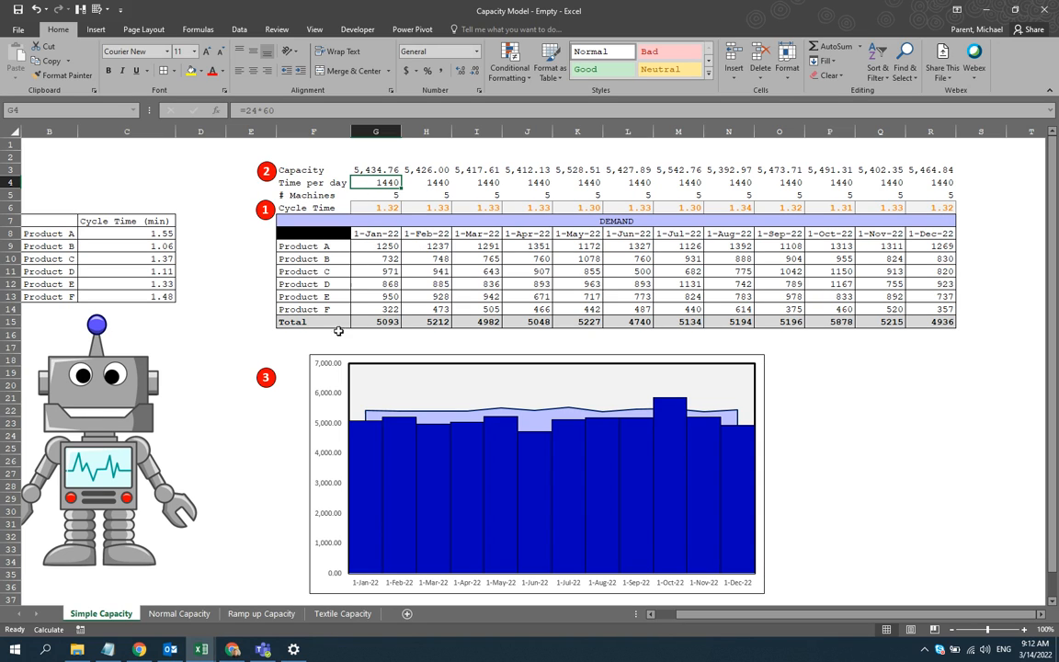
{"action": "mouse_move", "coordinate": [405, 402]}
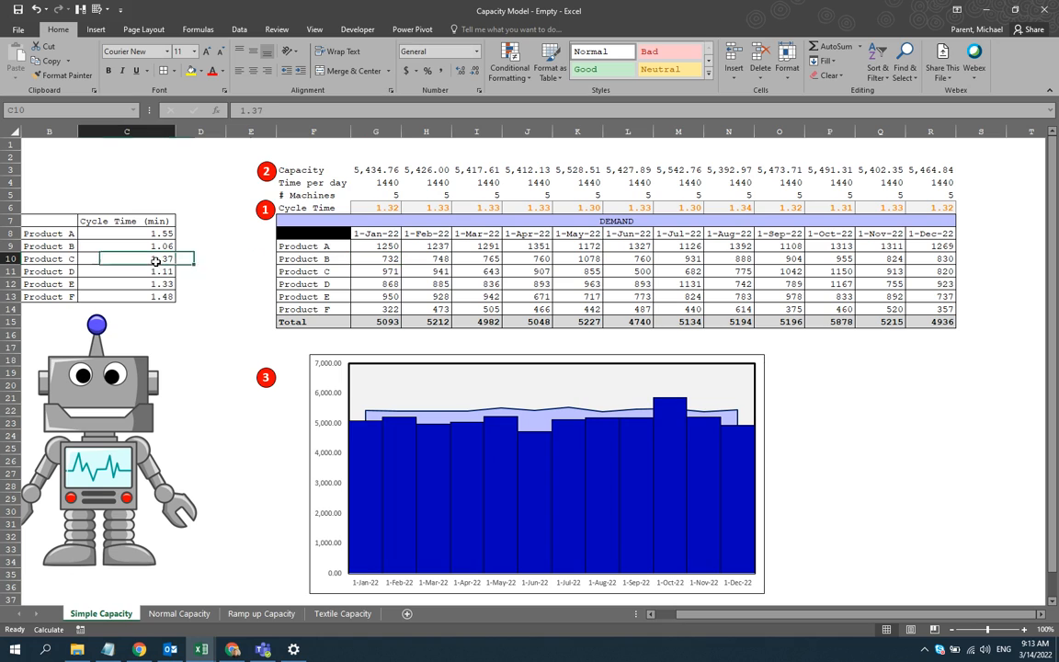
{"action": "left_click", "coordinate": [375, 271]}
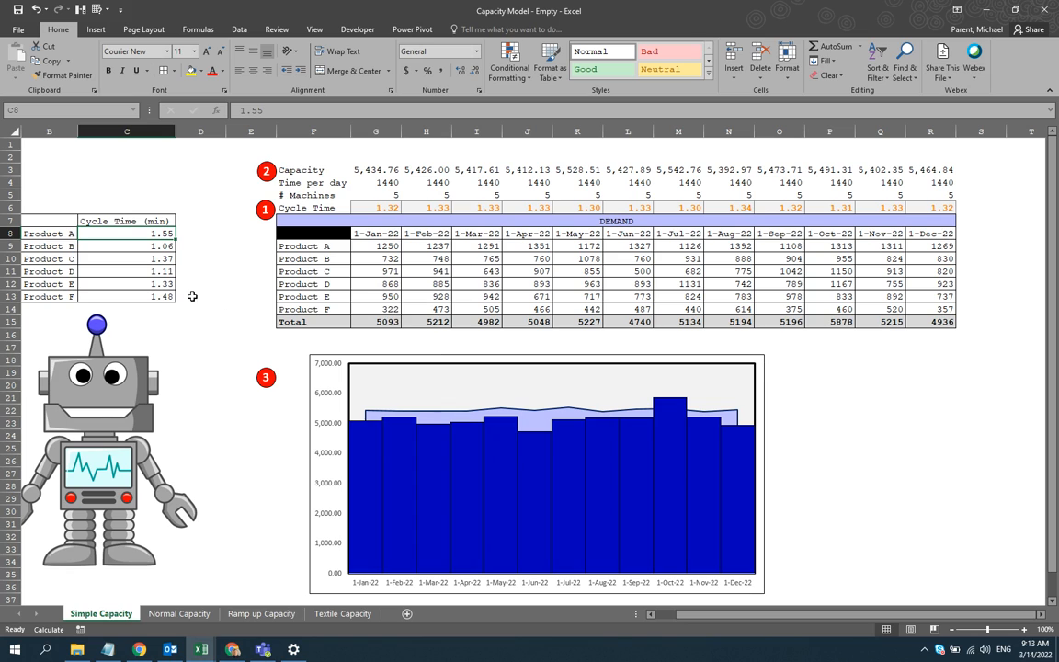
{"action": "left_click", "coordinate": [126, 296]}
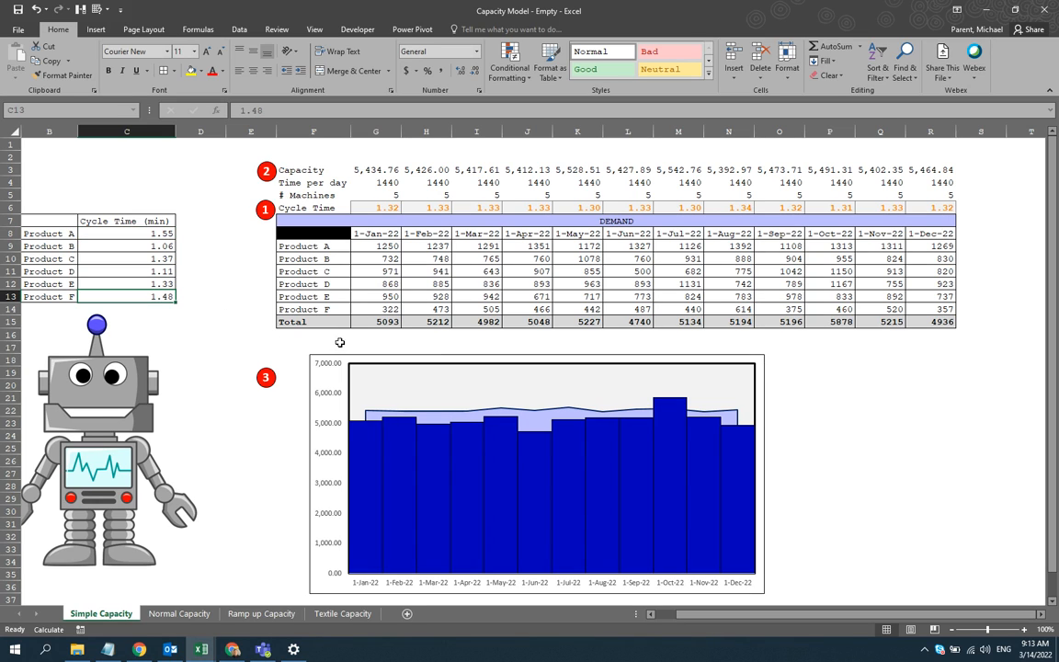
{"action": "mouse_move", "coordinate": [378, 344]}
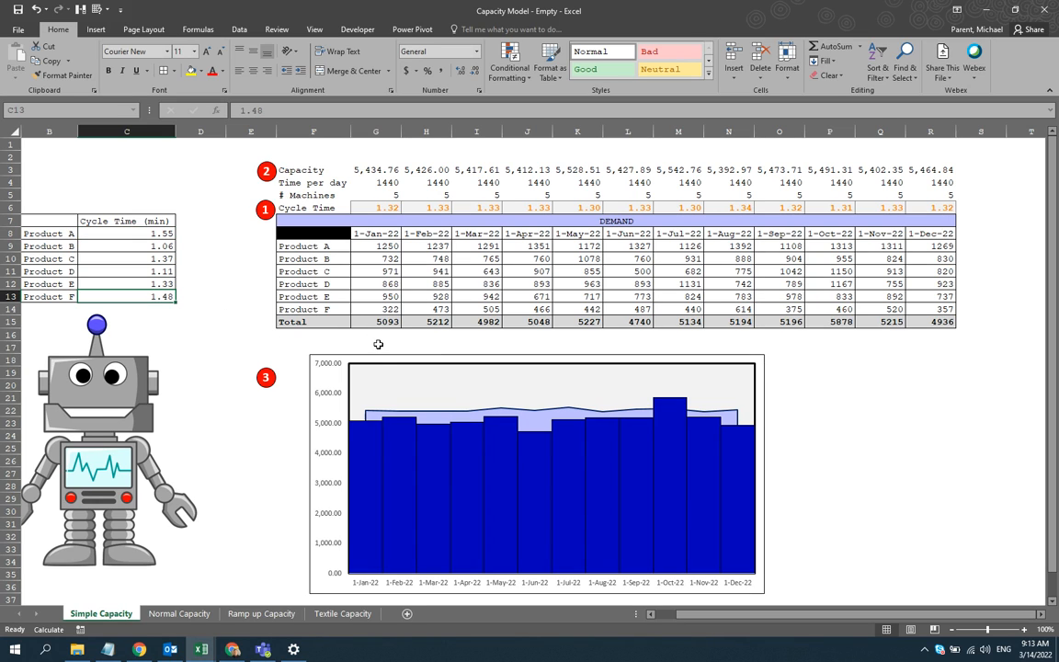
{"action": "mouse_move", "coordinate": [379, 356]}
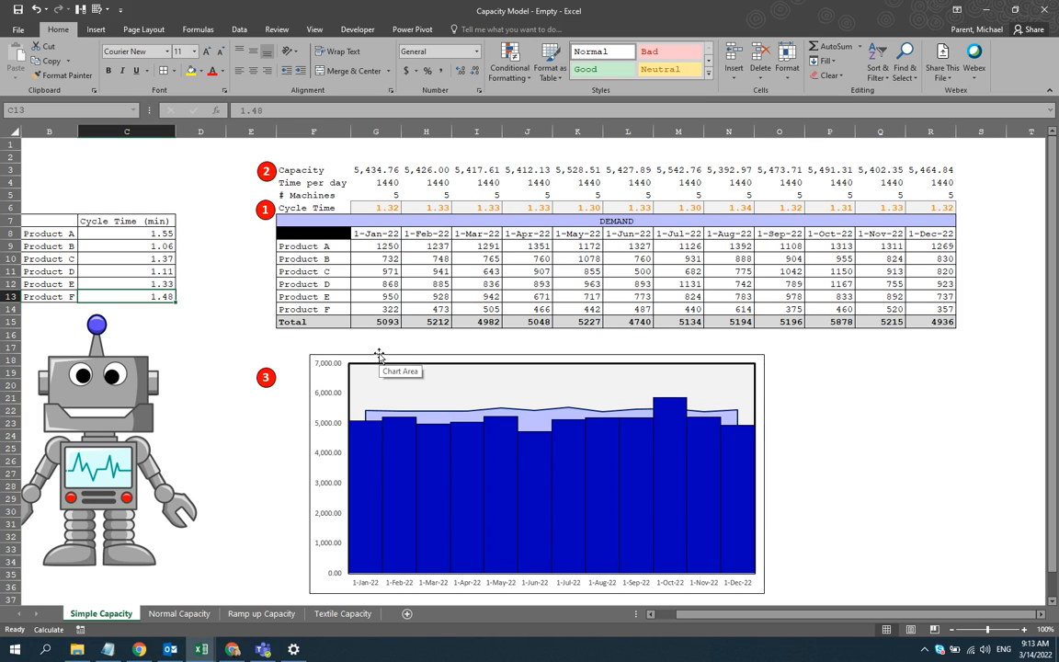
{"action": "mouse_move", "coordinate": [368, 407]}
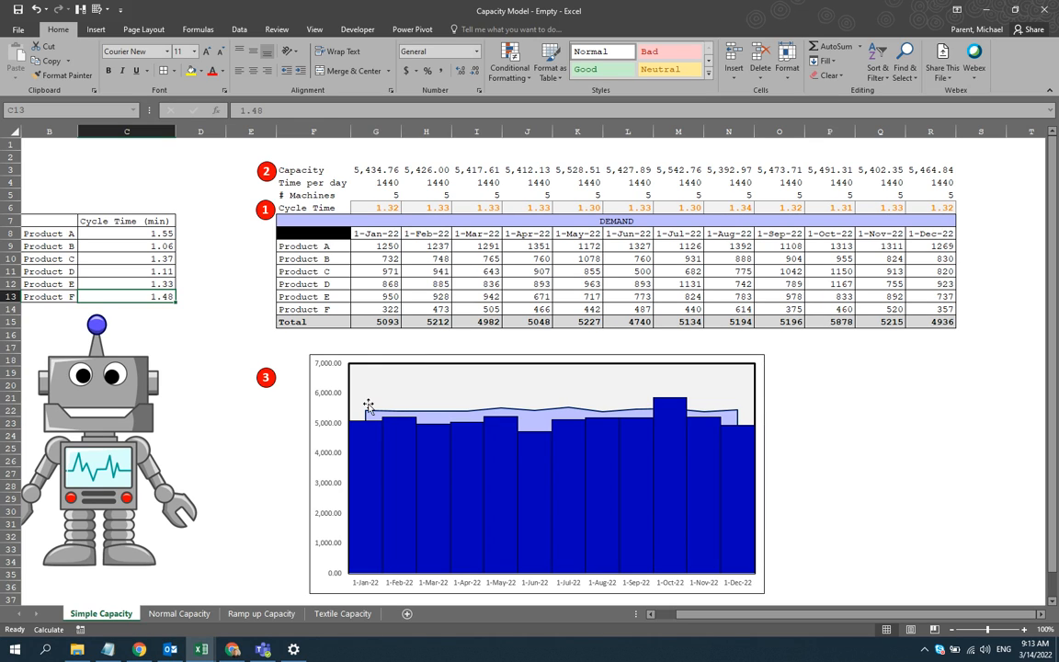
{"action": "mouse_move", "coordinate": [398, 416]}
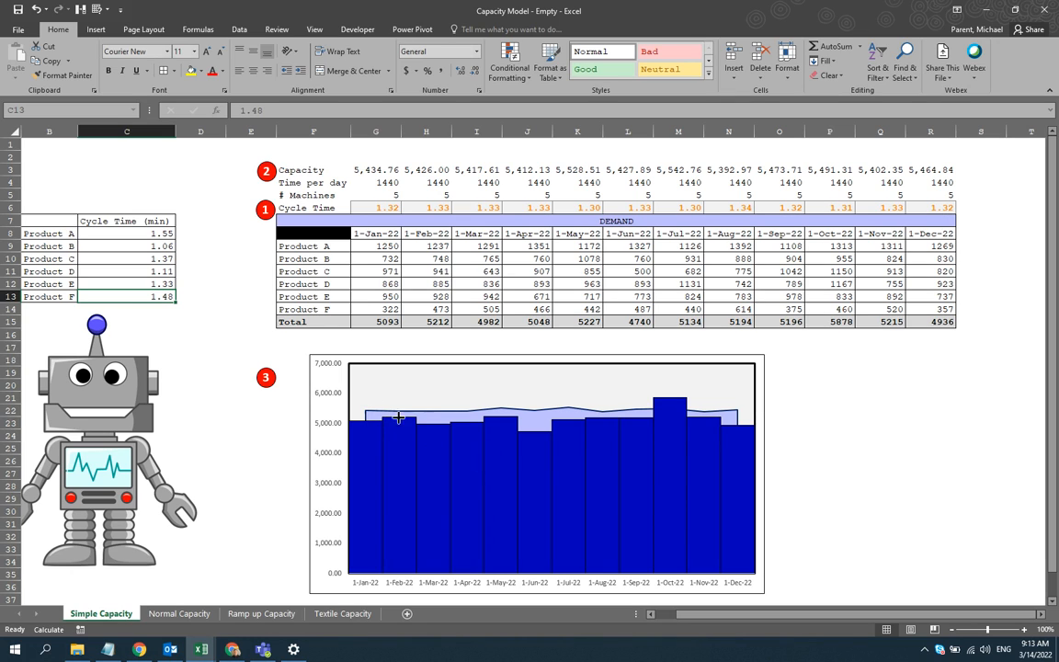
{"action": "mouse_move", "coordinate": [953, 356]}
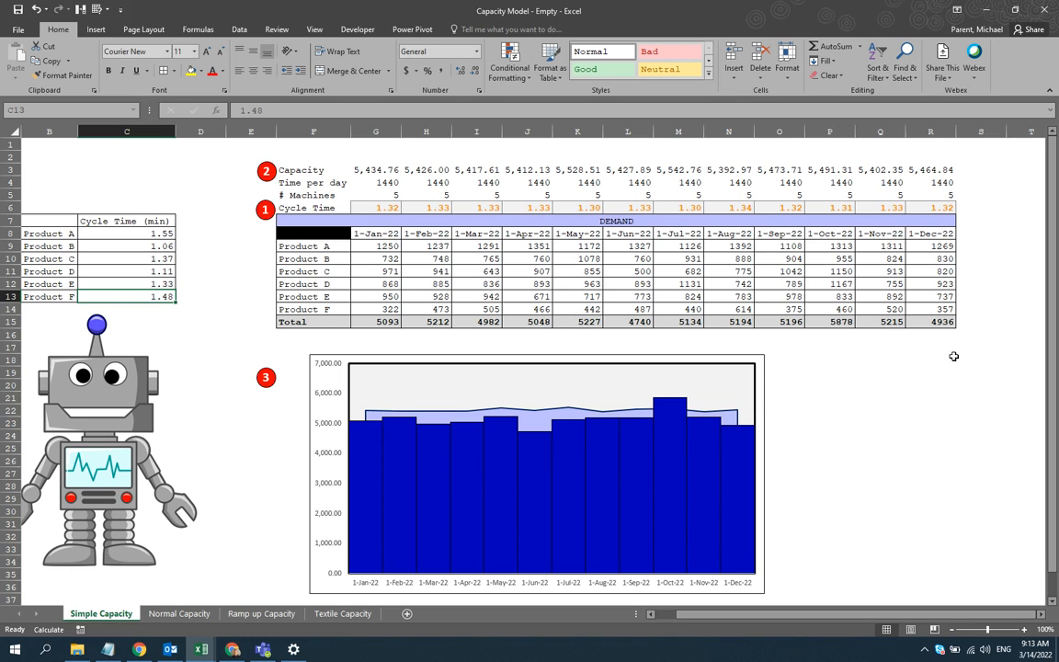
{"action": "left_click", "coordinate": [829, 386]}
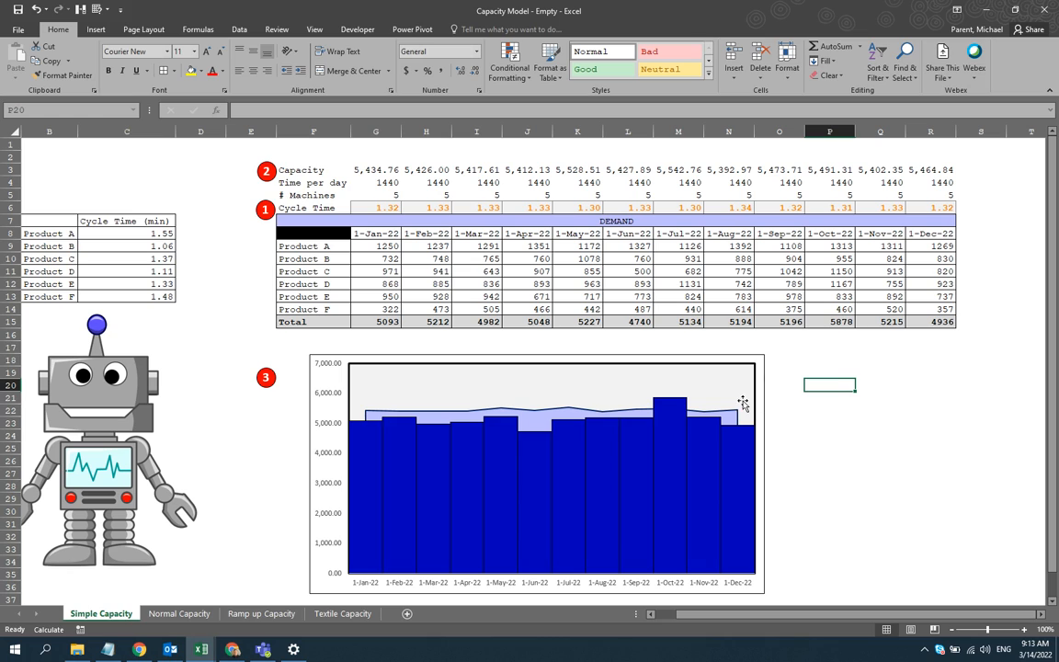
{"action": "mouse_move", "coordinate": [522, 387]}
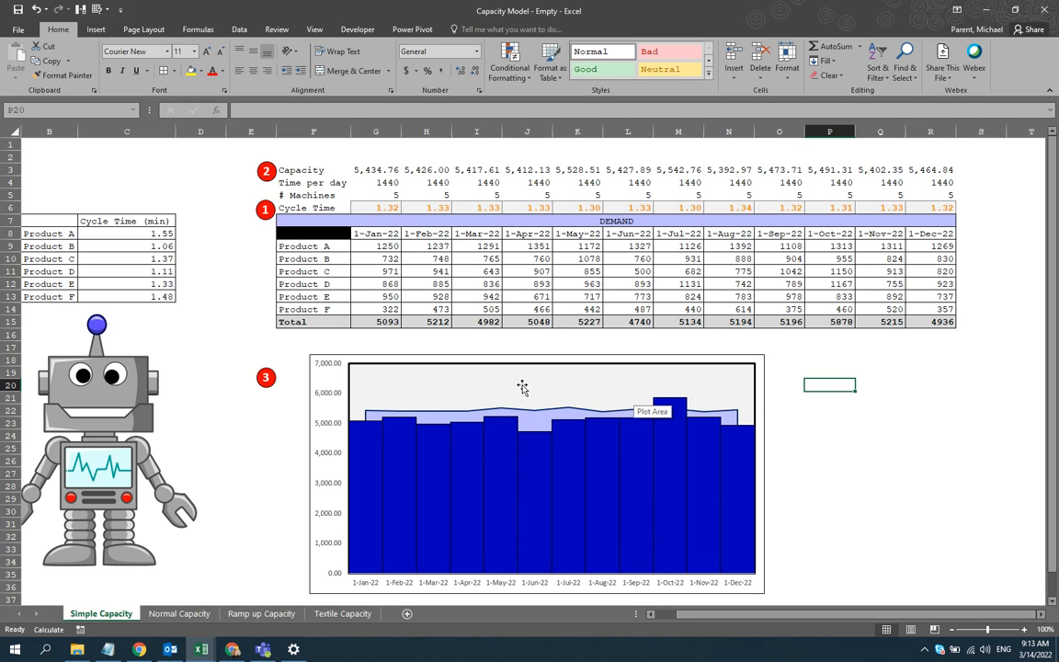
{"action": "mouse_move", "coordinate": [323, 361]}
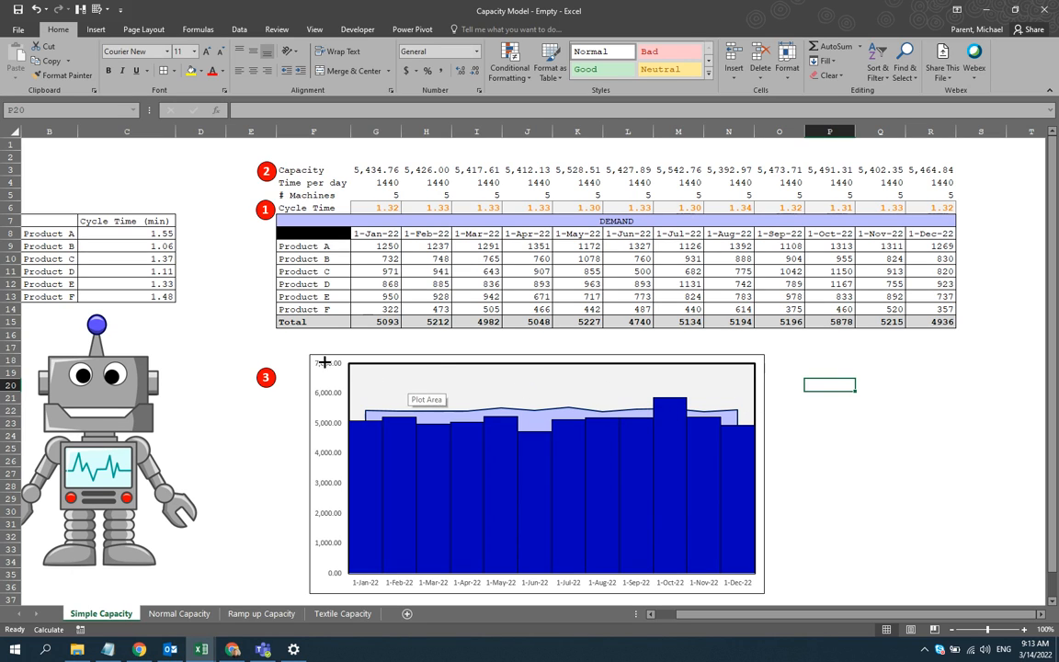
{"action": "mouse_move", "coordinate": [304, 352]}
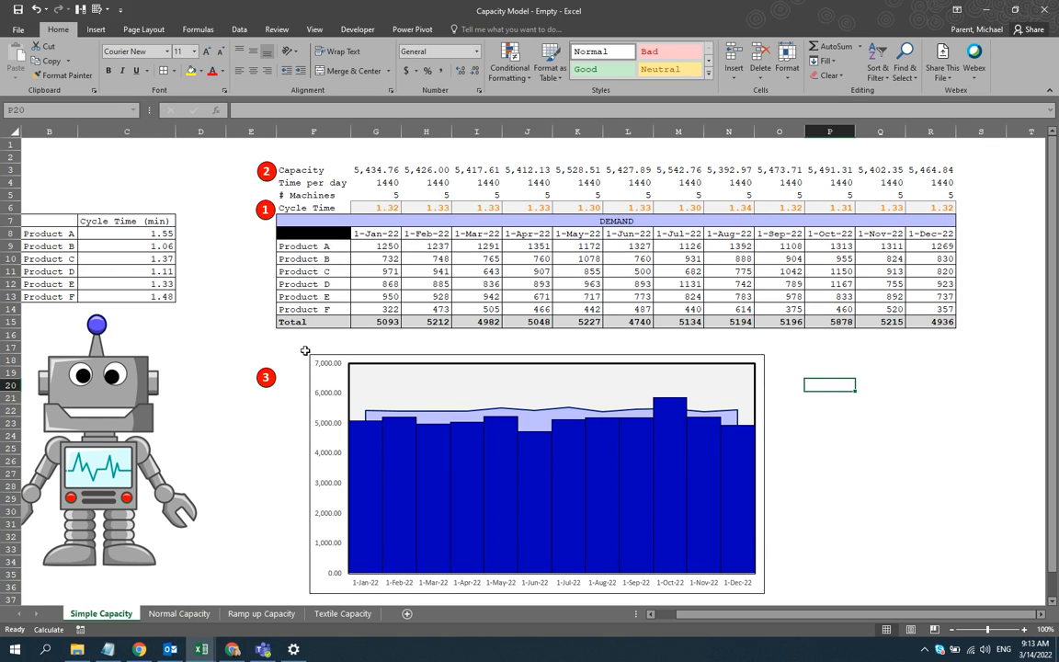
{"action": "mouse_move", "coordinate": [311, 350]}
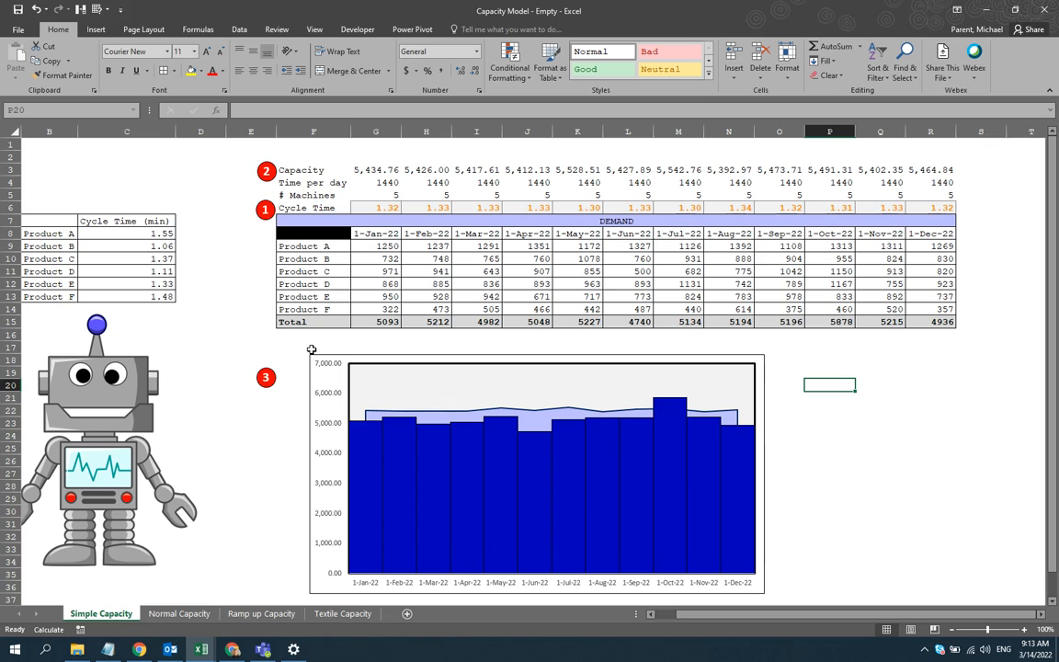
{"action": "mouse_move", "coordinate": [366, 337]}
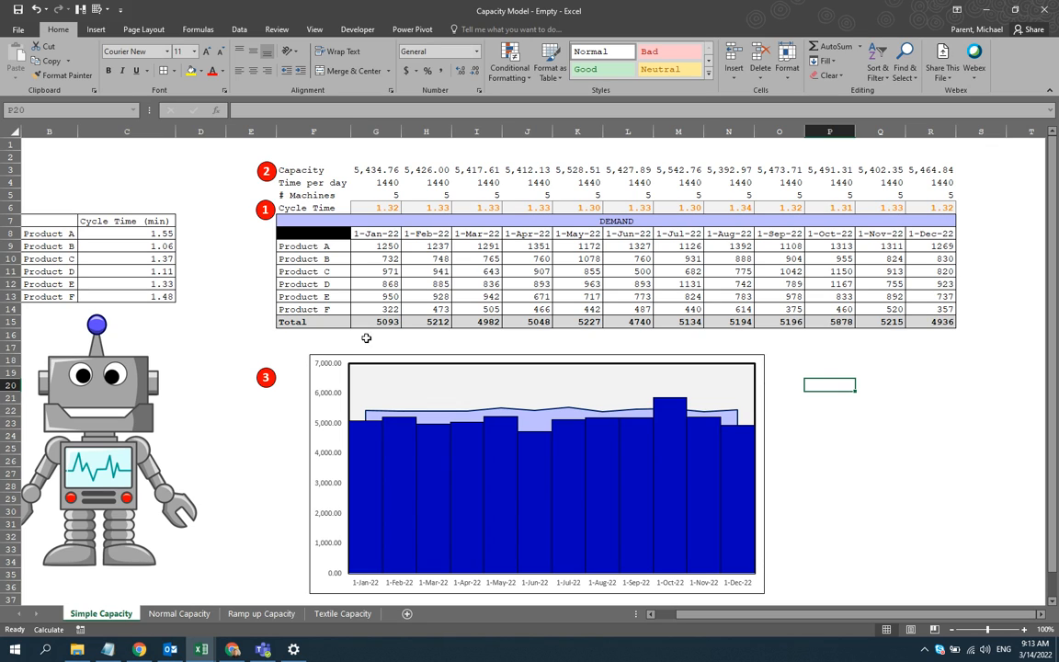
{"action": "mouse_move", "coordinate": [483, 347]}
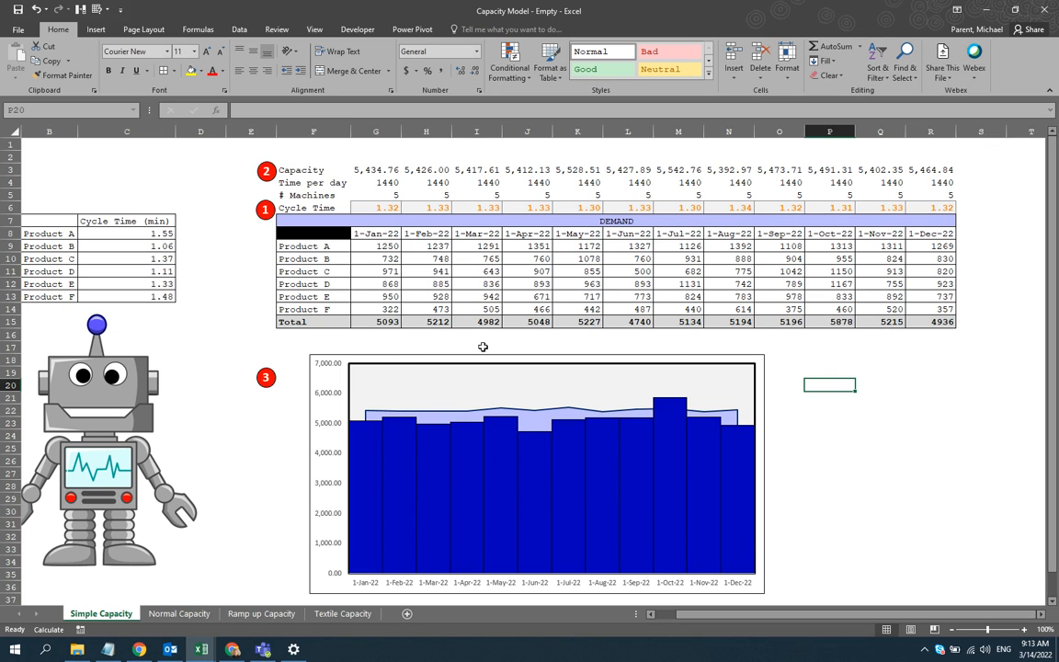